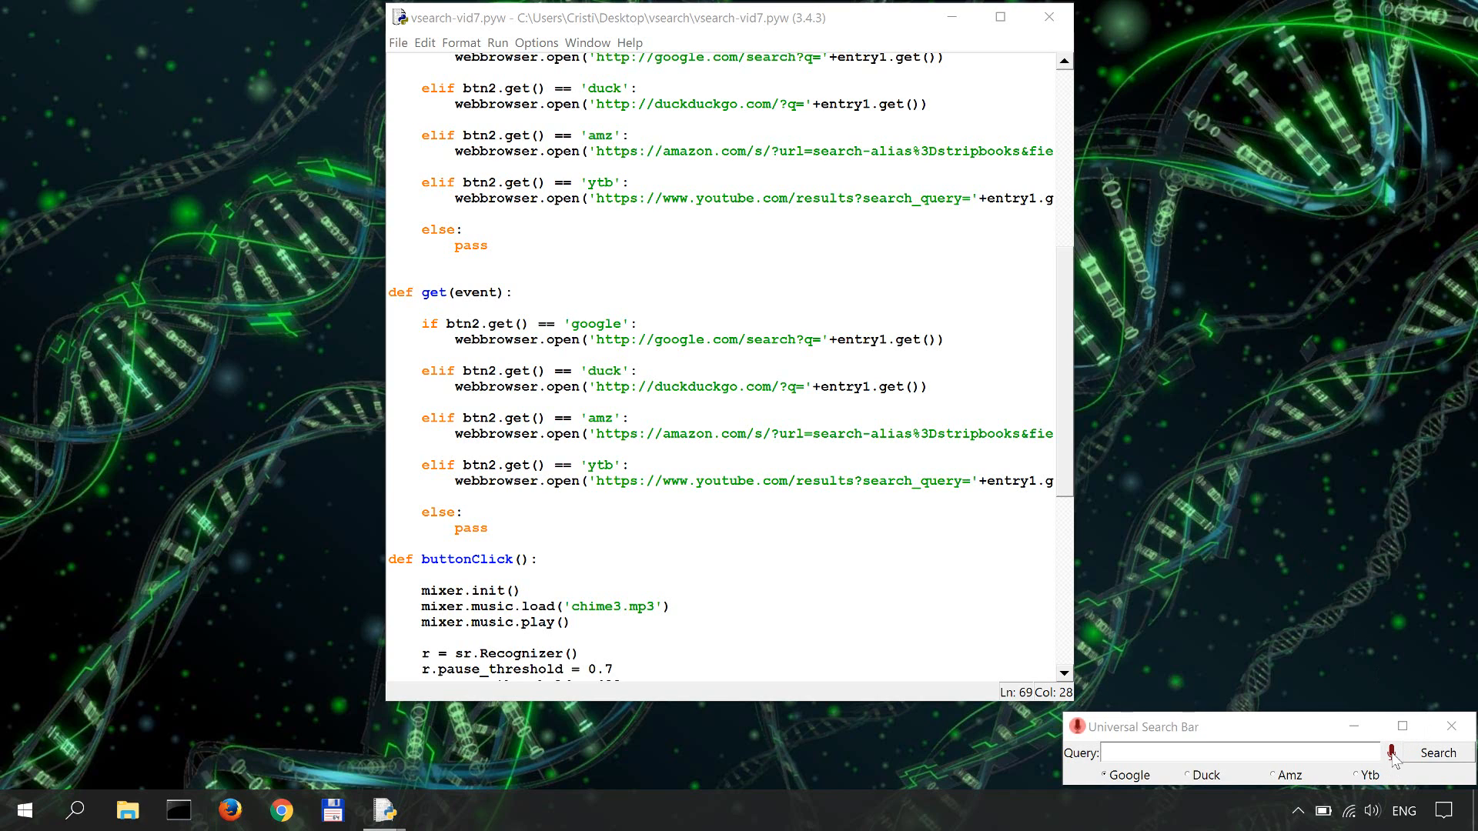
{"action": "mouse_move", "coordinate": [1149, 268]}
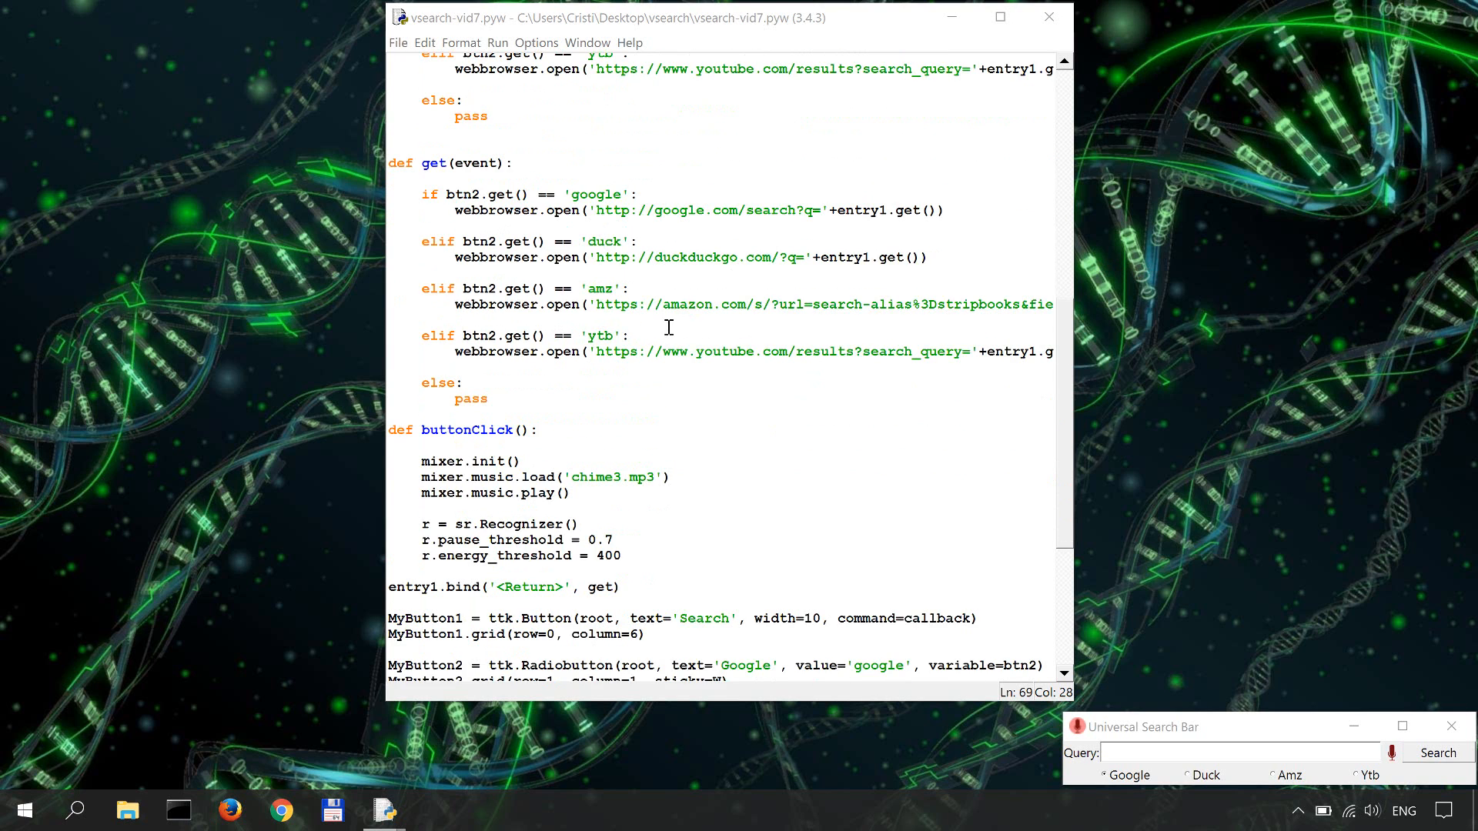
Scroll down to the buttonClick function below the energy_threshold = 400 setting
{"action": "scroll", "scroll_direction": "down", "scroll_amount": 3}
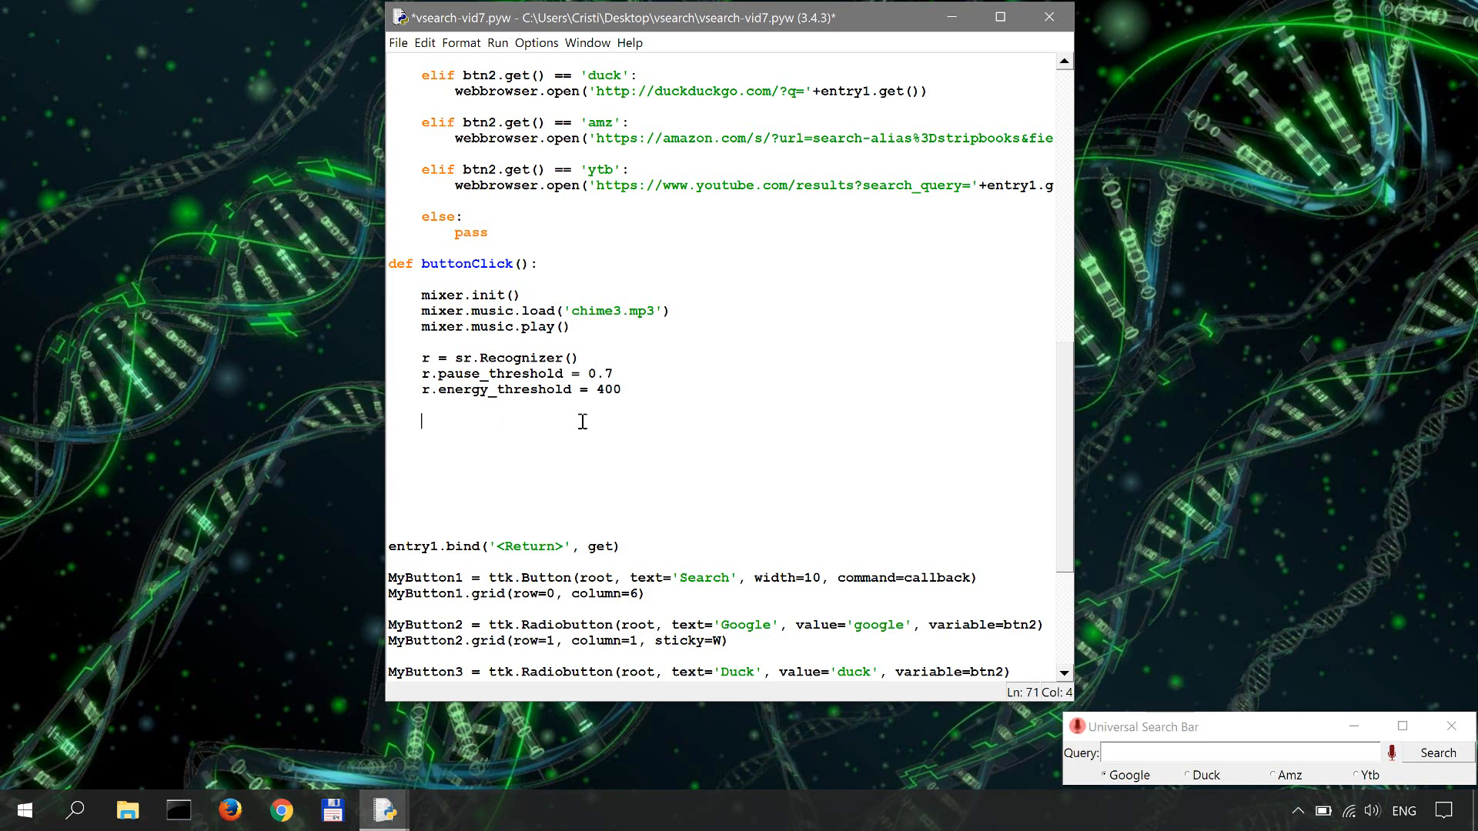
Add the `with sr.Microphone() as source:` block inside buttonClick
{"action": "type", "text": "with"}
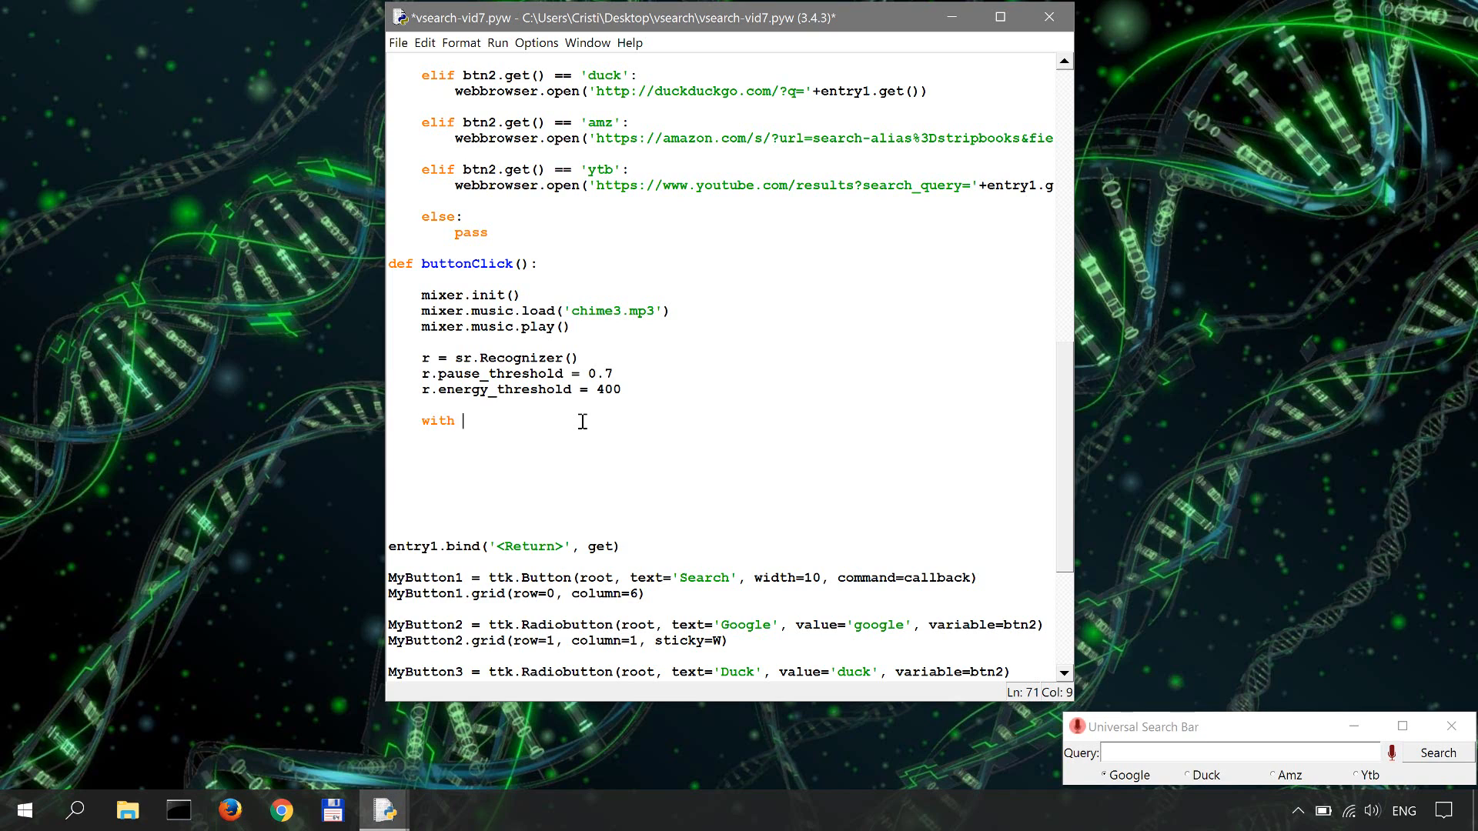
{"action": "type", "text": "sr"}
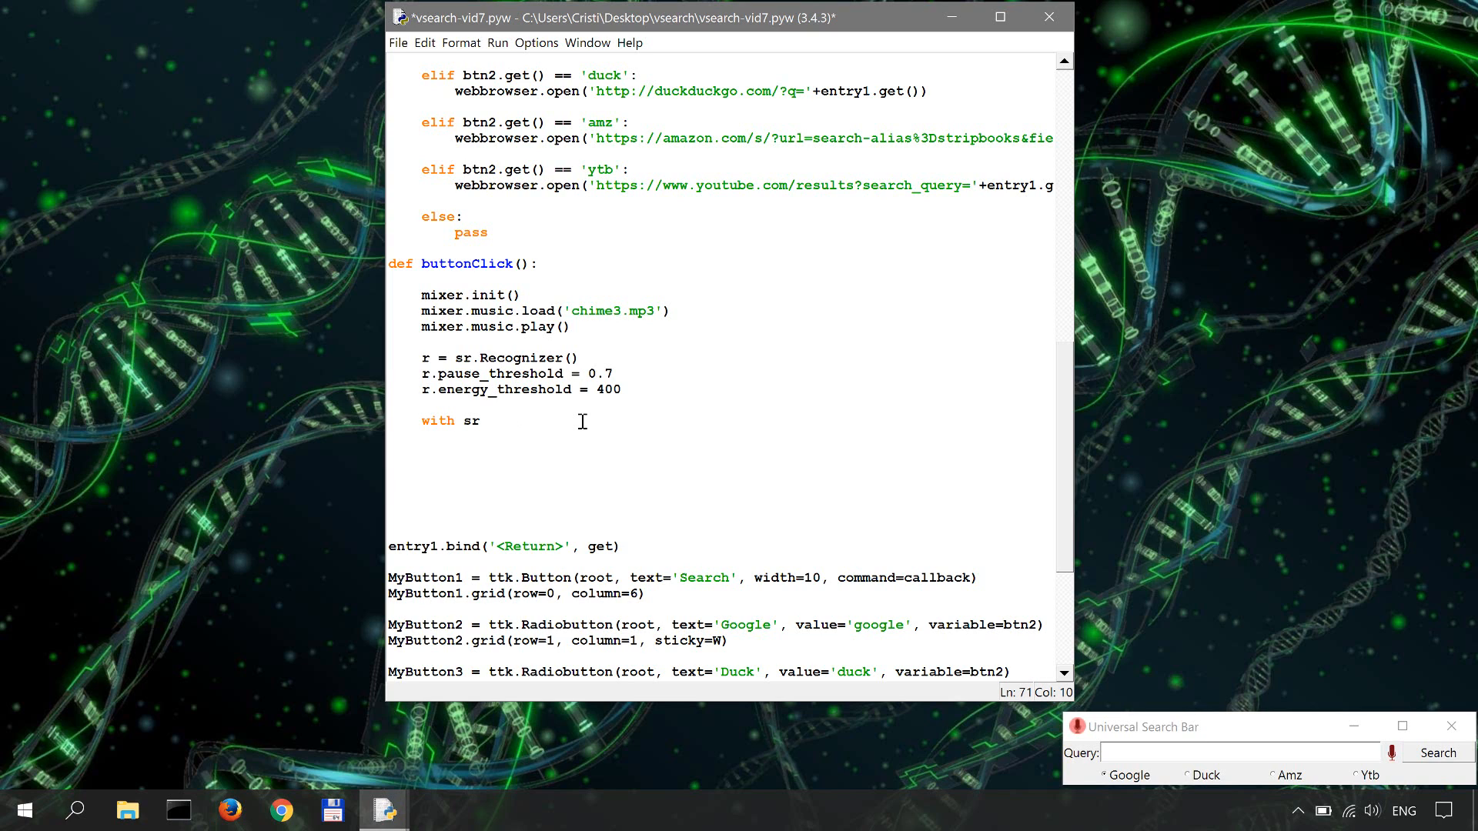
{"action": "type", "text": ".Micr"}
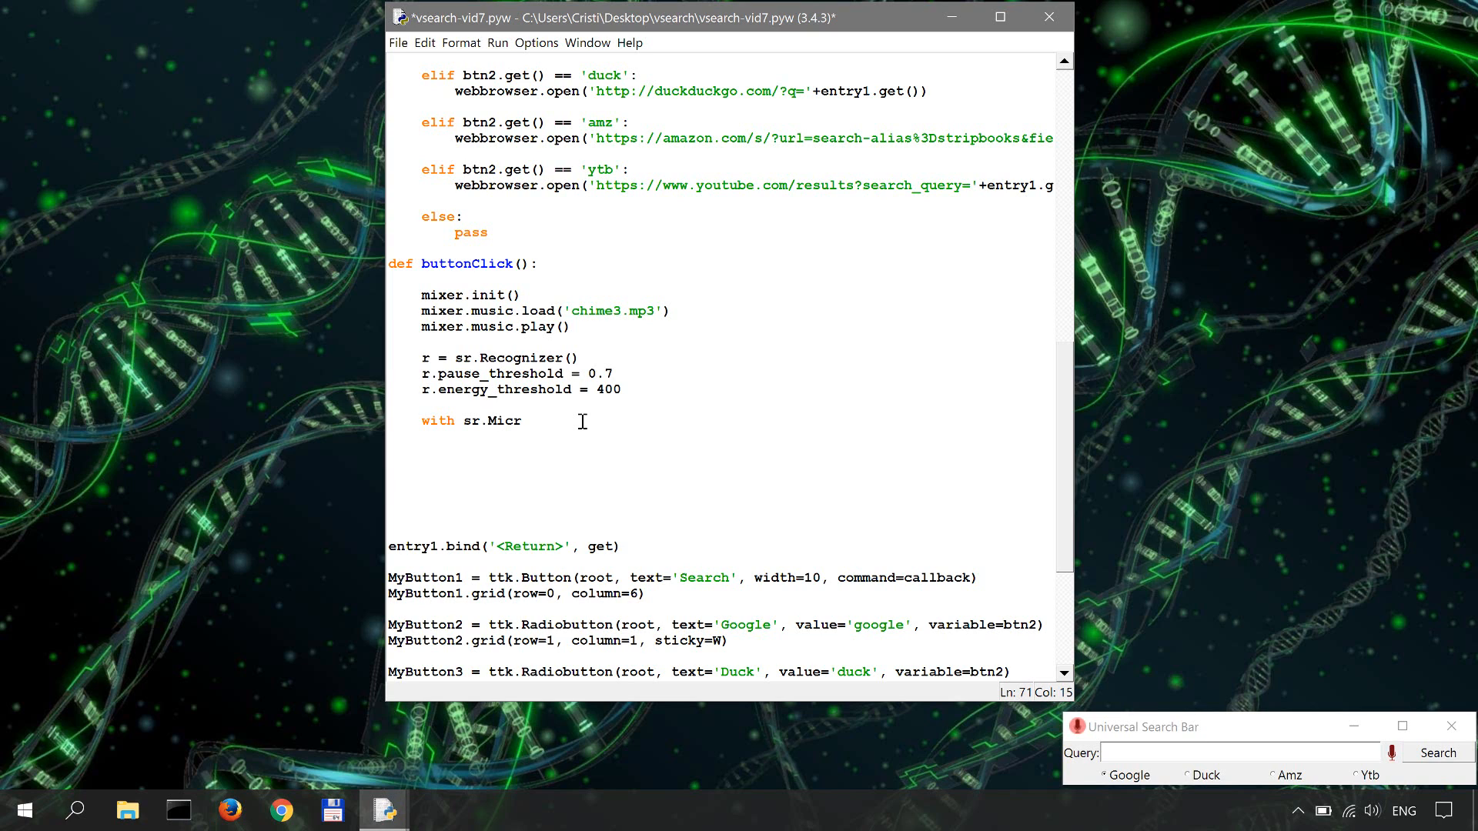
{"action": "type", "text": "ophon"}
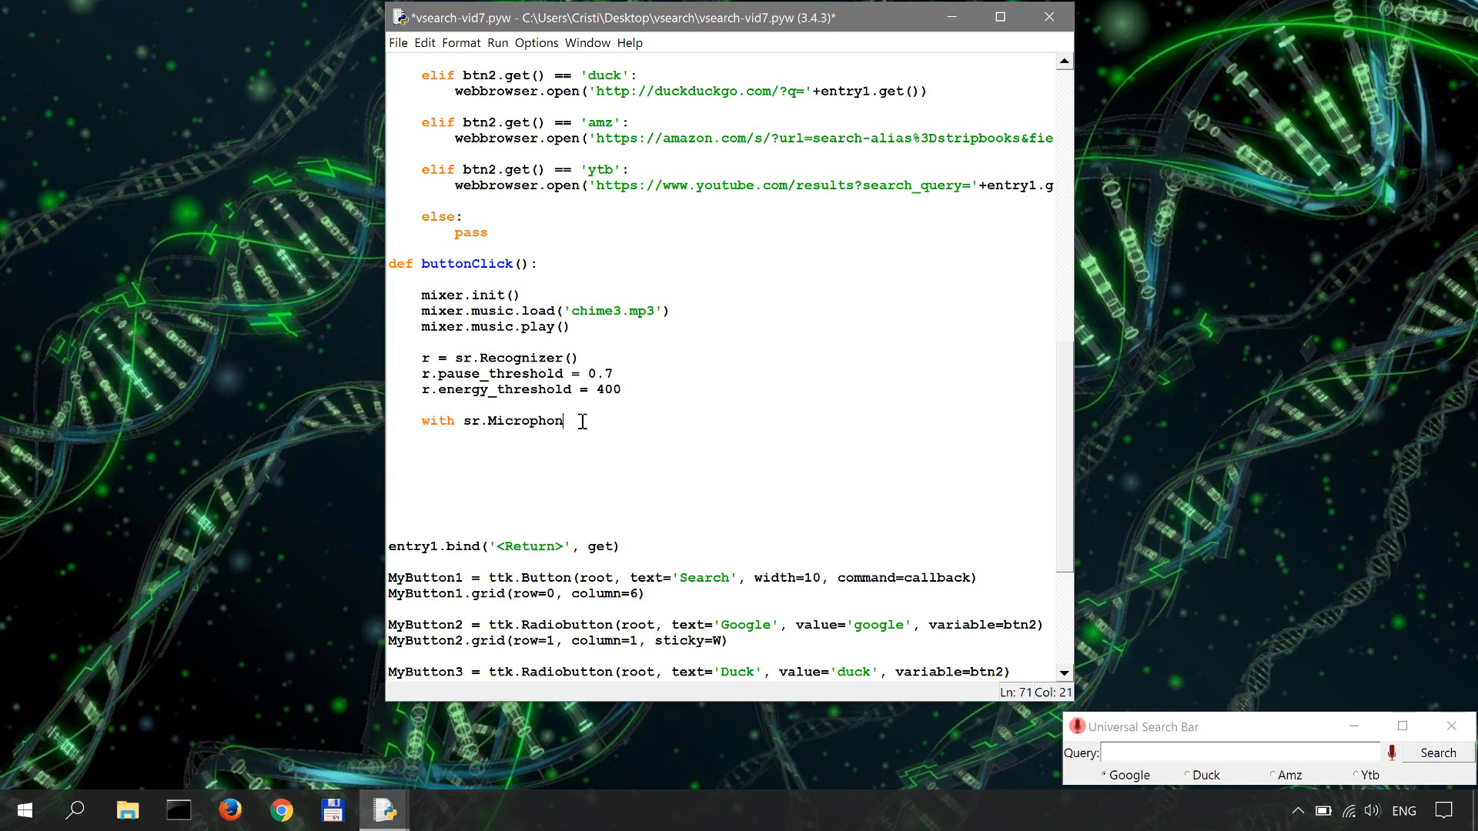
{"action": "type", "text": "e"}
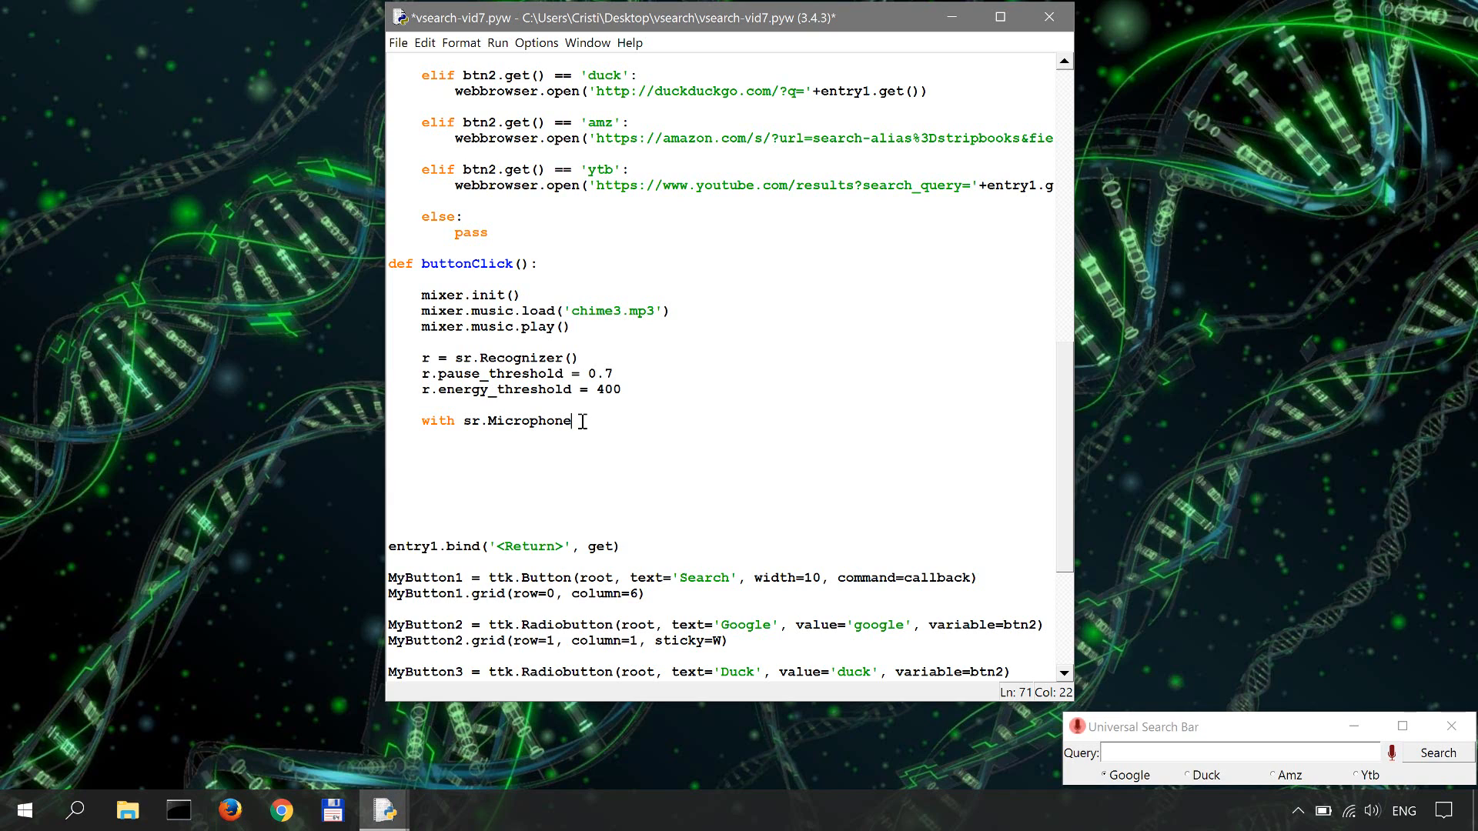
{"action": "type", "text": "() as sor"}
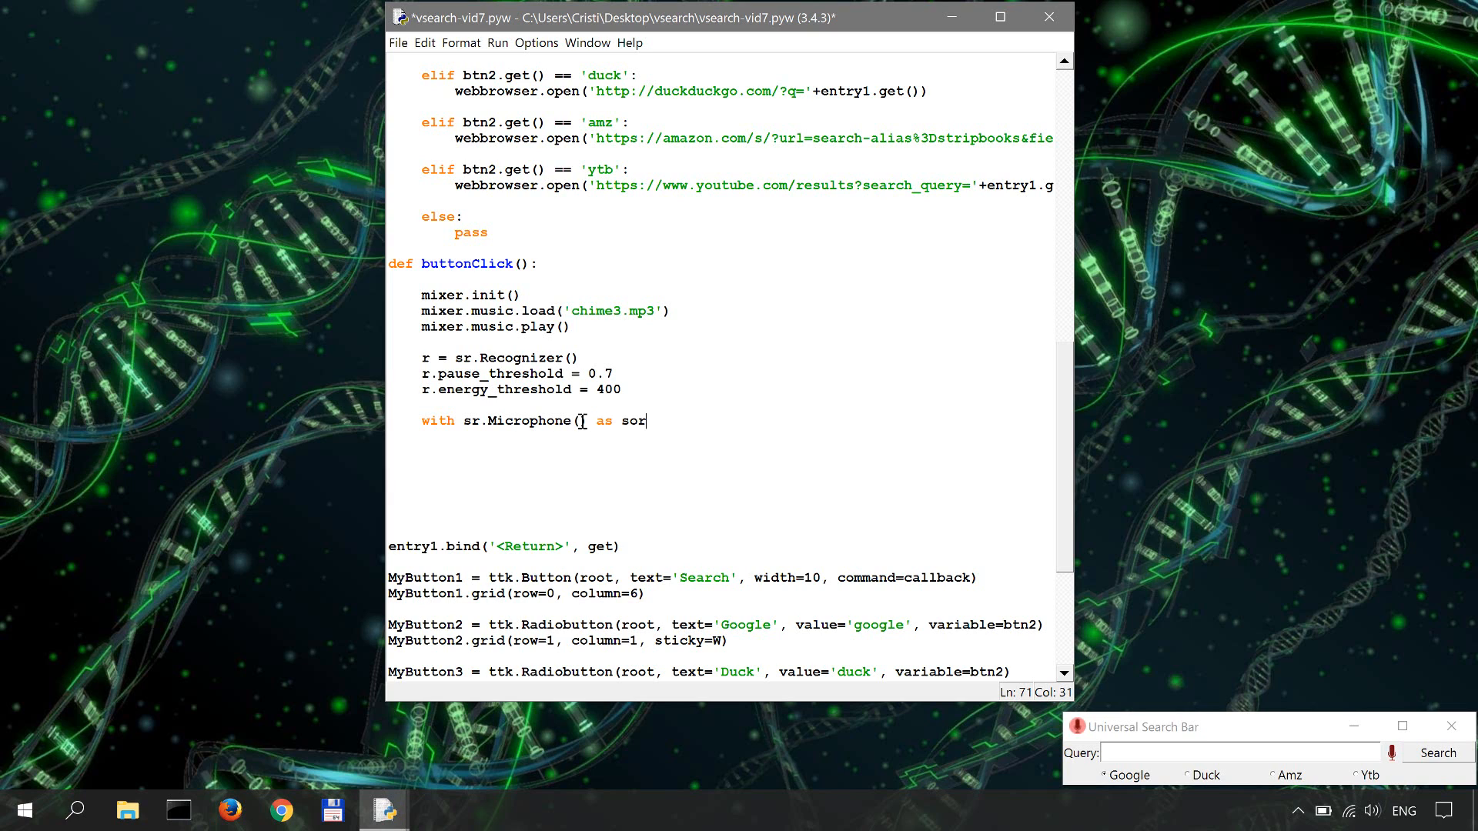
{"action": "type", "text": "ce:"}
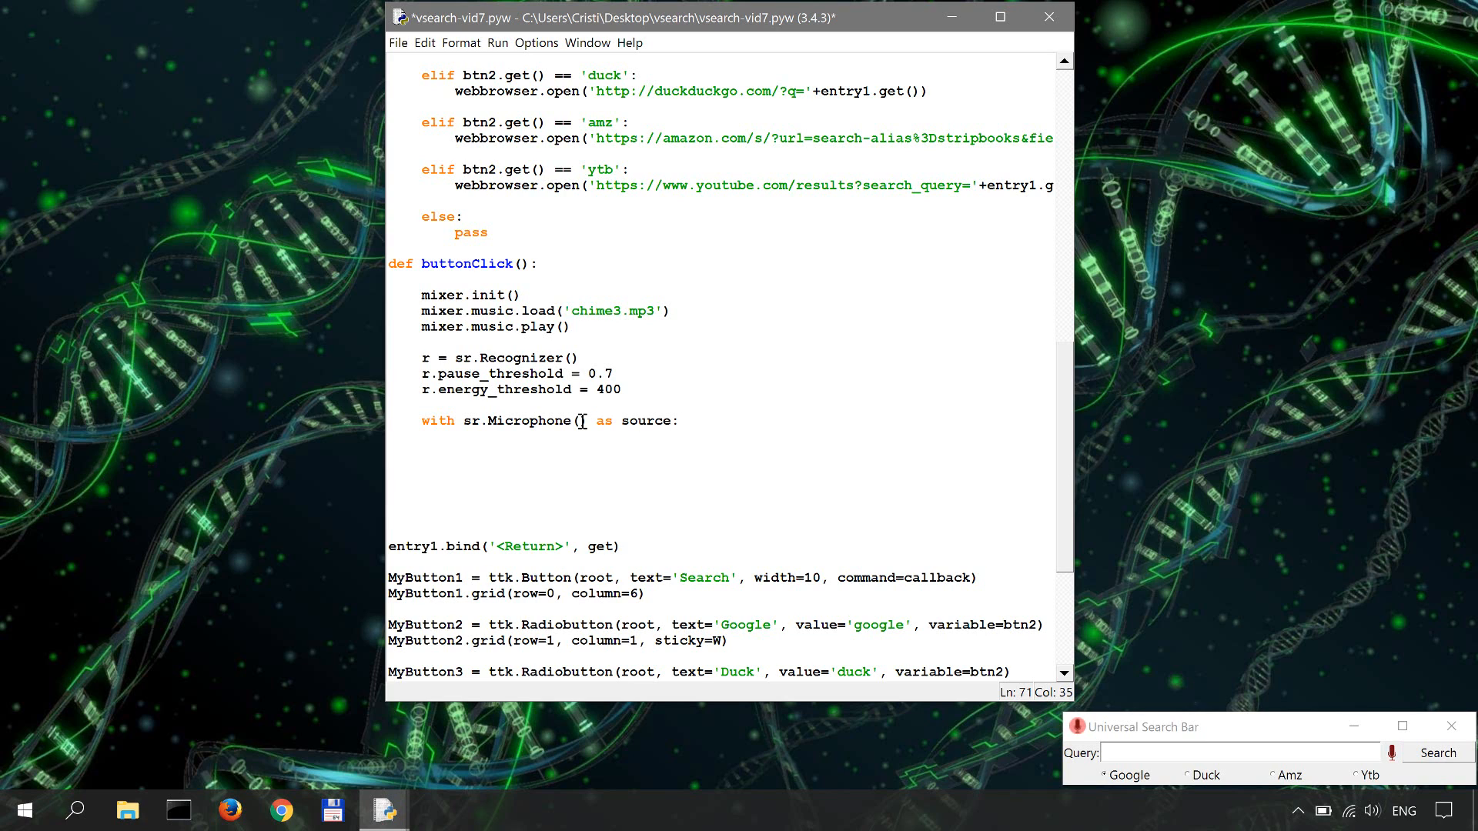
Inside a `try:` clause, write `audio = r.listen(source, timeout=5)`
{"action": "type", "text": "try:"}
{"action": "type", "text": "audio = r"}
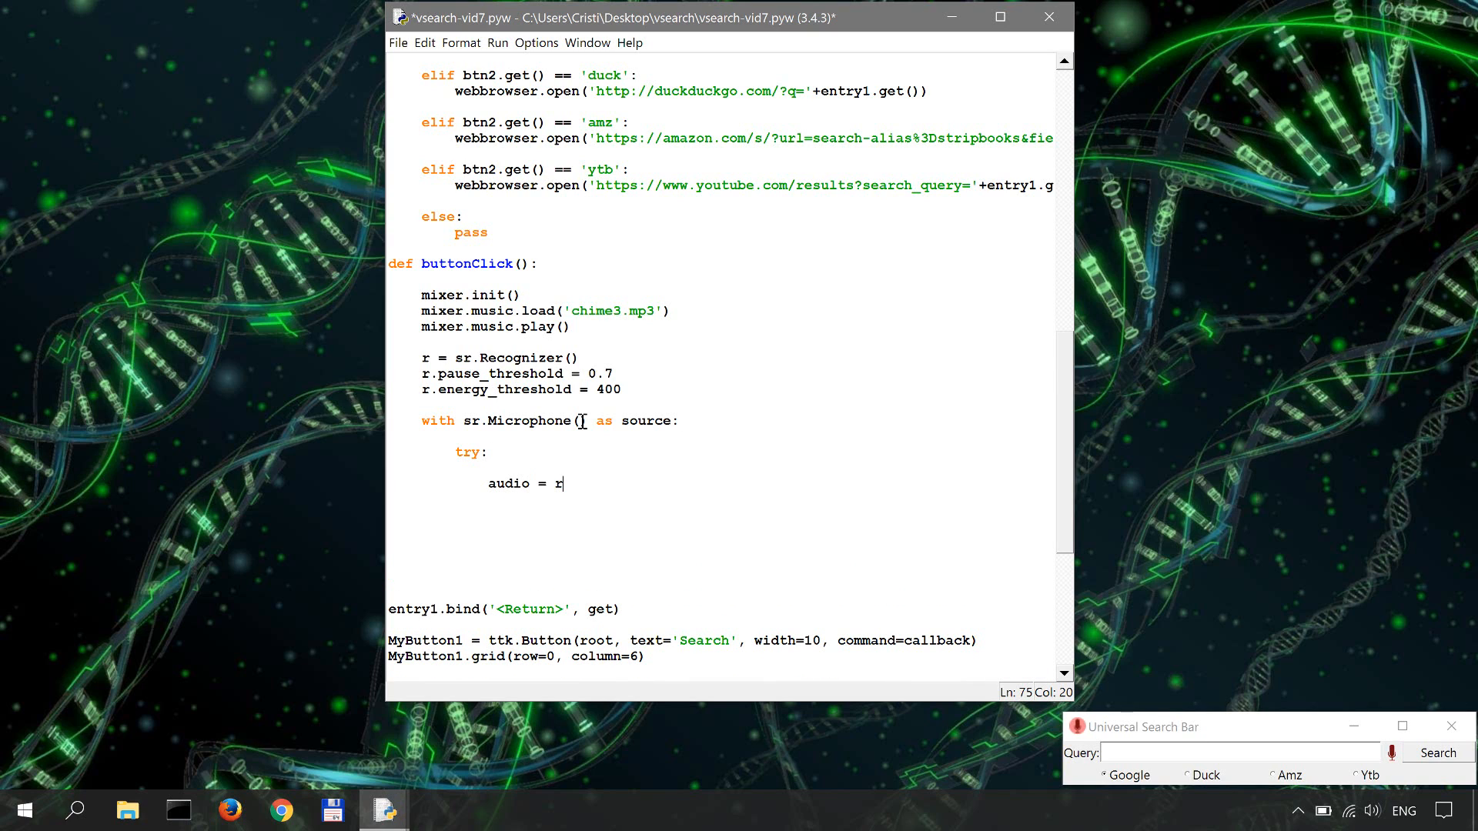
{"action": "type", "text": "."}
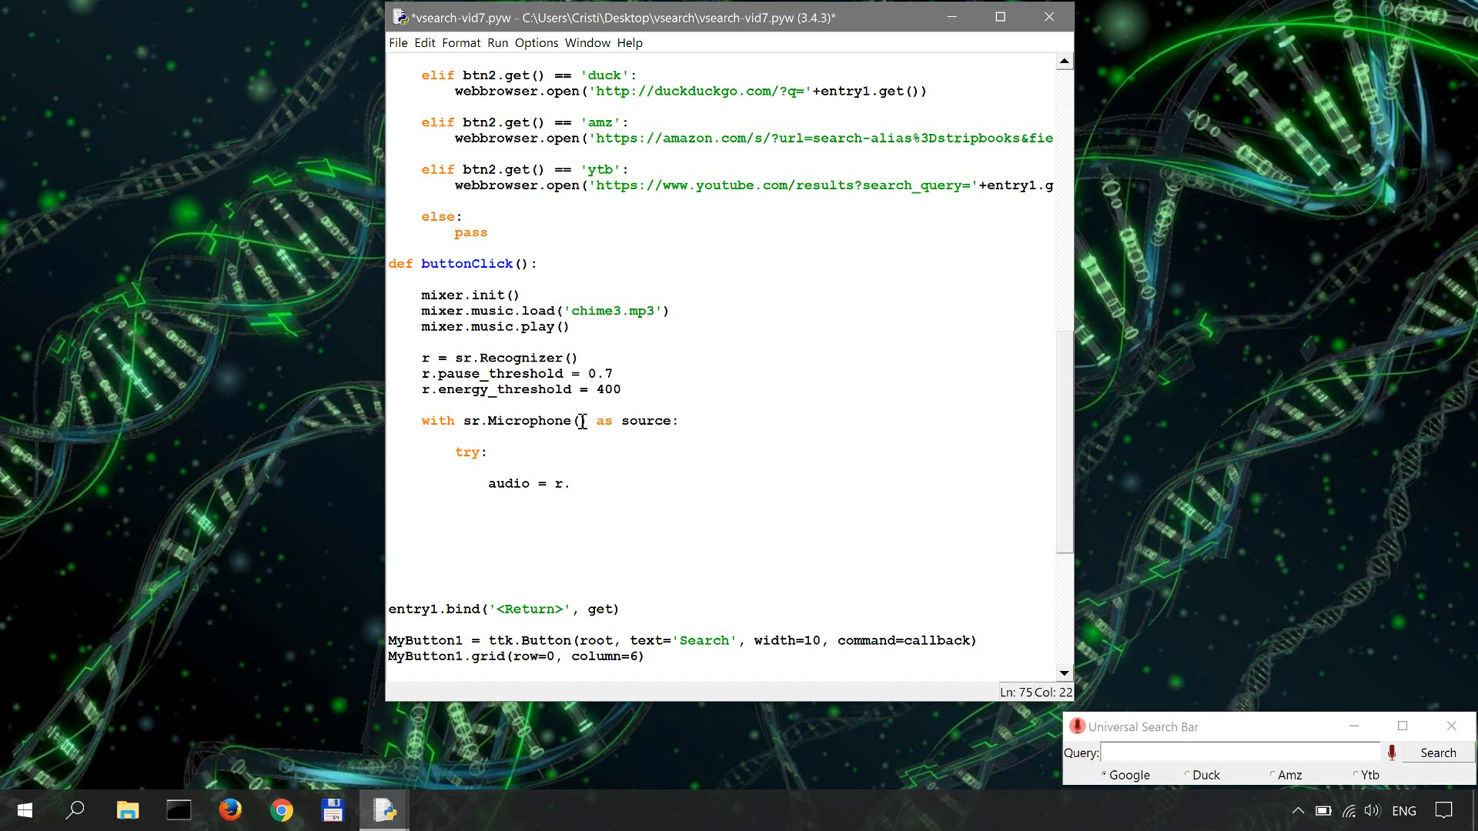
{"action": "type", "text": "listen("}
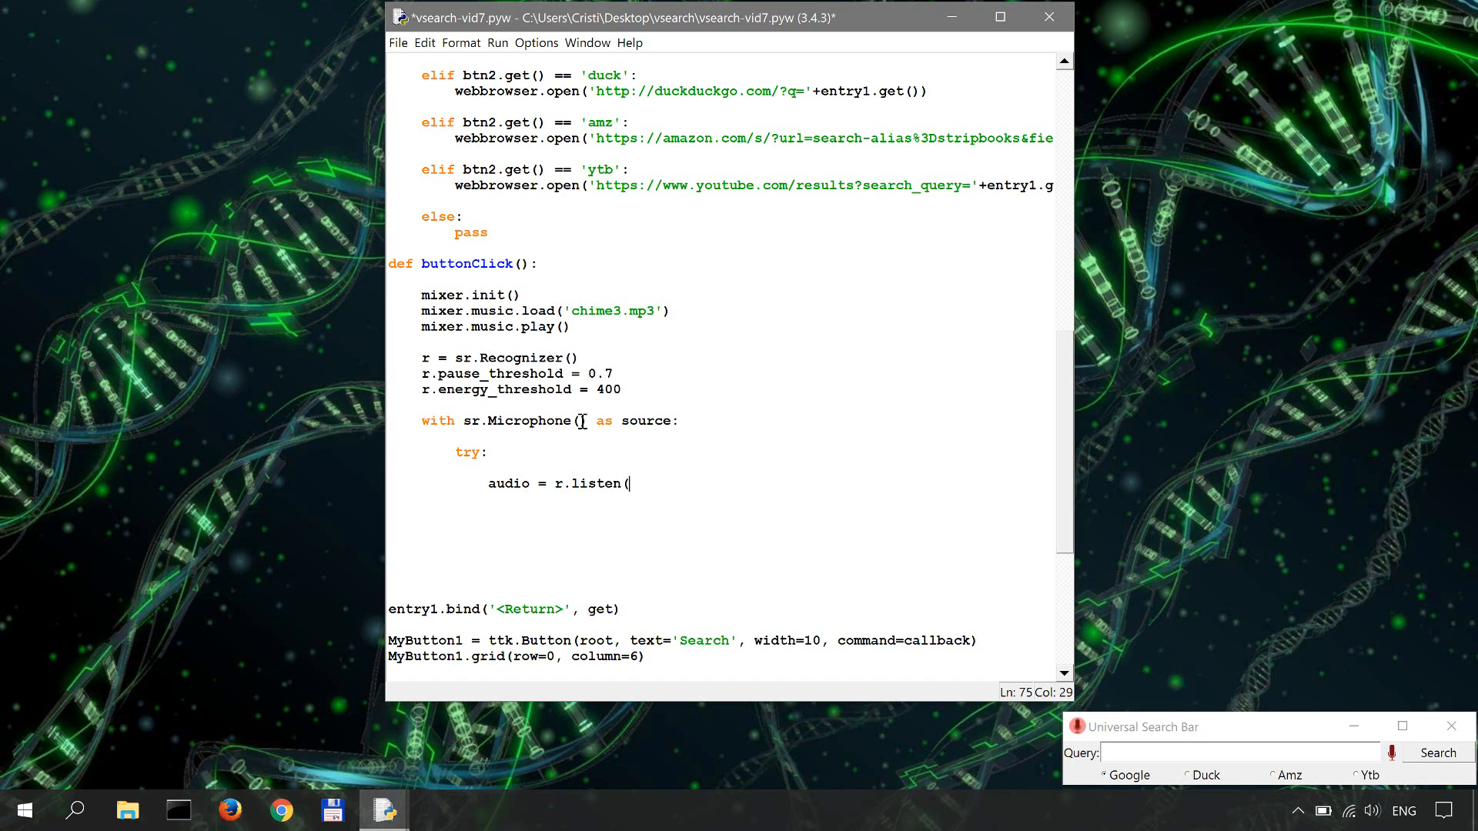
{"action": "type", "text": "source"}
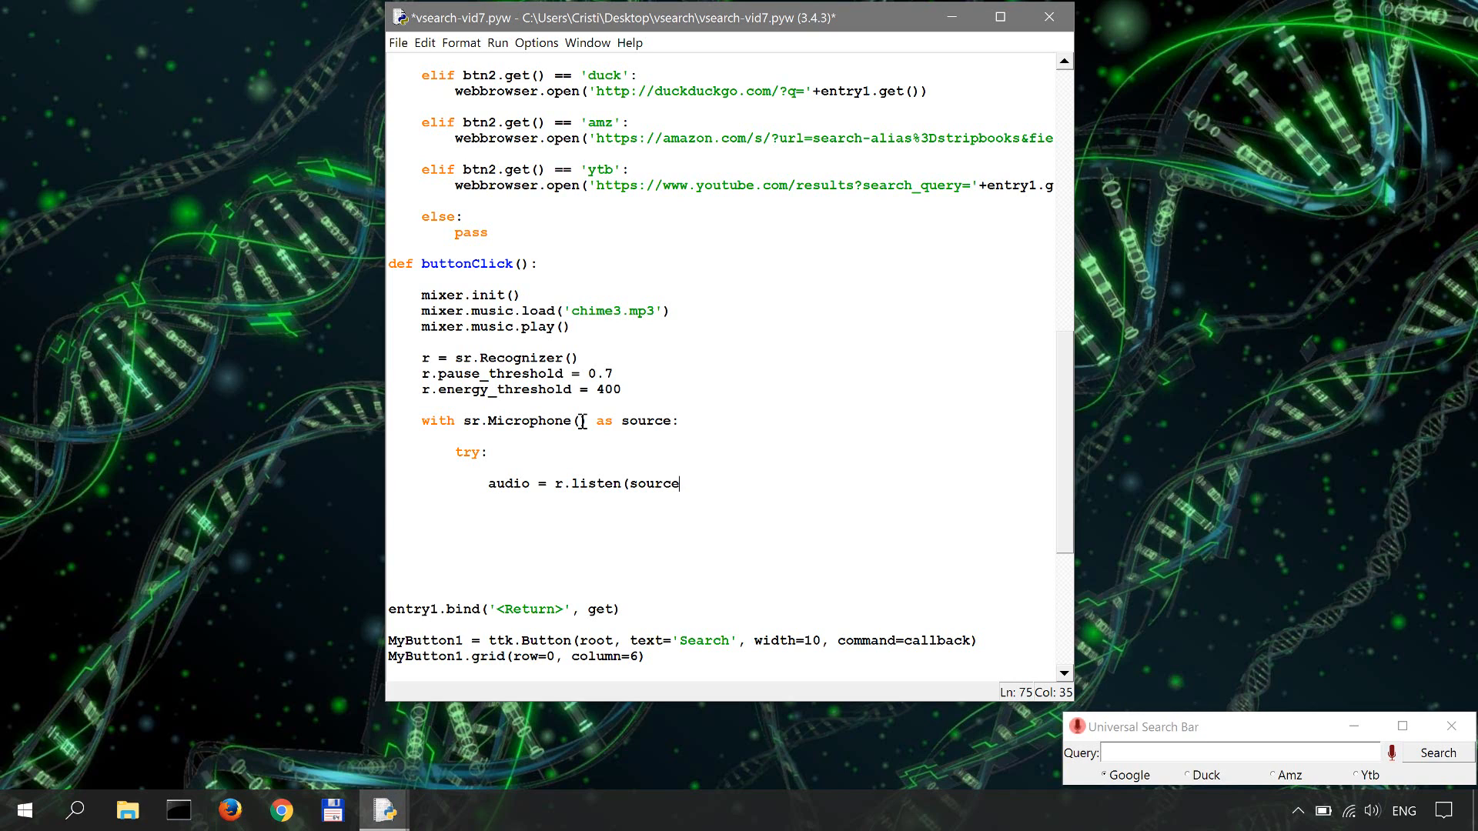
{"action": "type", "text": ","}
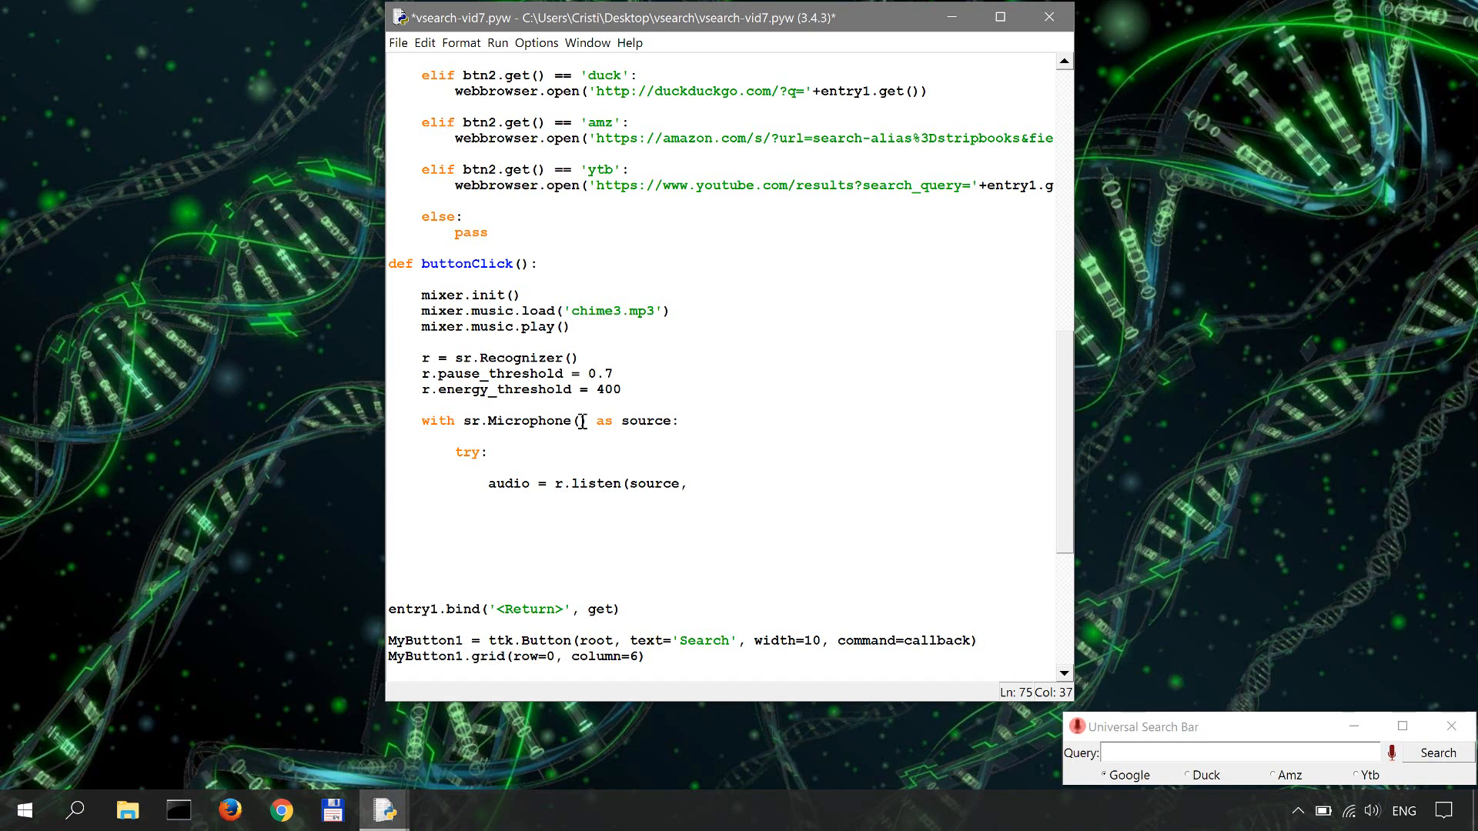
{"action": "type", "text": "timeout=5"}
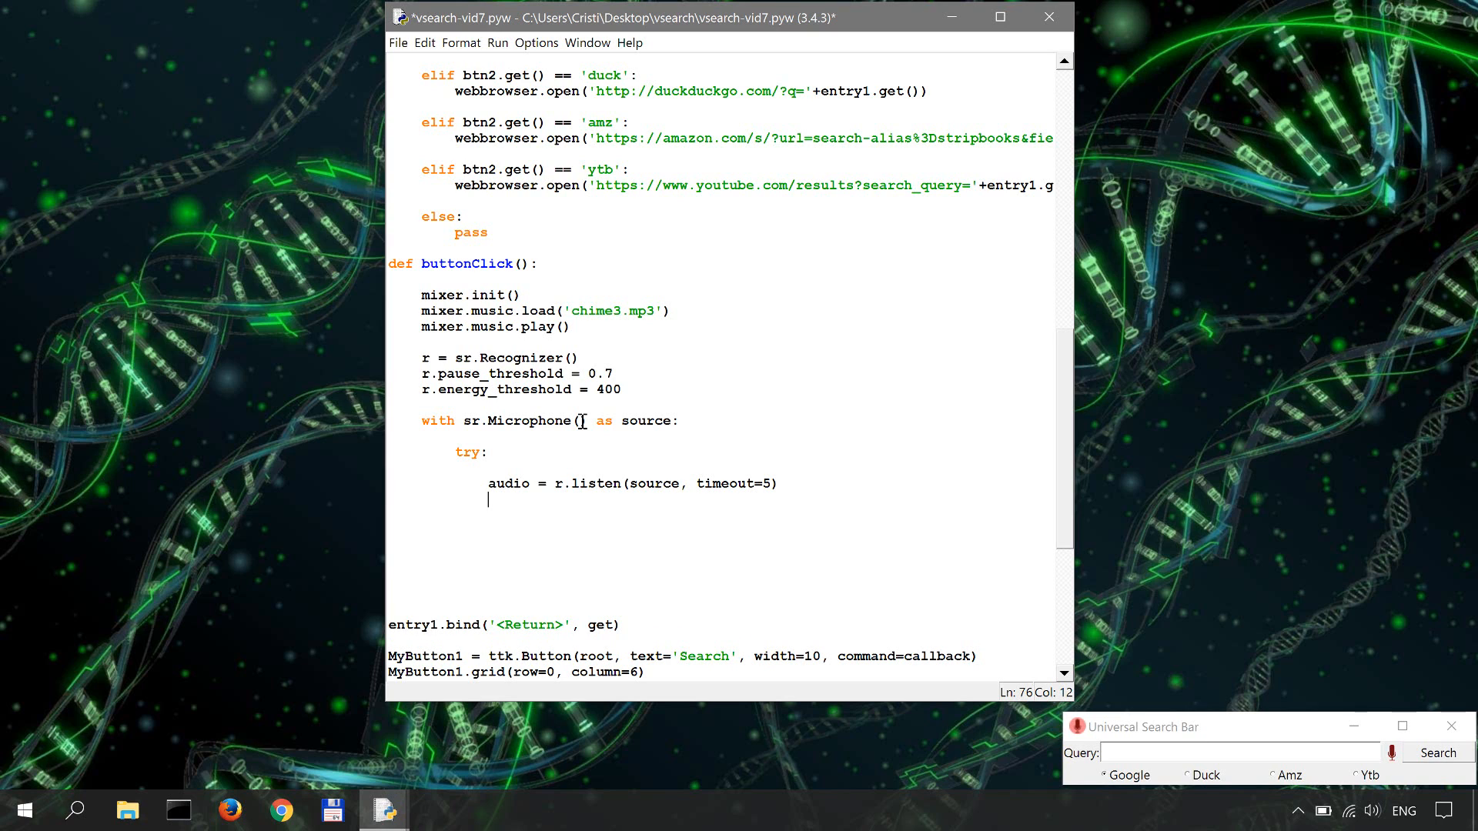
Write `message = str(r.recognize_google(audio, key=google_api_key))` in the try block
{"action": "type", "text": "message ="}
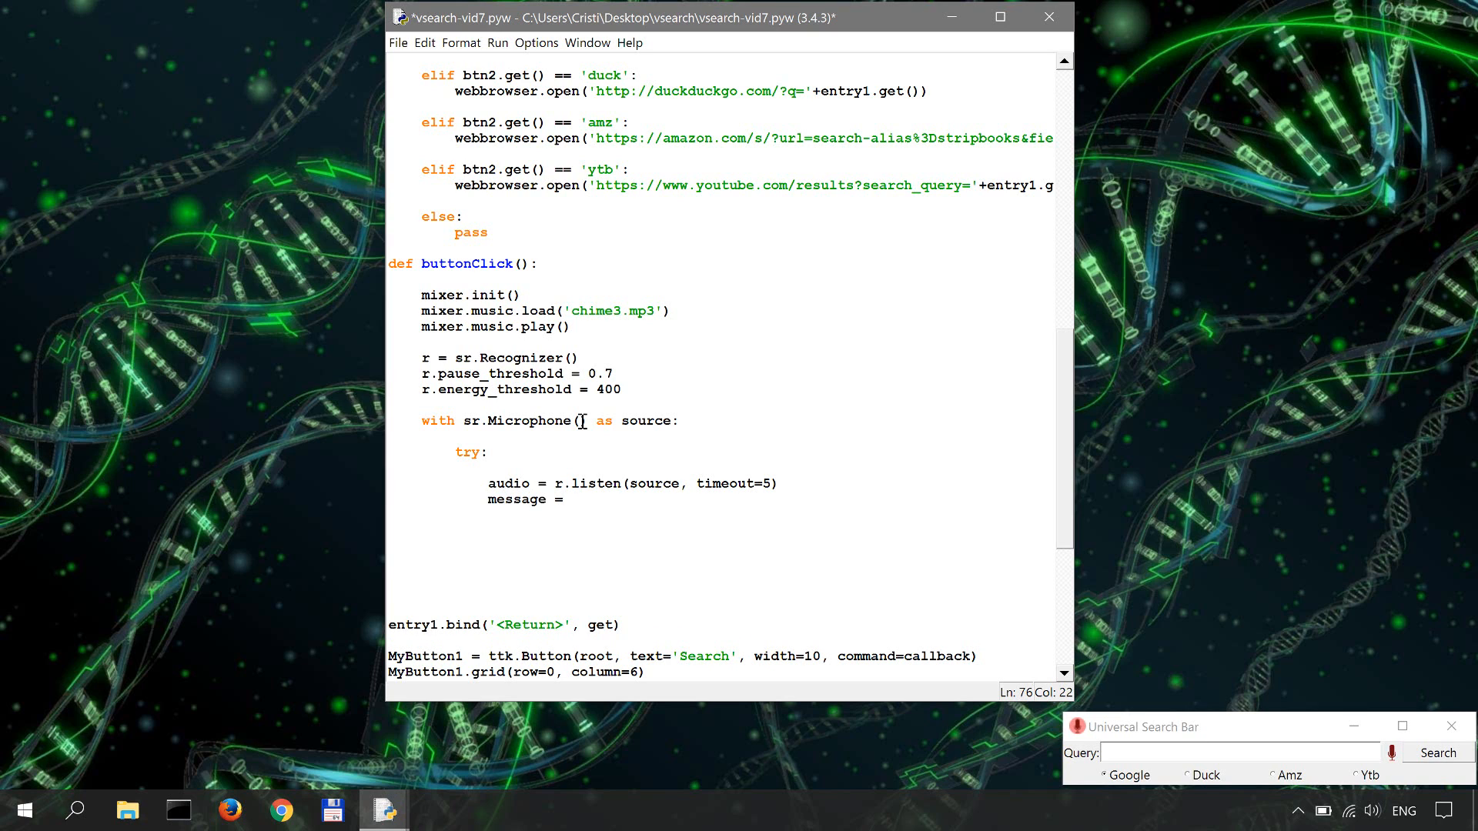
{"action": "type", "text": "str("}
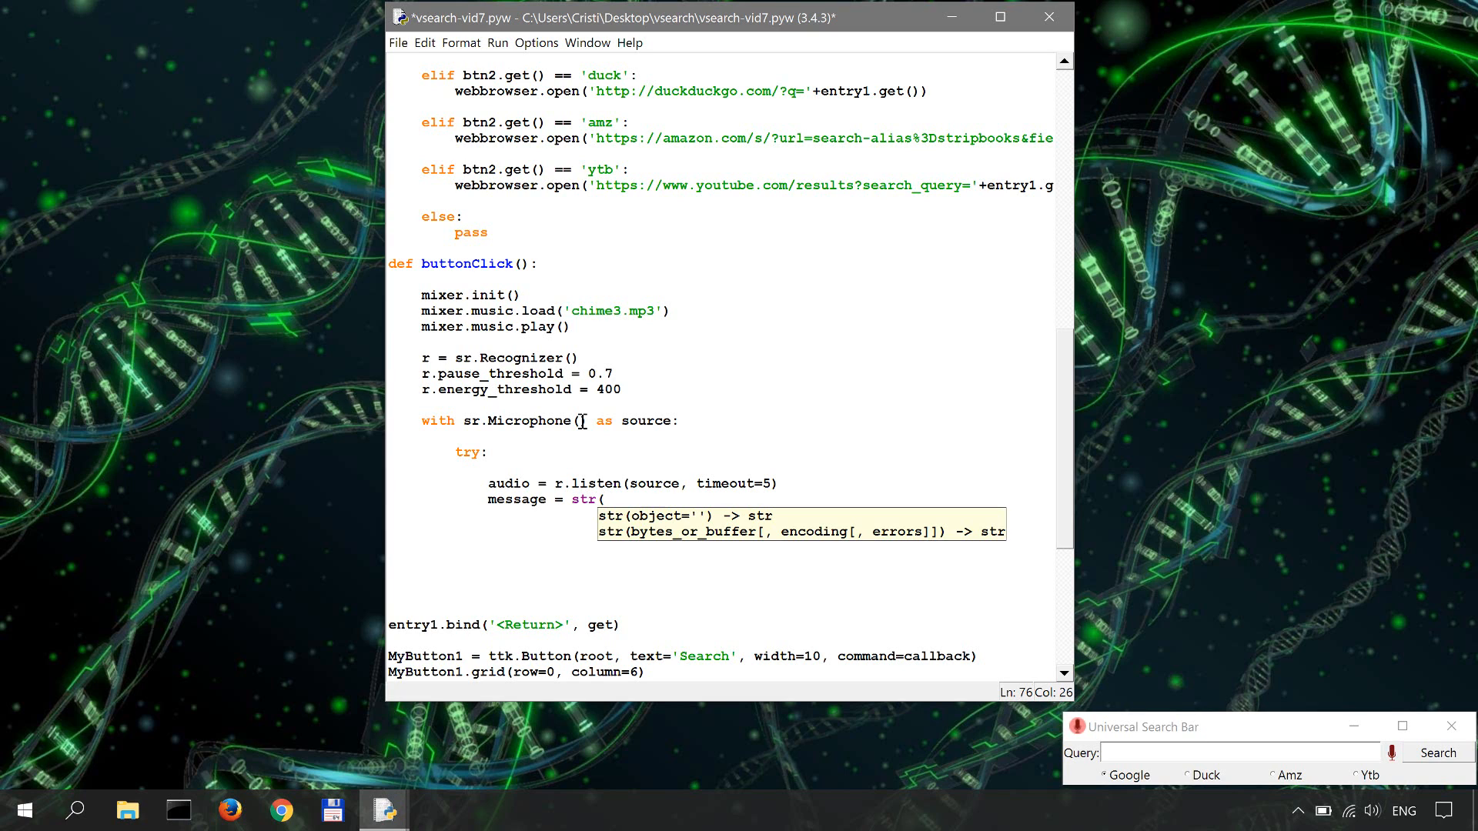
{"action": "type", "text": "r"}
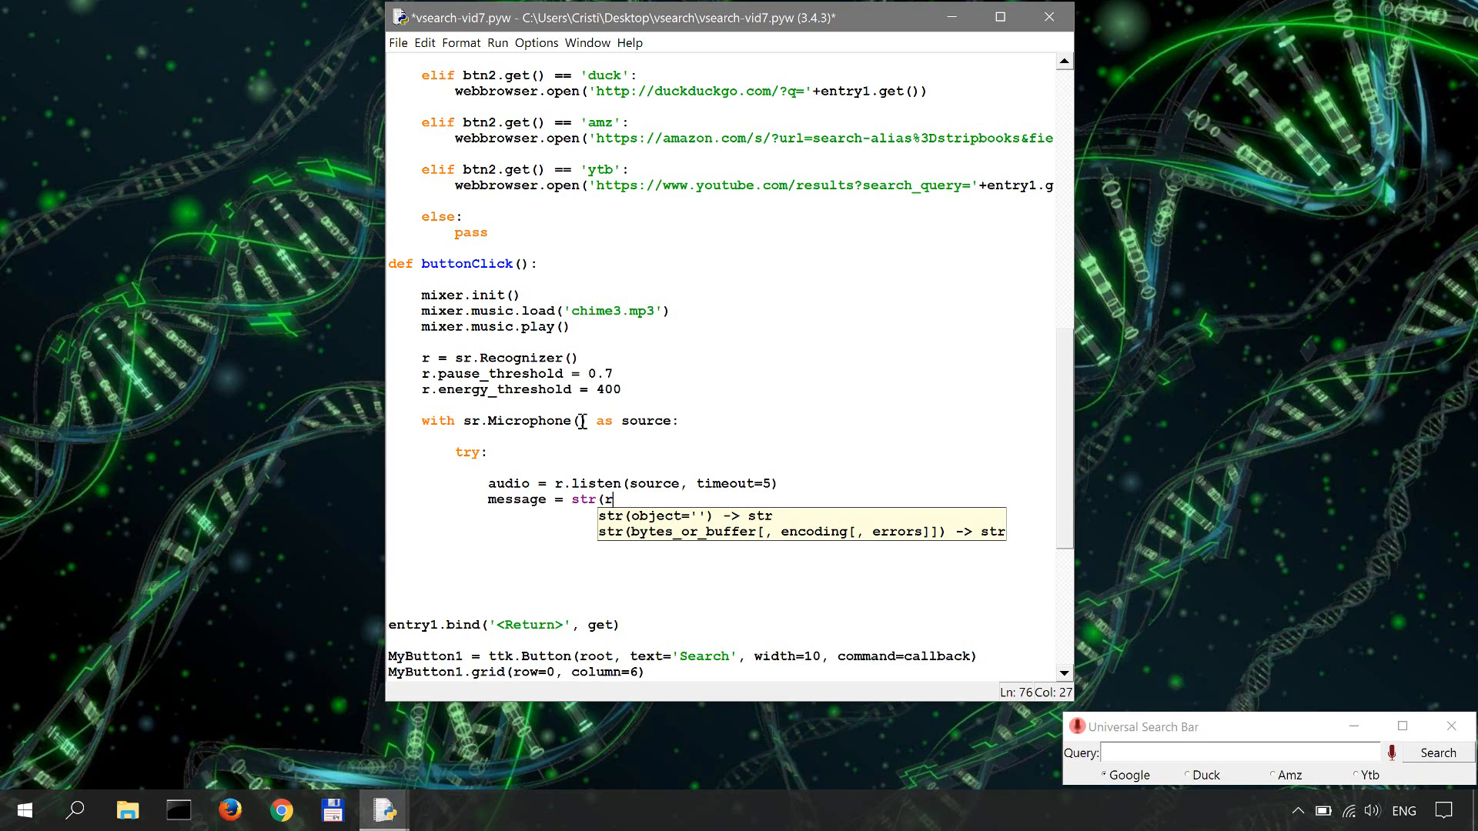
{"action": "type", "text": "."}
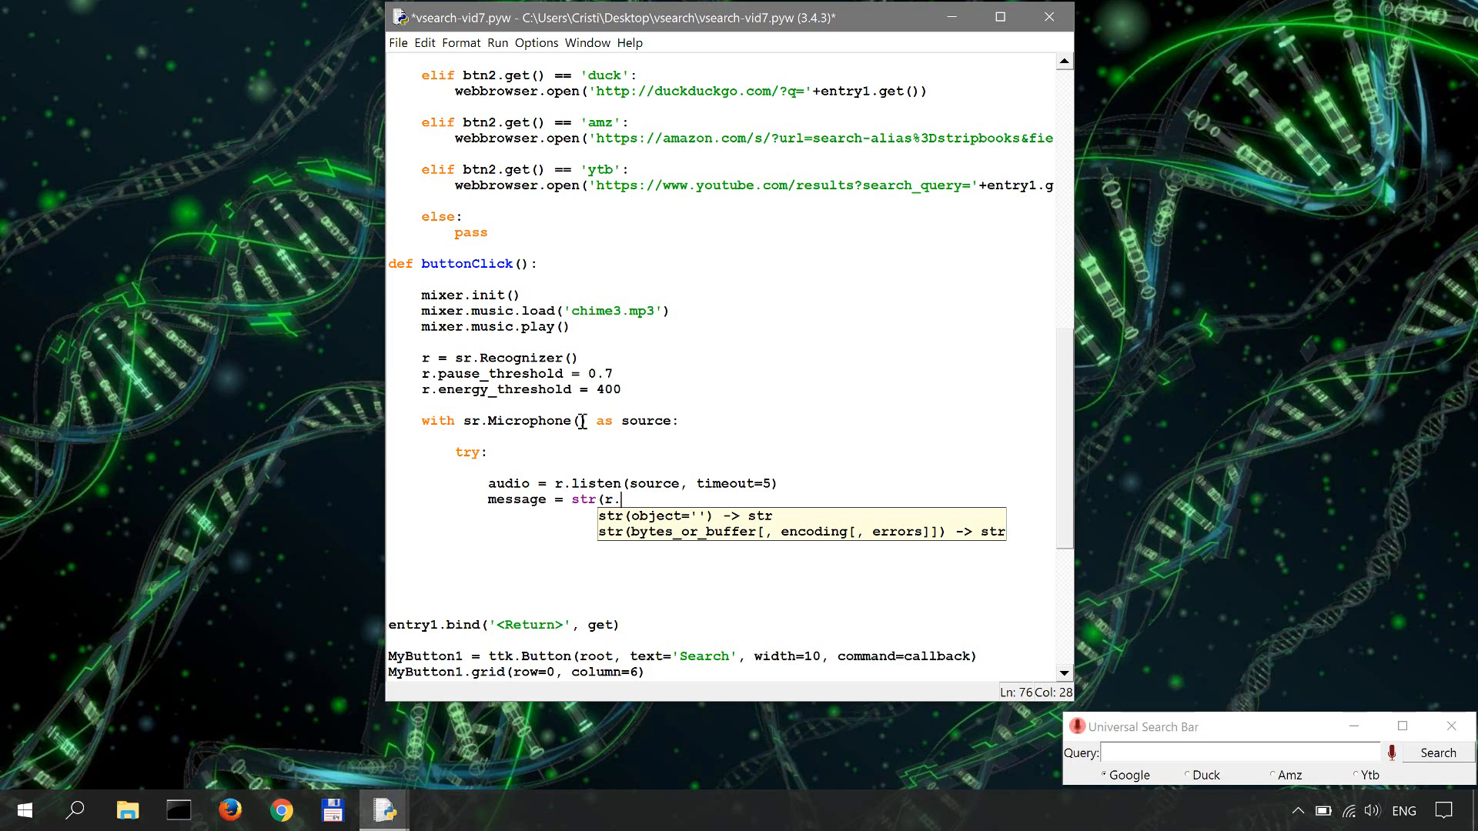
{"action": "type", "text": "recog"}
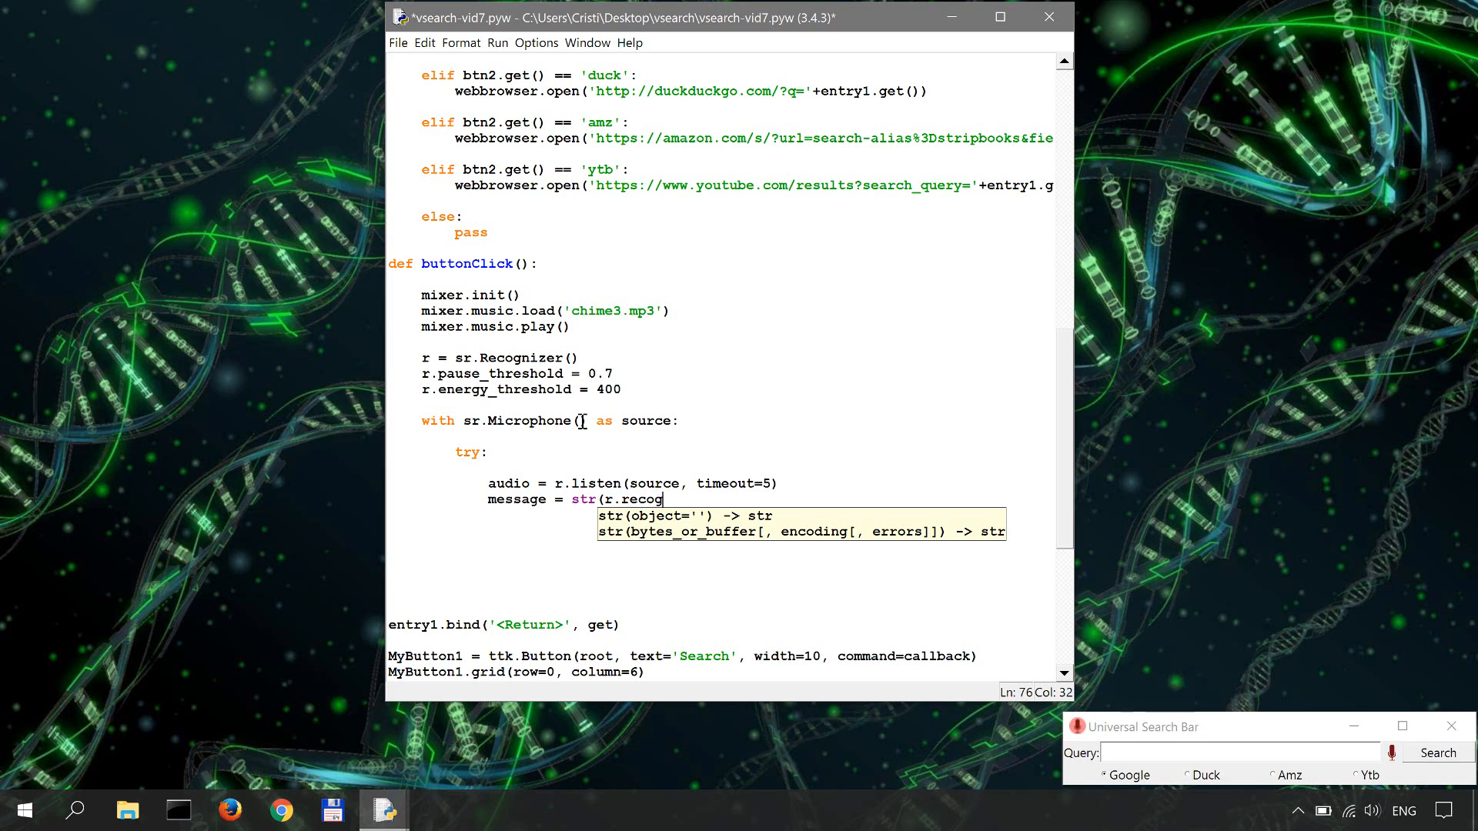
{"action": "type", "text": "nize_"}
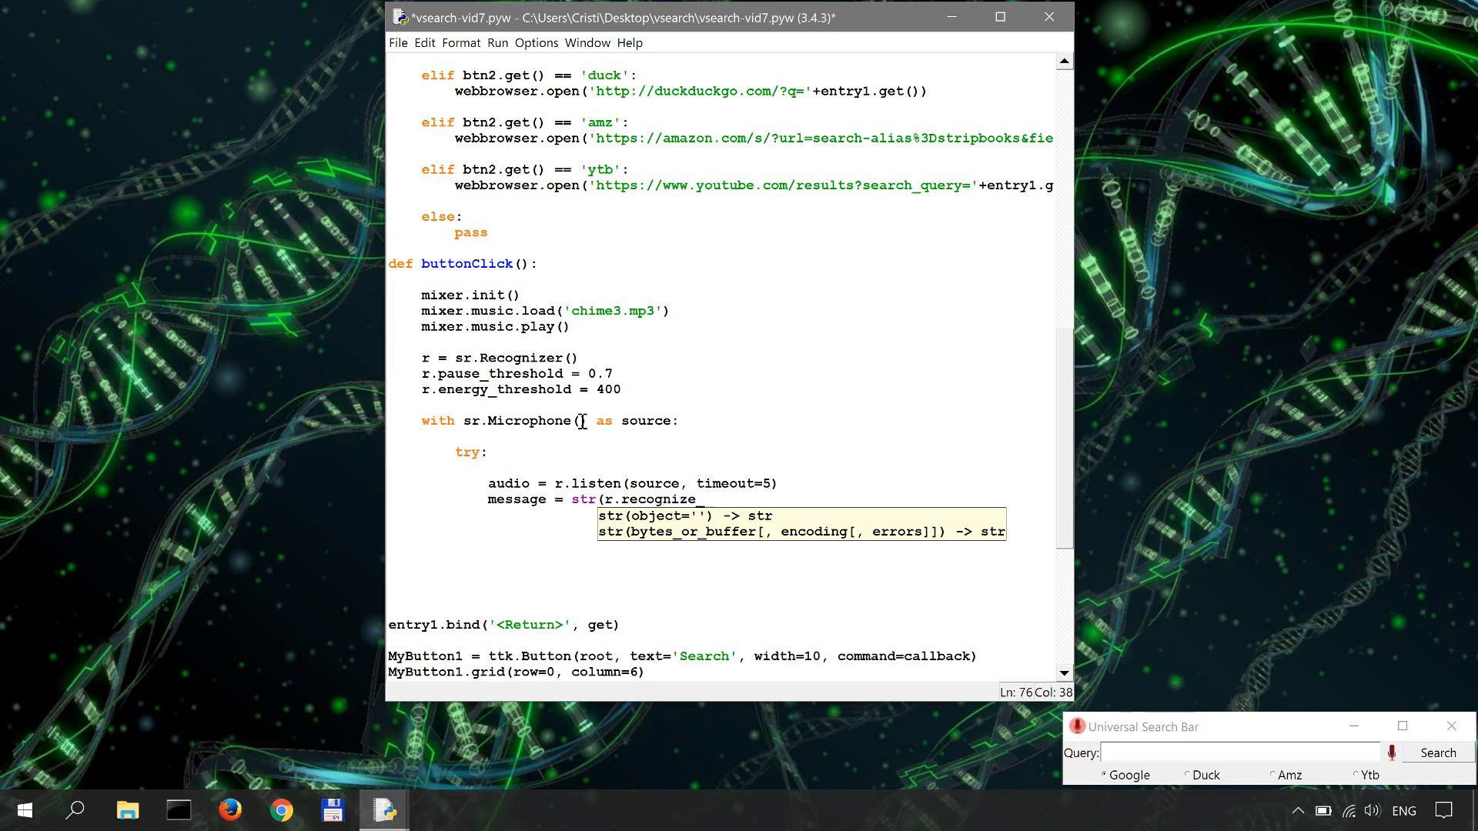
{"action": "type", "text": "_google"}
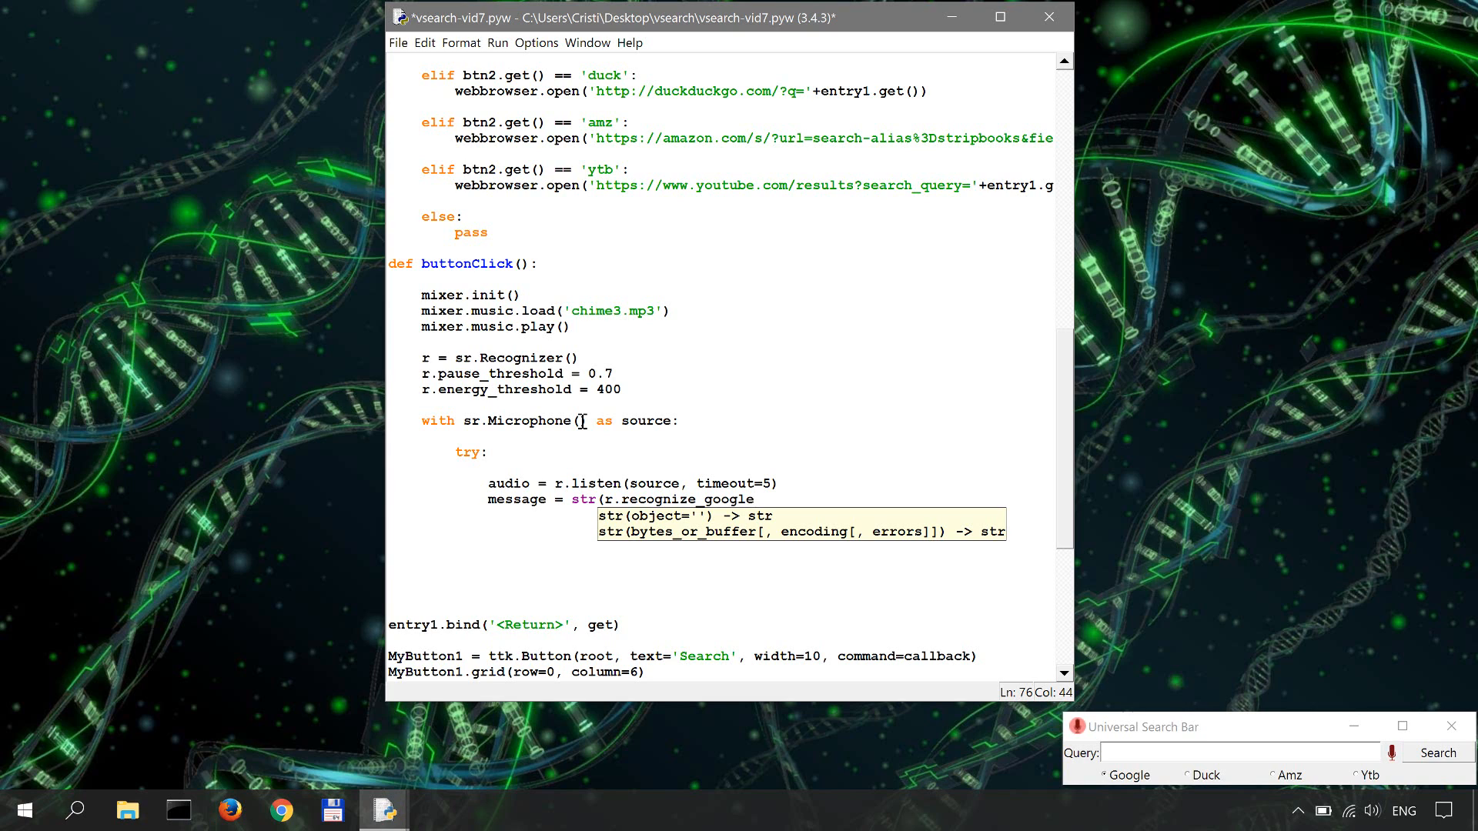
{"action": "type", "text": "(a"}
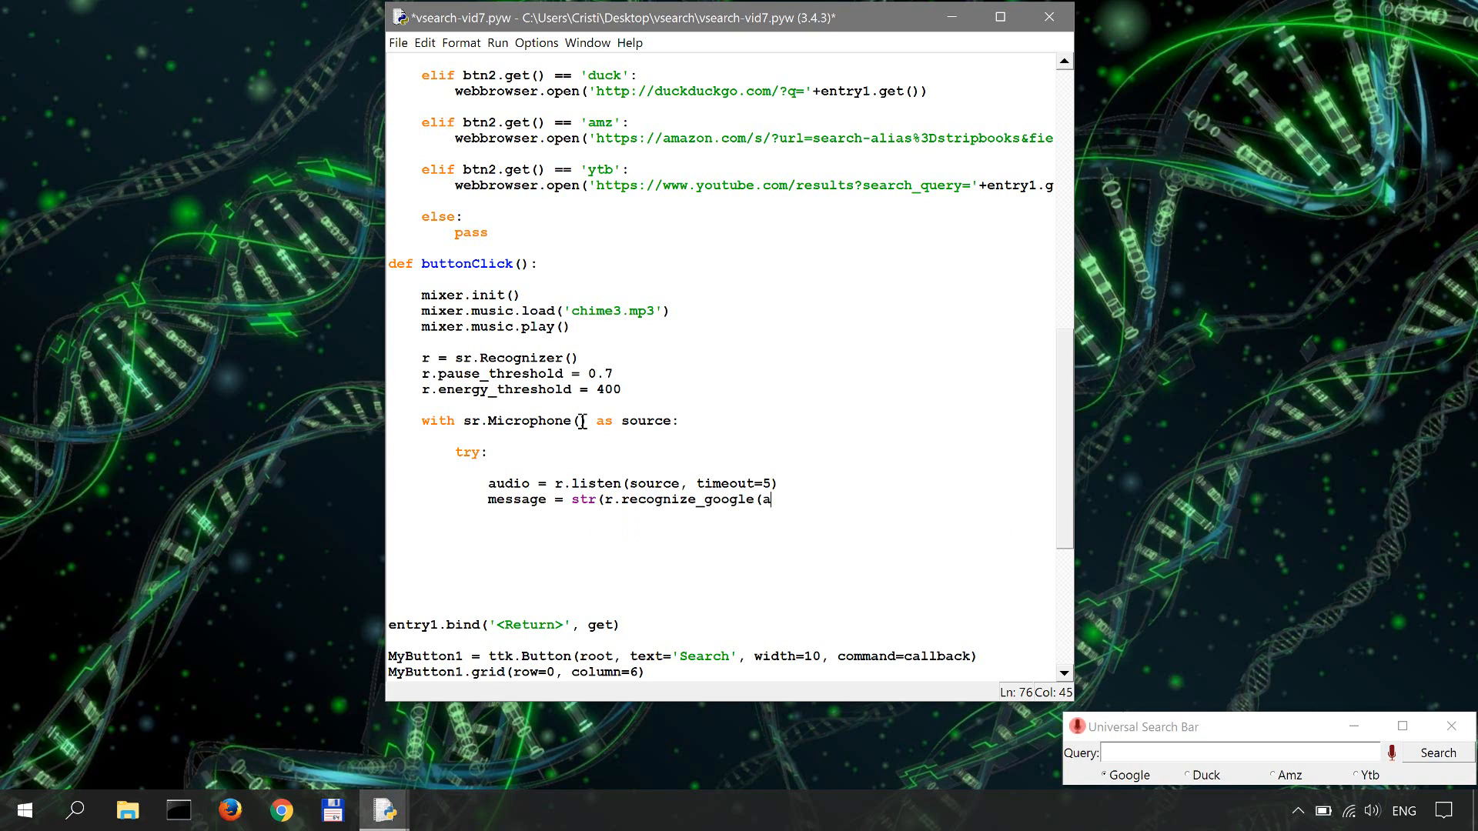
{"action": "type", "text": "dio,"}
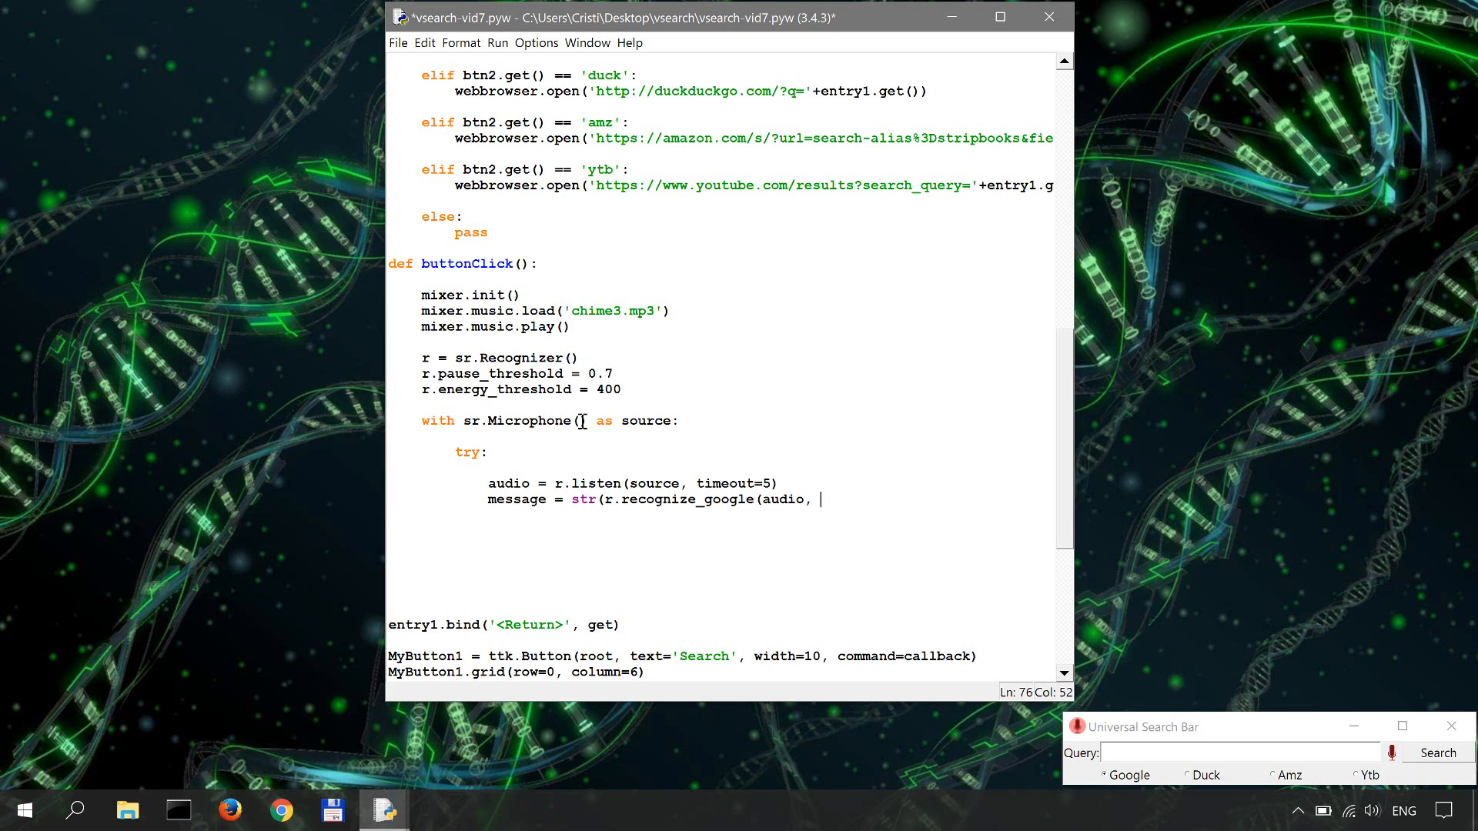
{"action": "type", "text": "ke"}
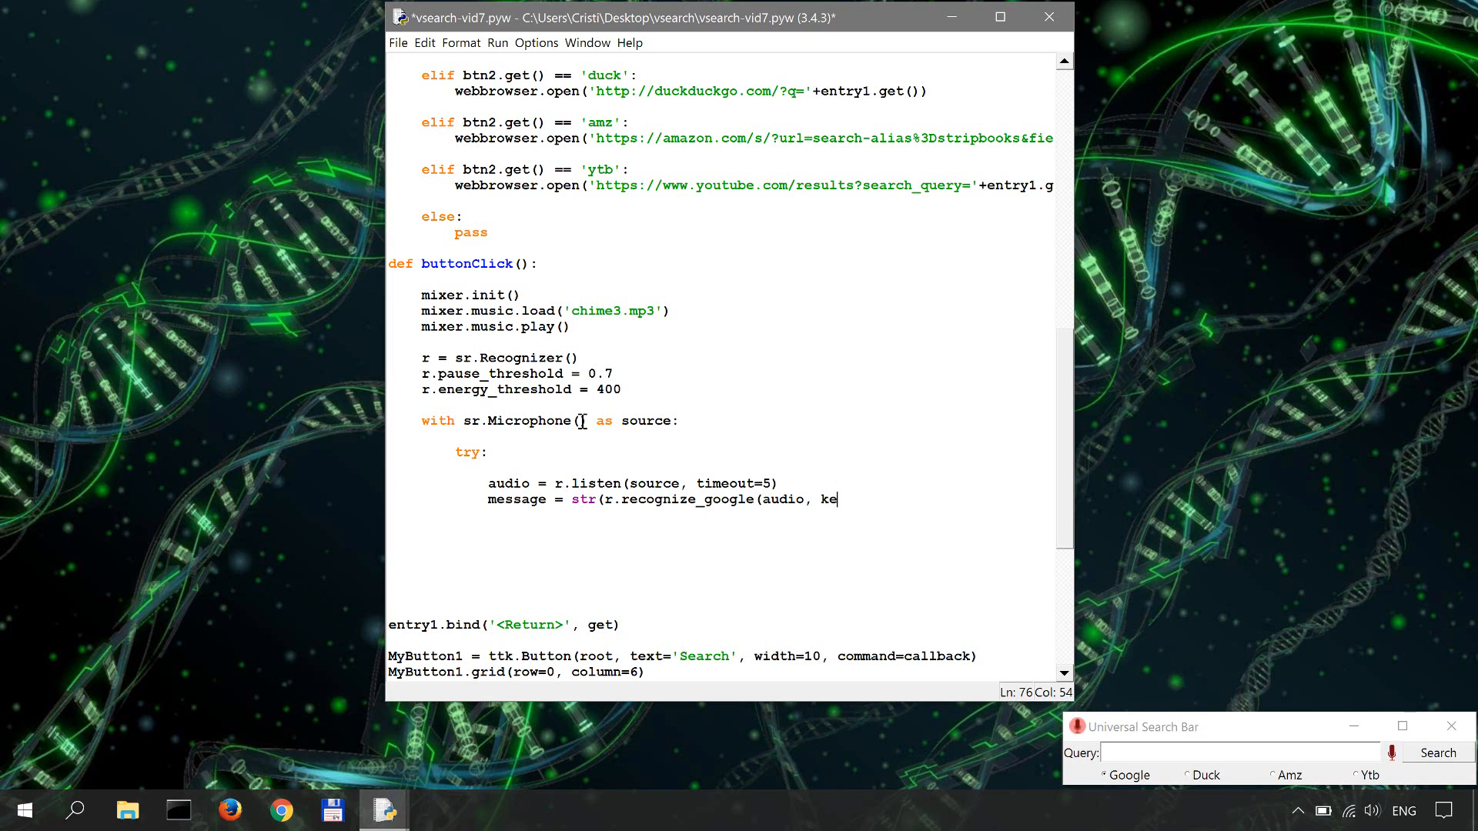
{"action": "type", "text": "y=google"}
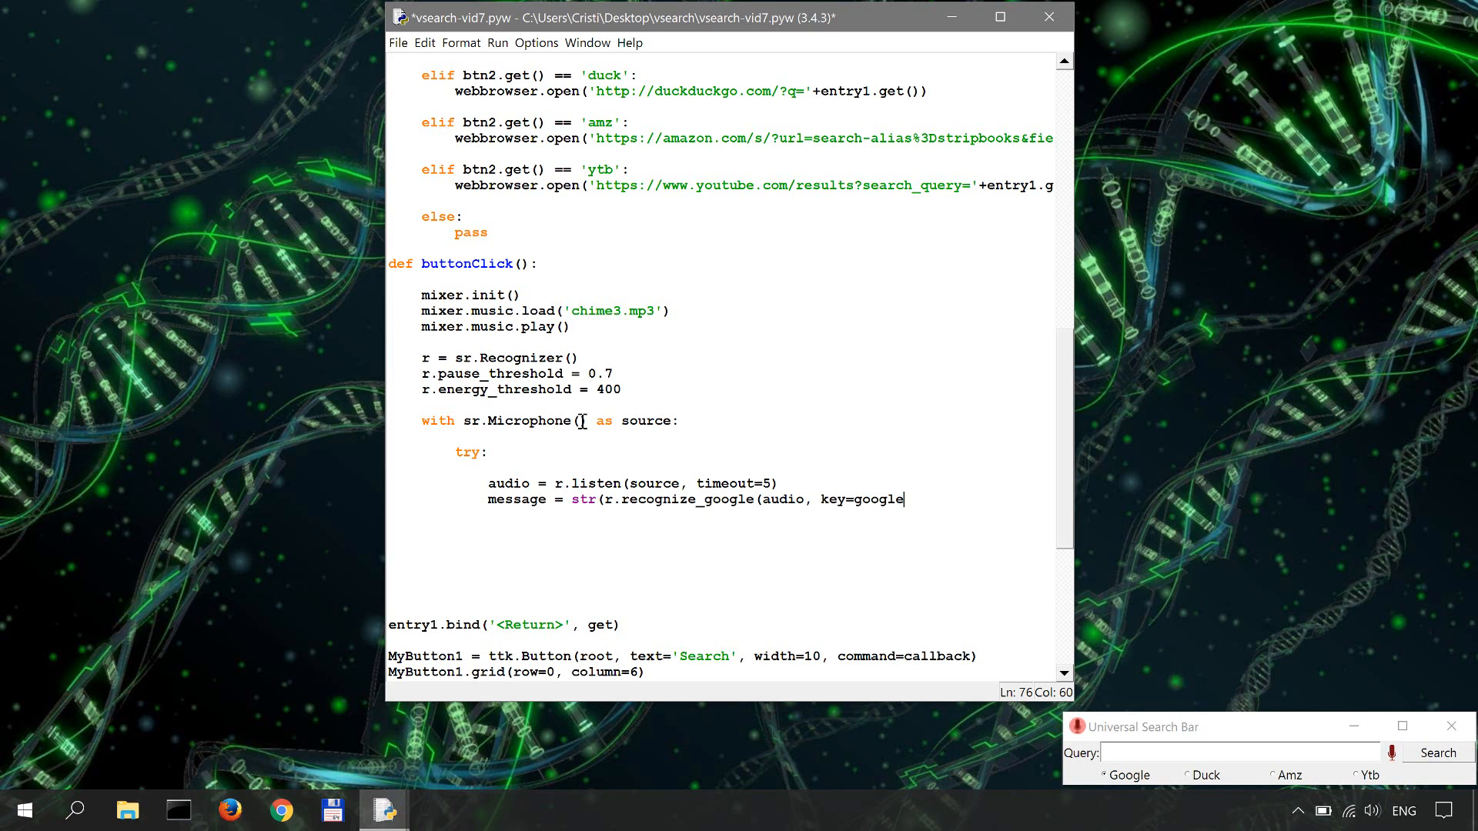
{"action": "type", "text": "_api_"}
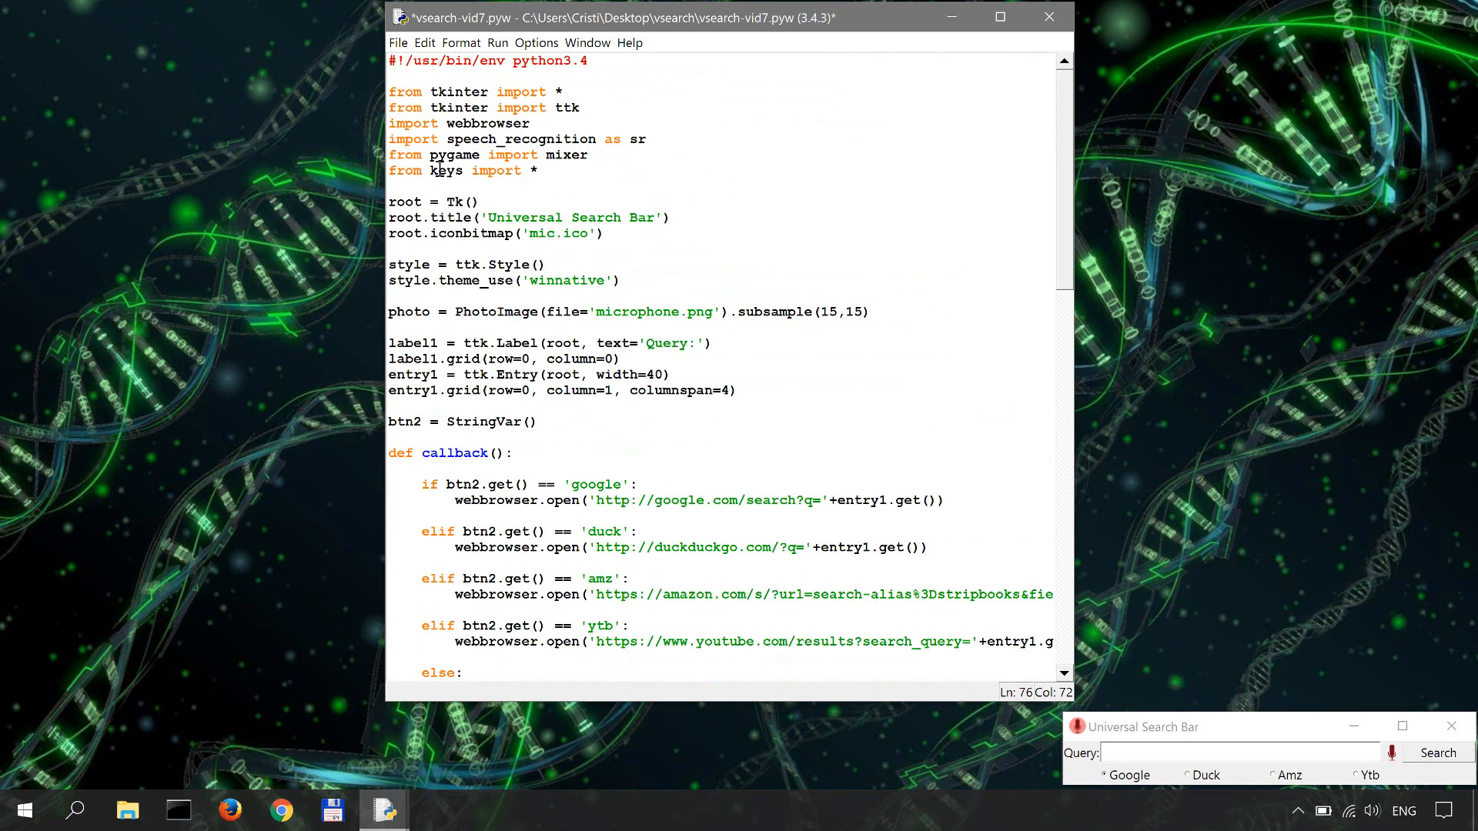
{"action": "left_click", "coordinate": [619, 172]}
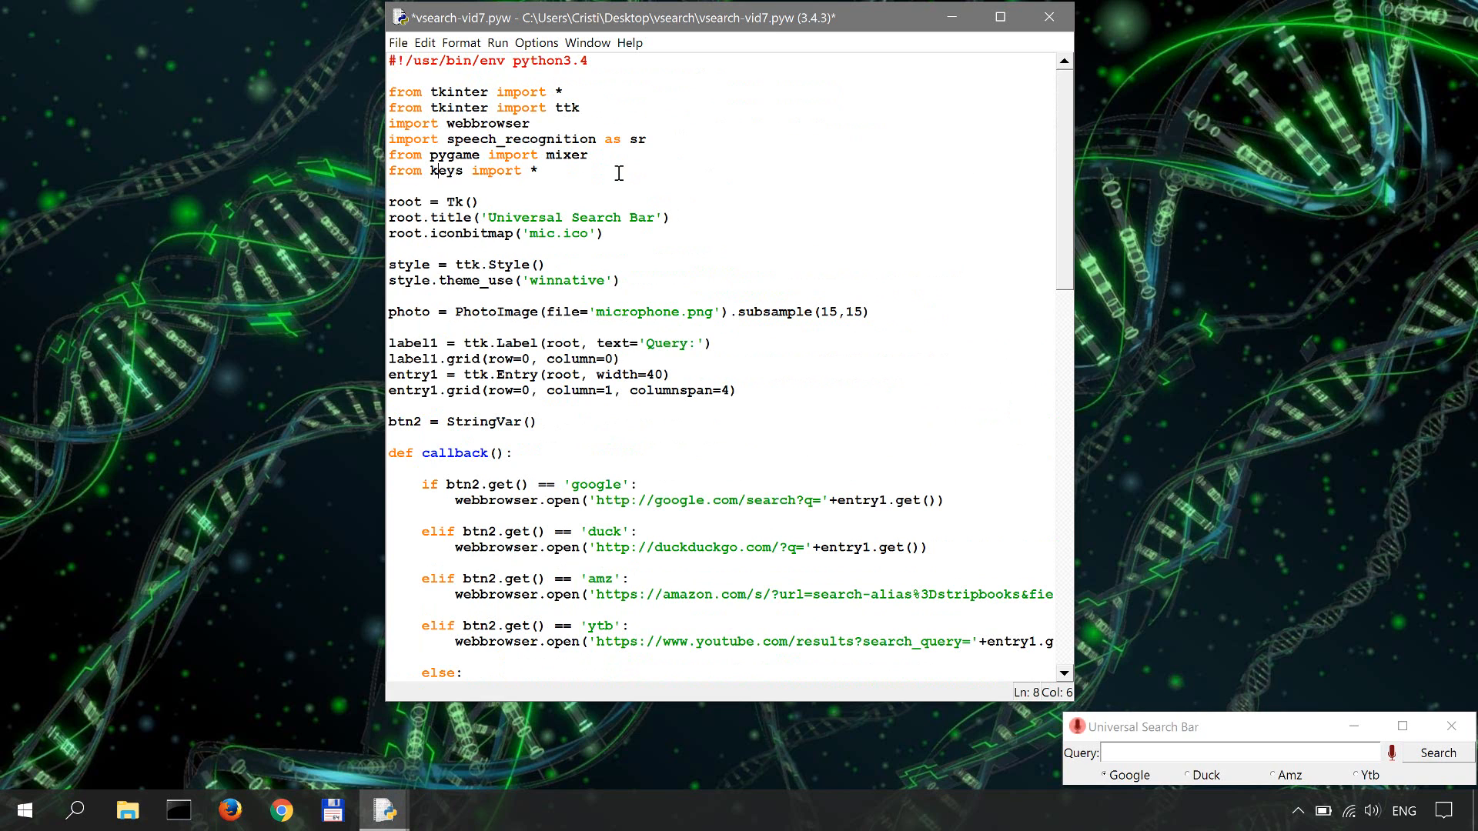
{"action": "scroll", "scroll_direction": "down", "scroll_amount": 3}
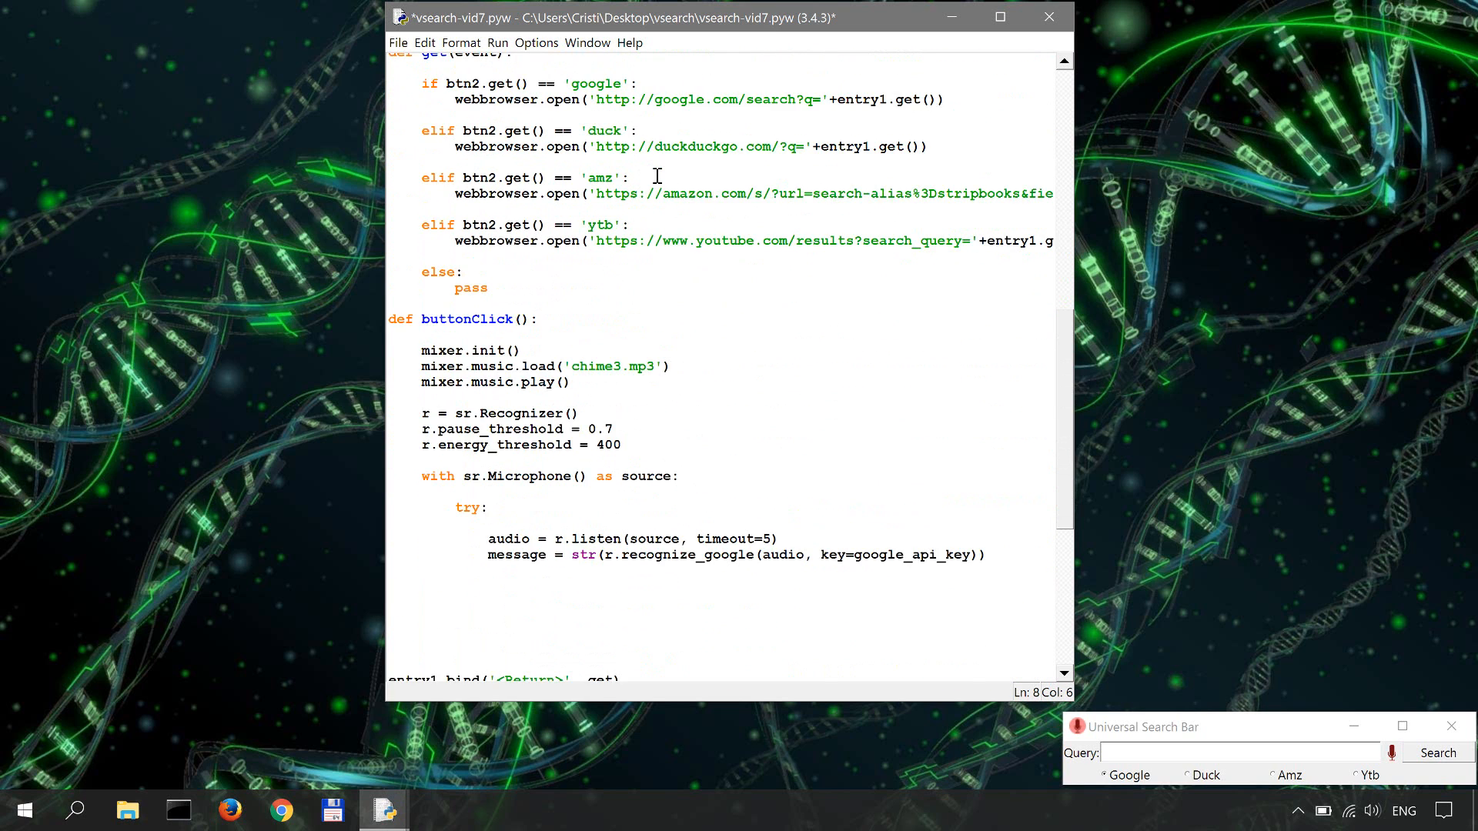
{"action": "scroll", "scroll_direction": "down", "scroll_amount": 3}
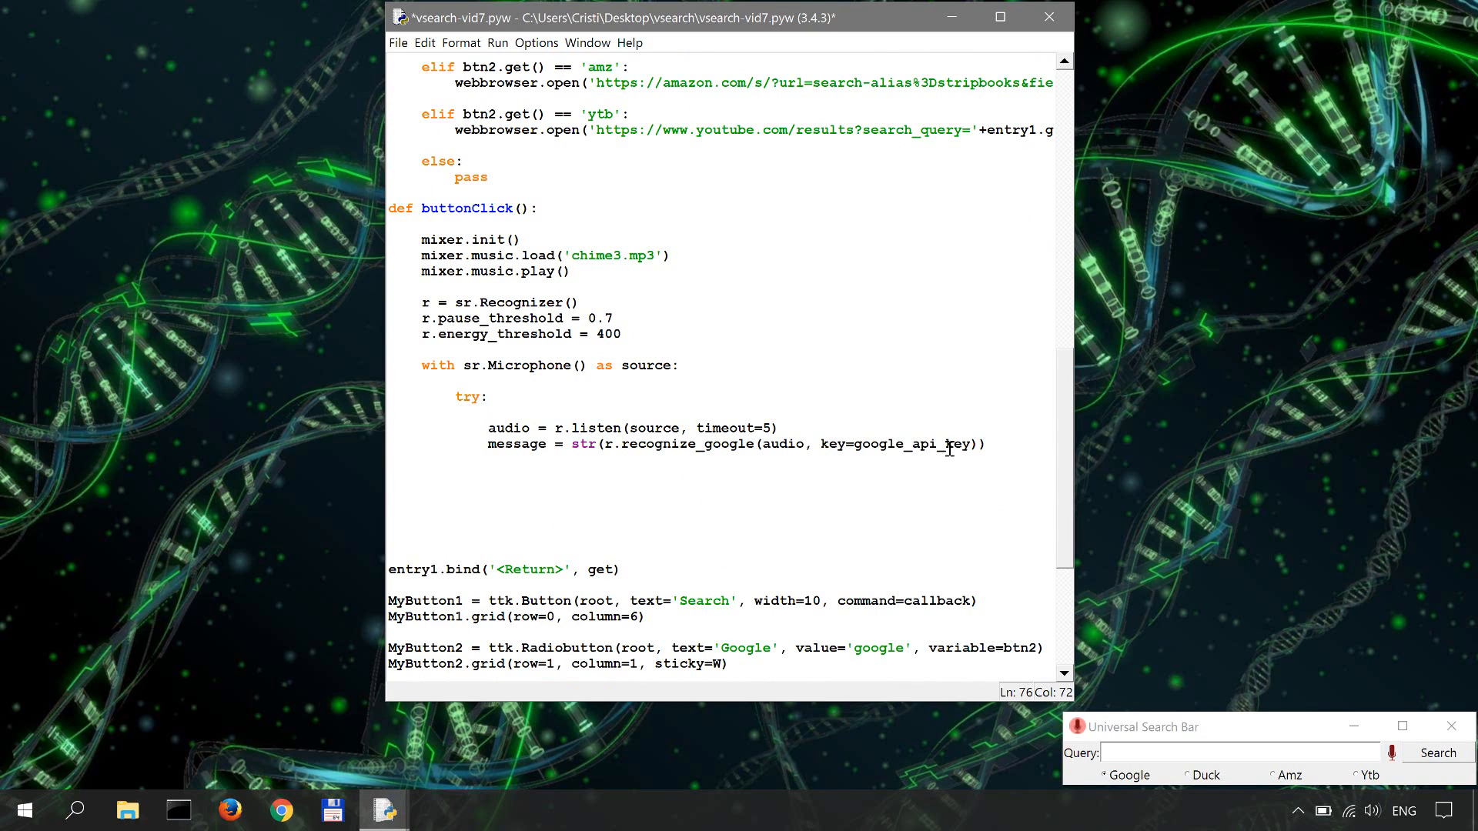
{"action": "left_click", "coordinate": [989, 443]}
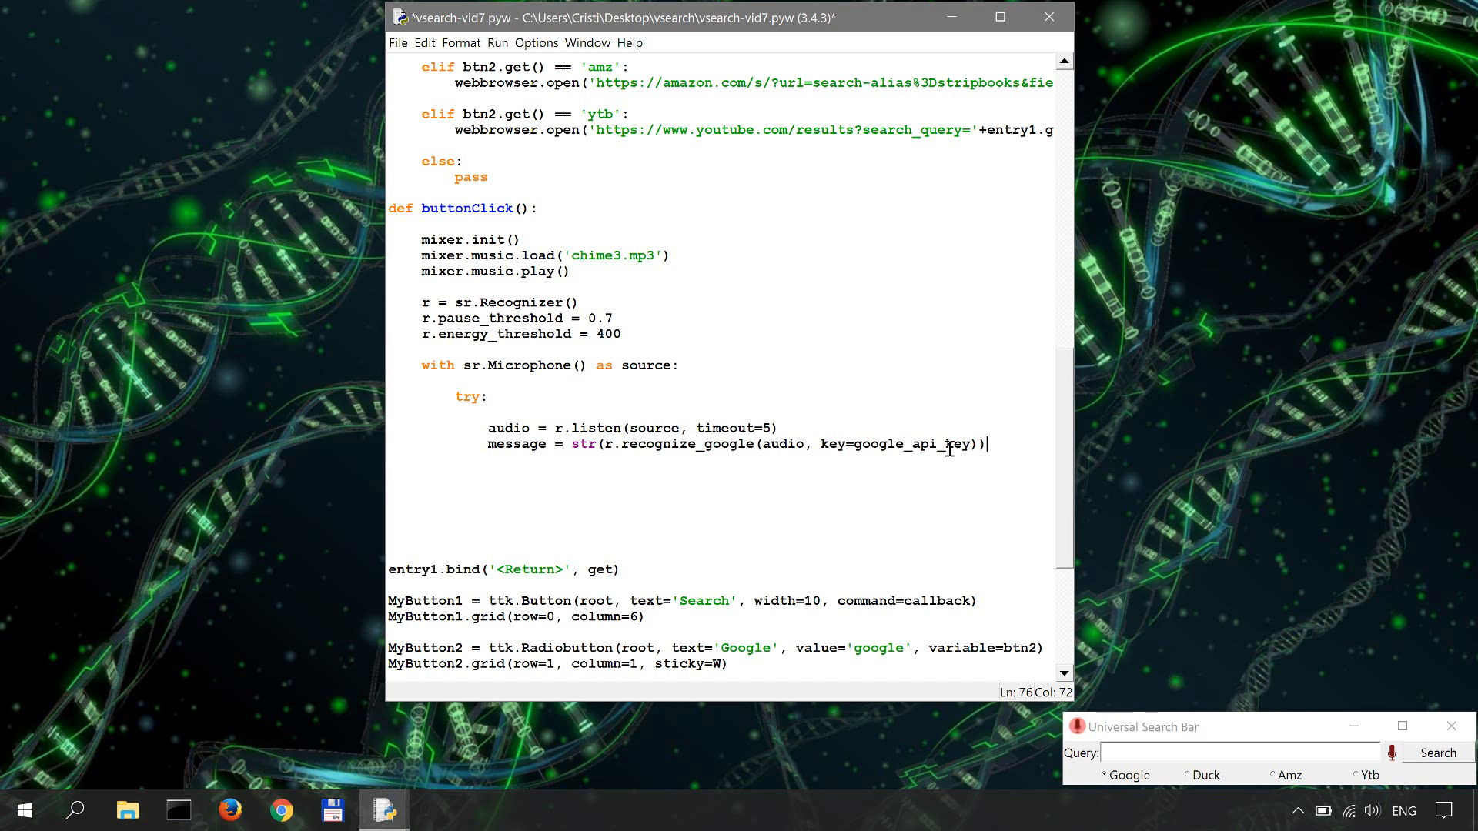
{"action": "scroll", "scroll_direction": "down", "scroll_amount": 3}
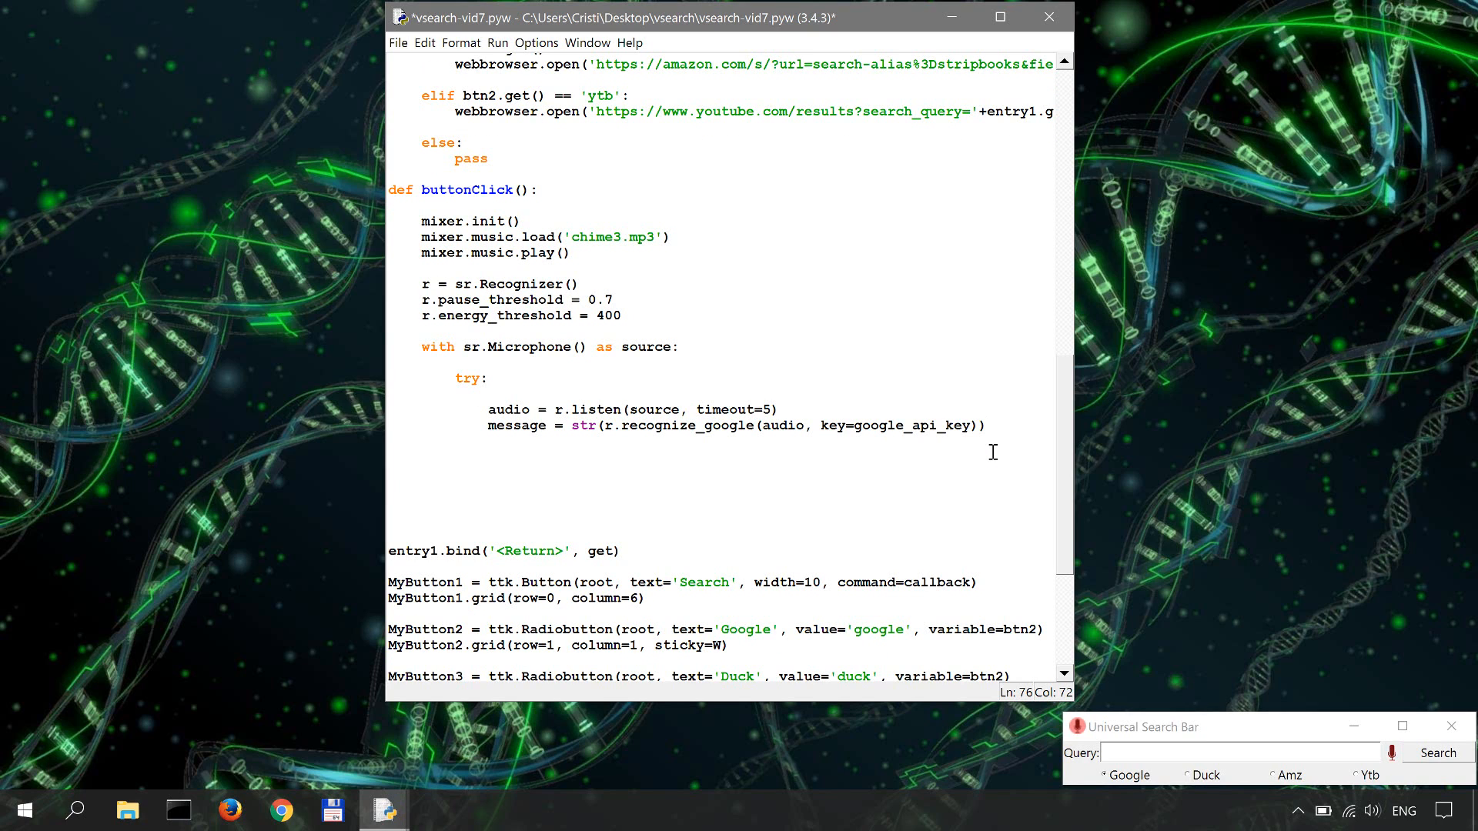
Below the message line, add `mixer.music.load('chime2.mp3')`
{"action": "left_click", "coordinate": [989, 425]}
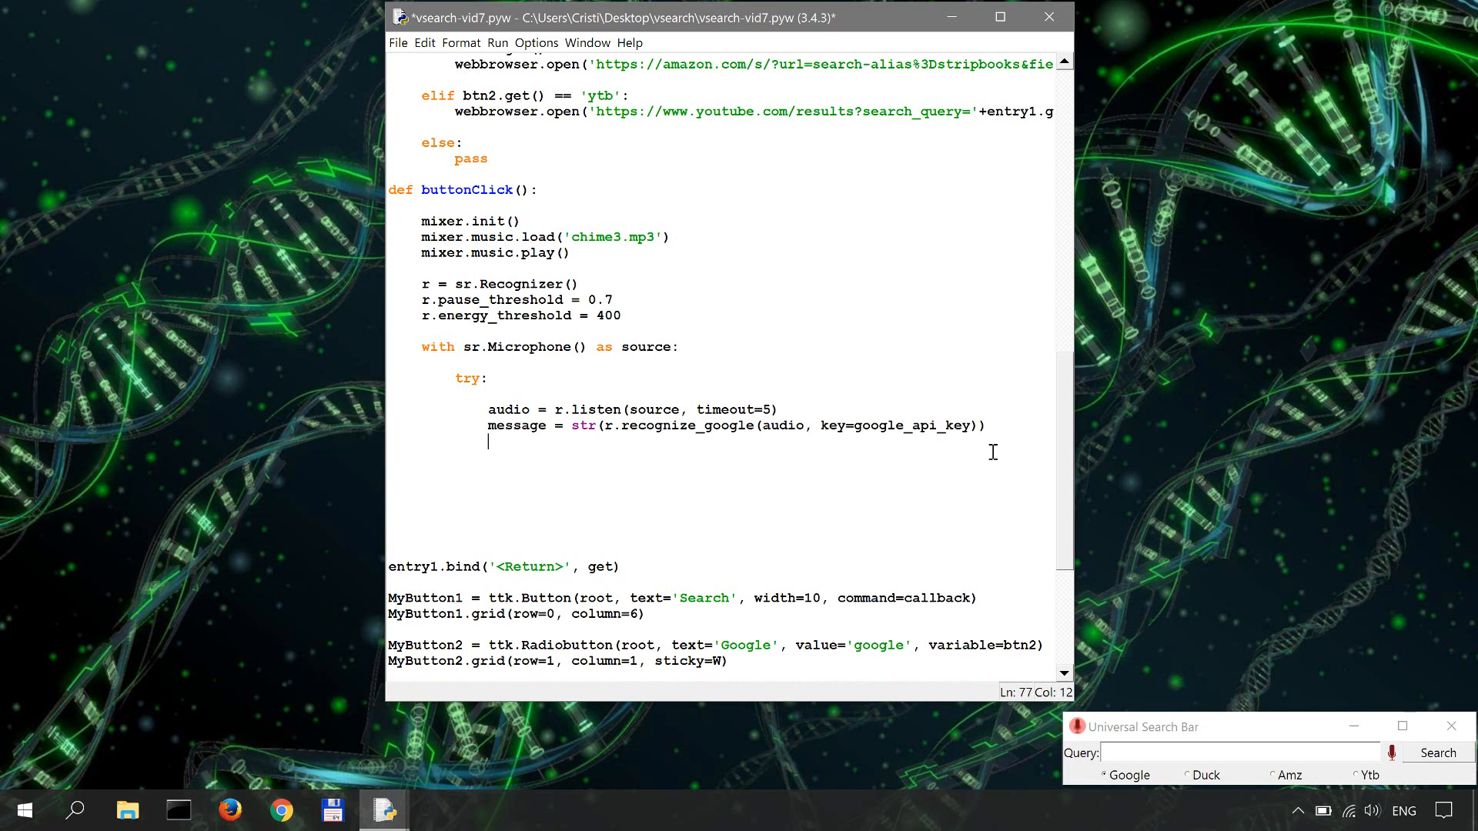
{"action": "type", "text": "mix"}
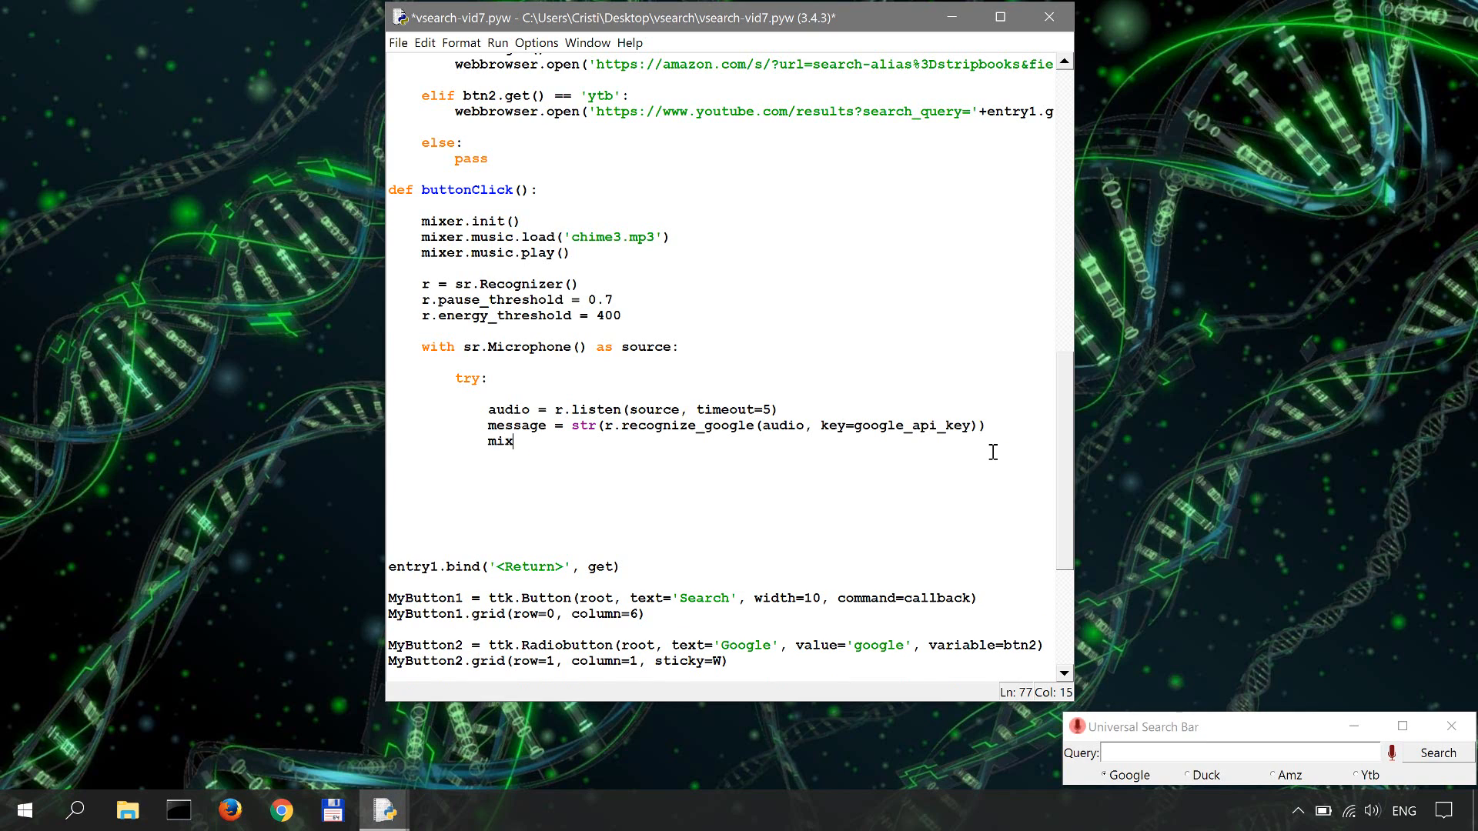
{"action": "type", "text": "er."}
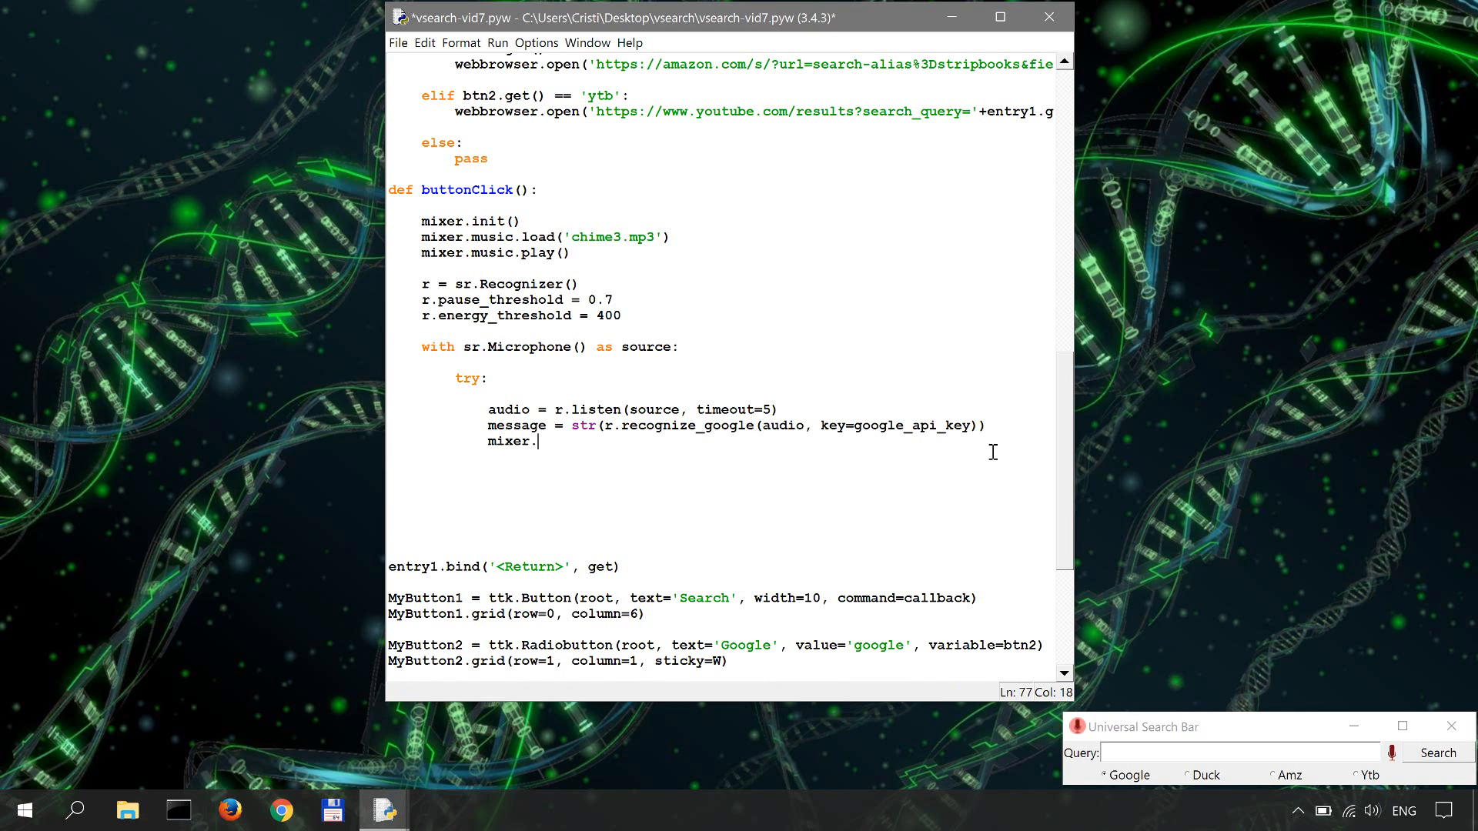
{"action": "type", "text": "m"}
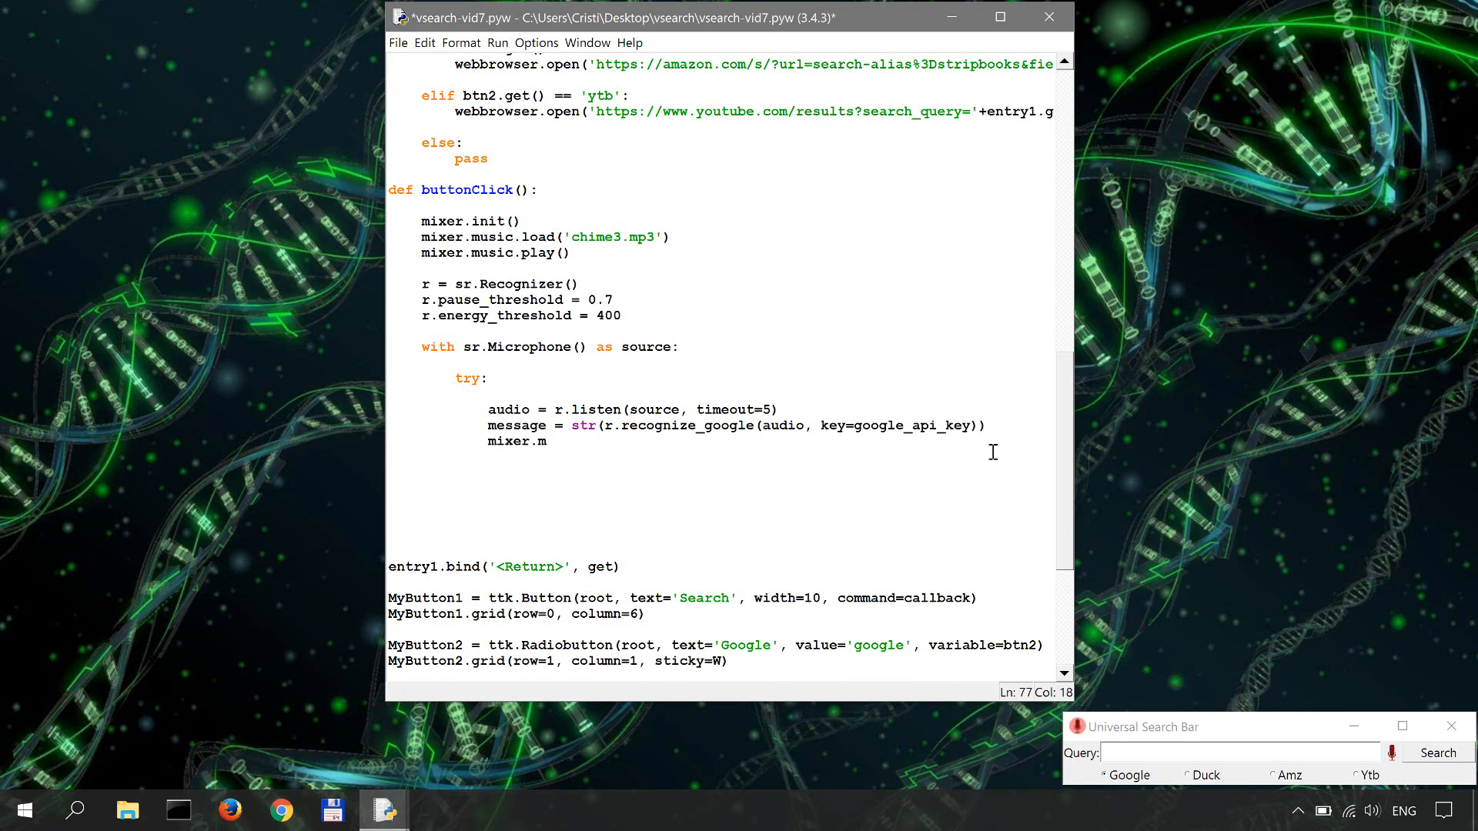
{"action": "type", "text": "usic.load"}
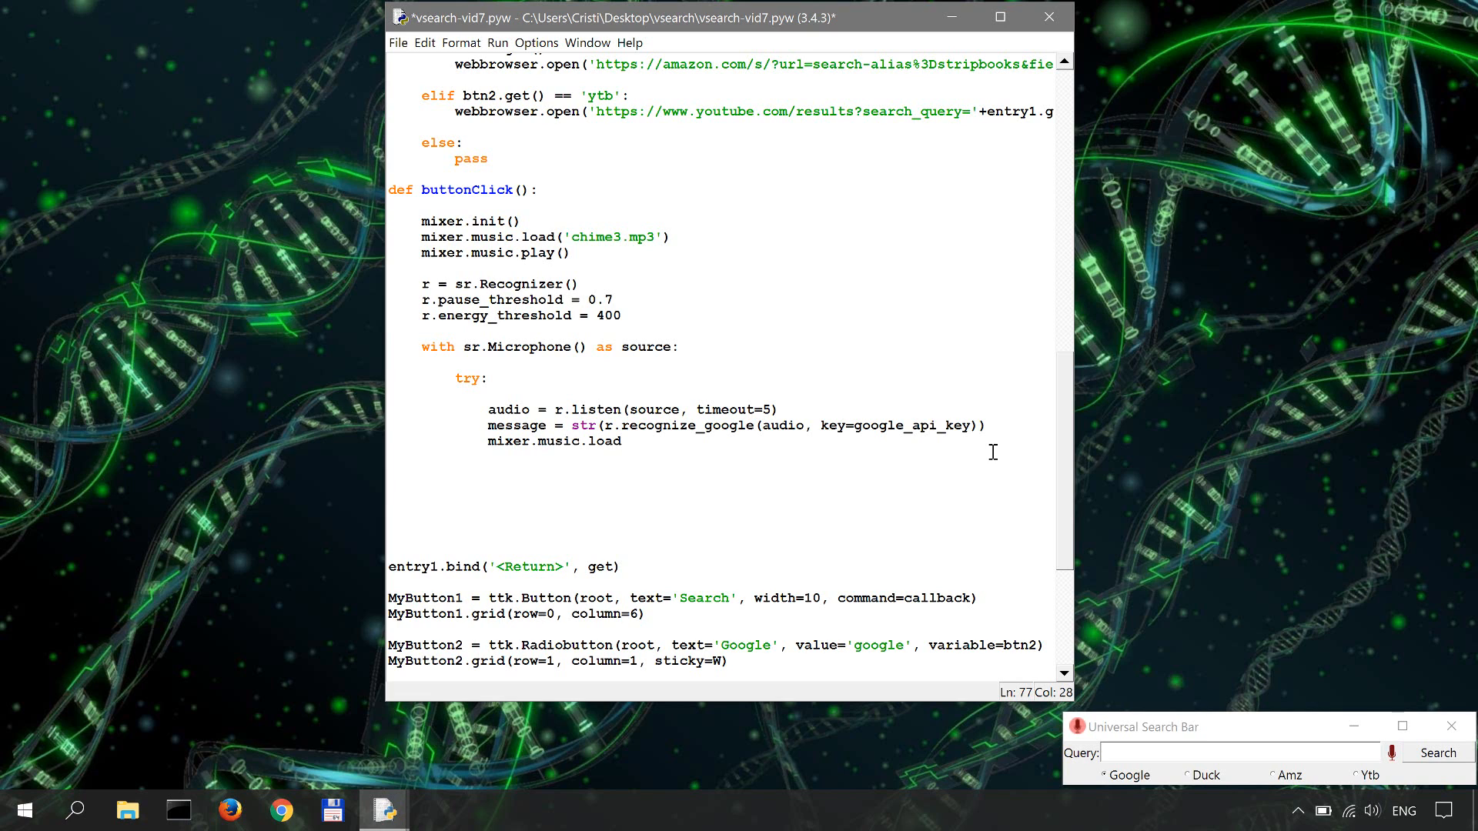
{"action": "left_click", "coordinate": [622, 442]}
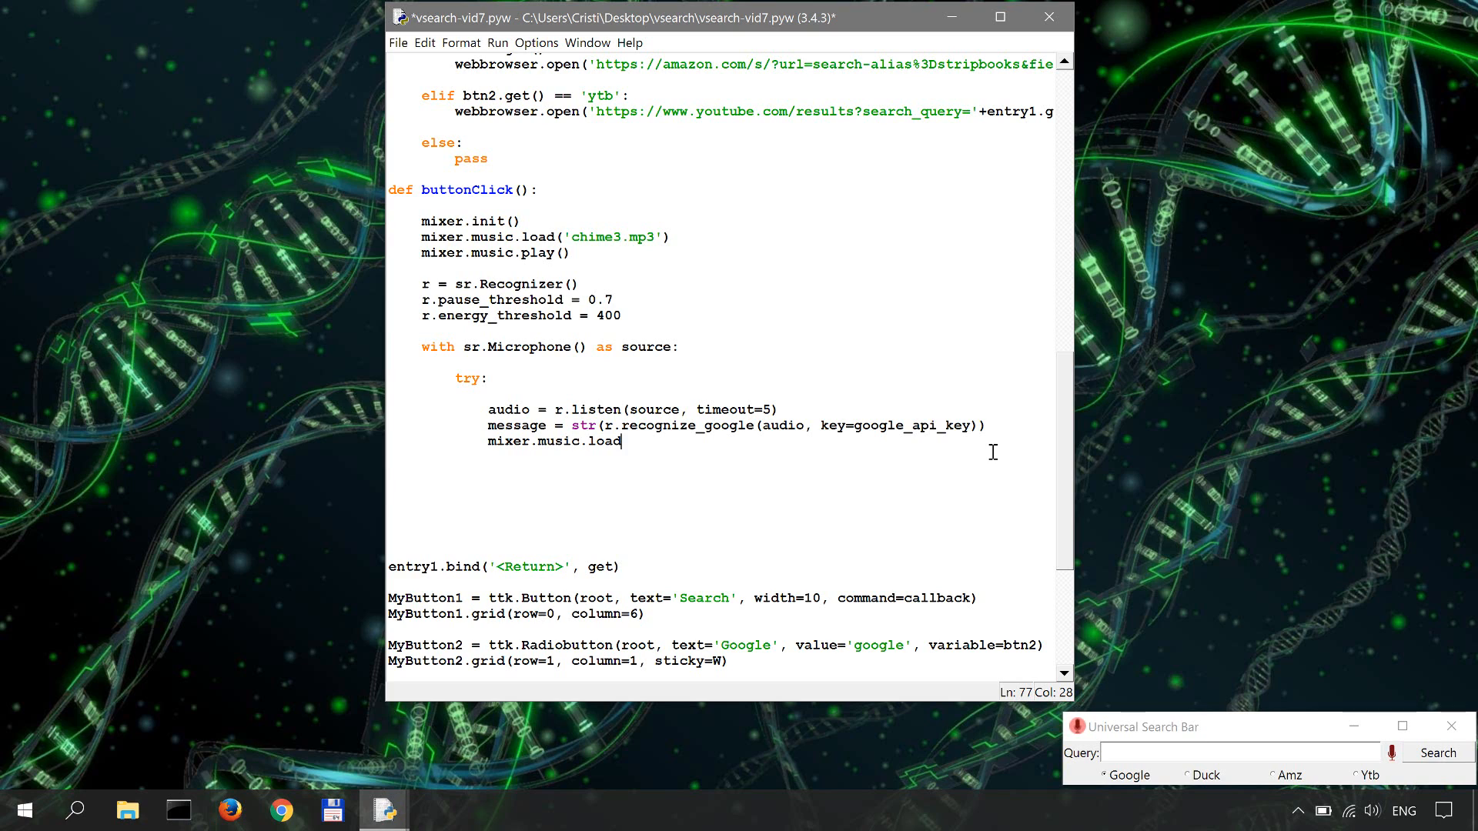
{"action": "type", "text": "('chi"}
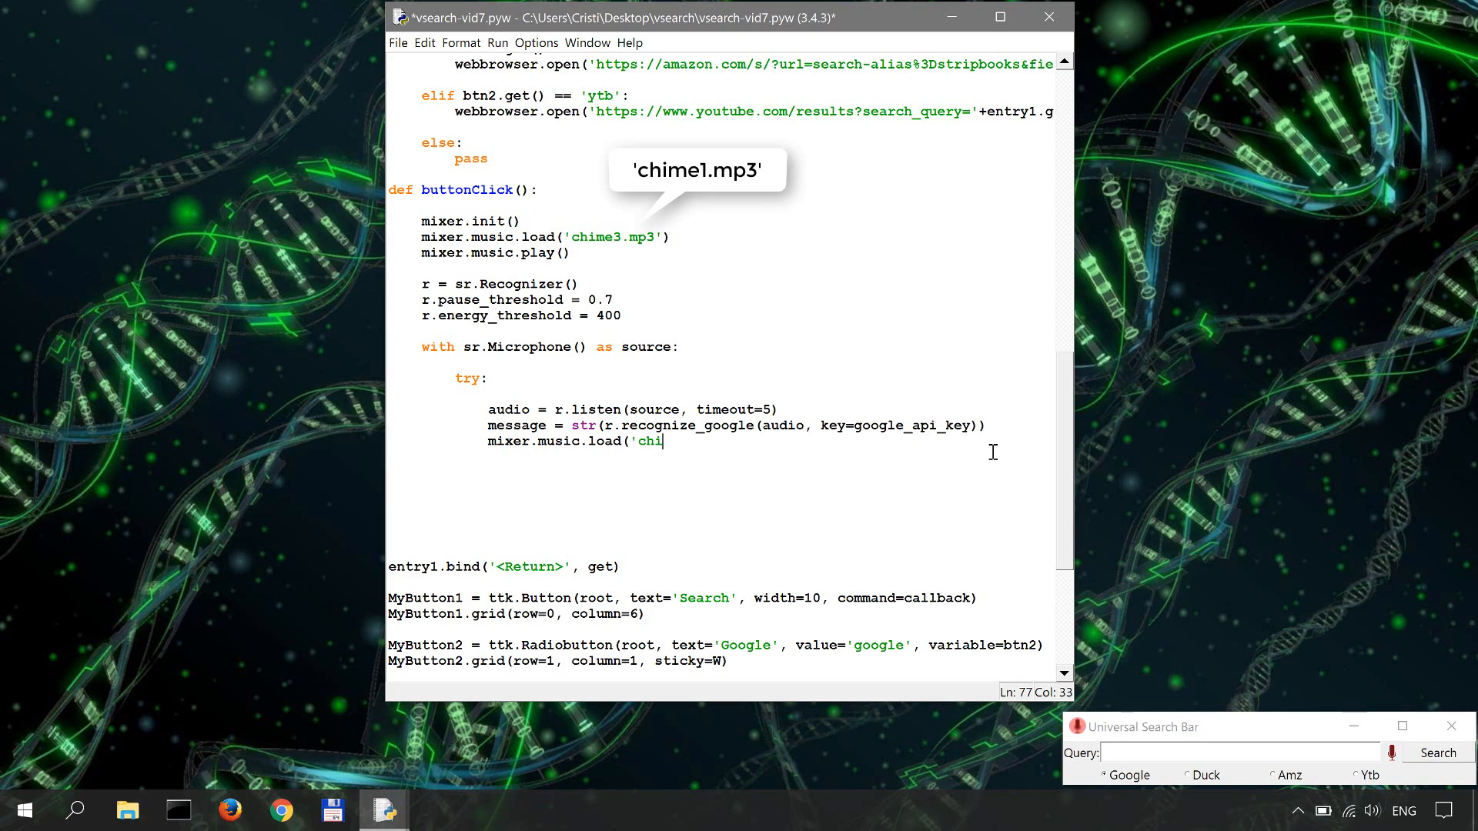
{"action": "type", "text": "me2.m"}
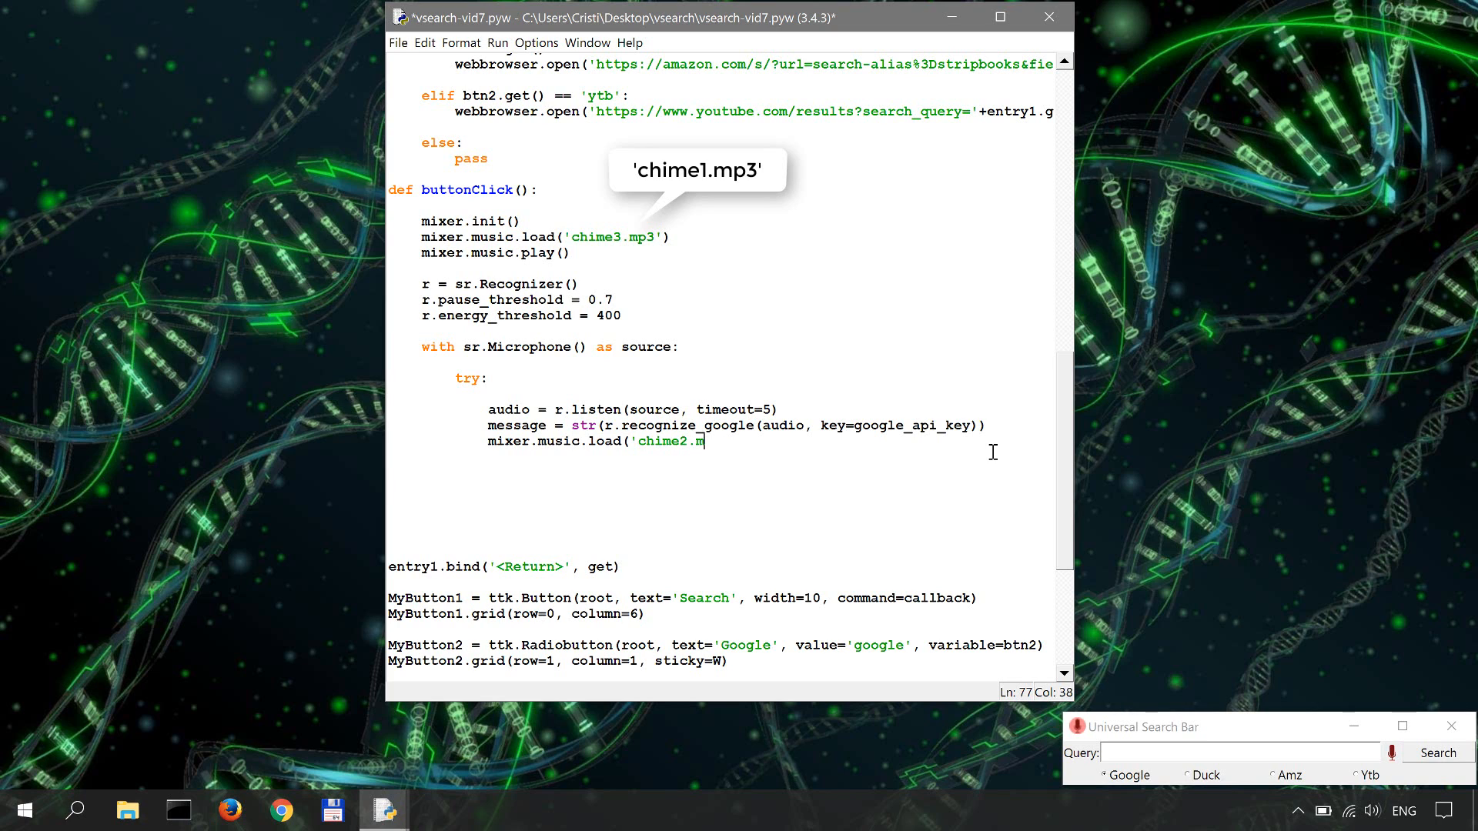
{"action": "type", "text": "p3"}
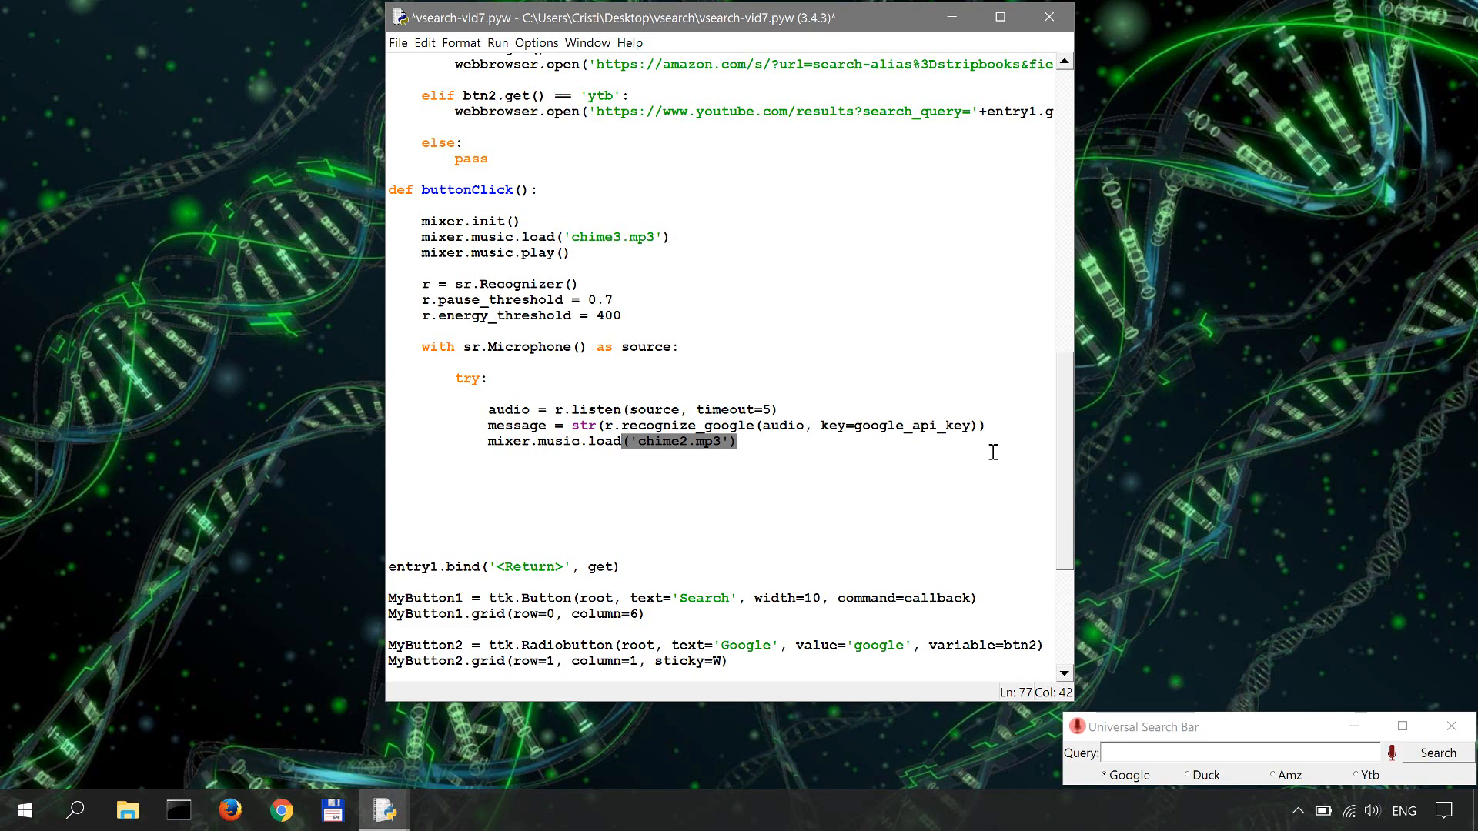
Add `mixer.music.play()` on the next line after the load call
{"action": "left_click", "coordinate": [742, 442]}
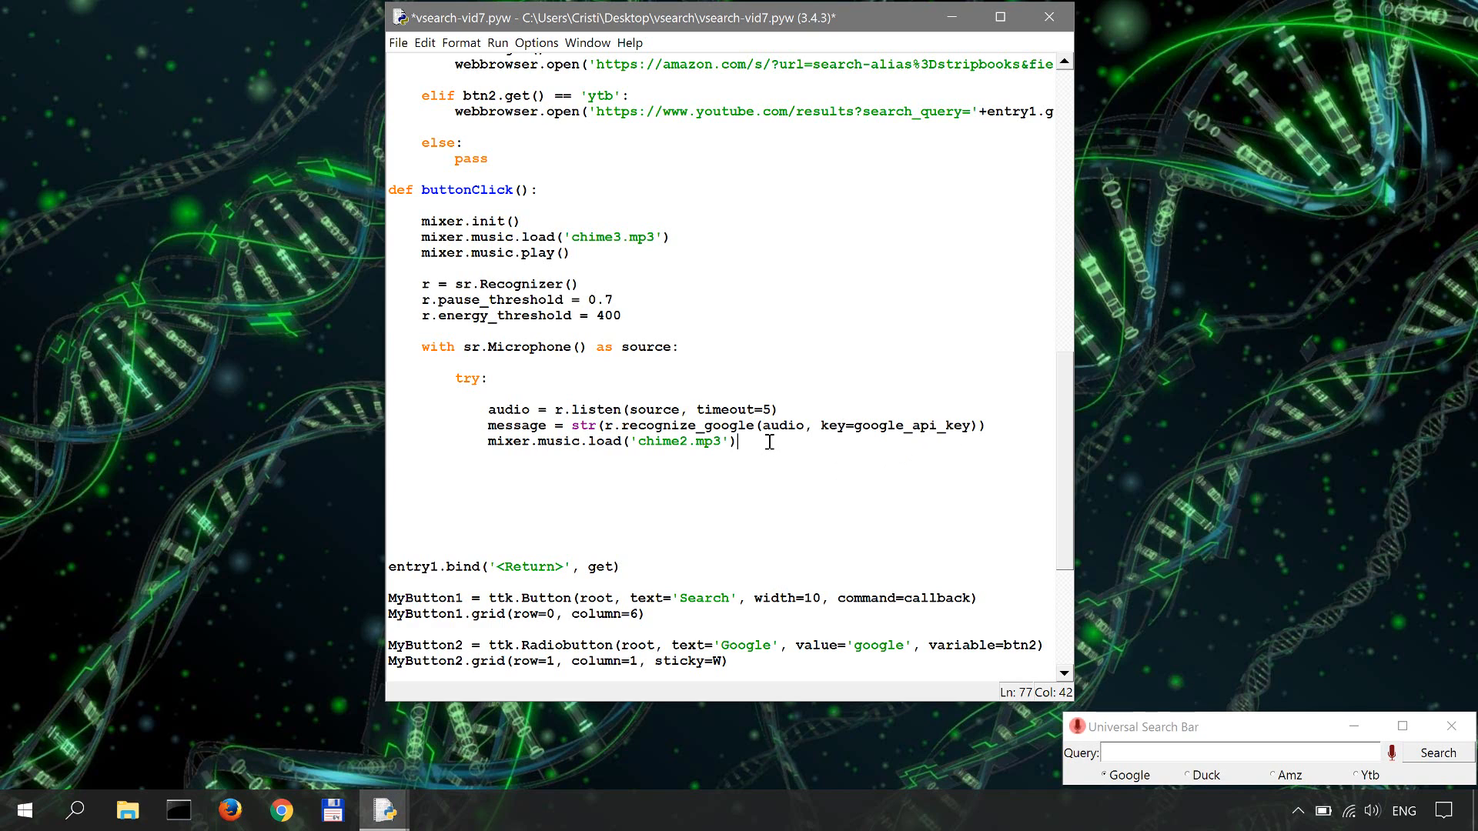
{"action": "key", "text": "enter"}
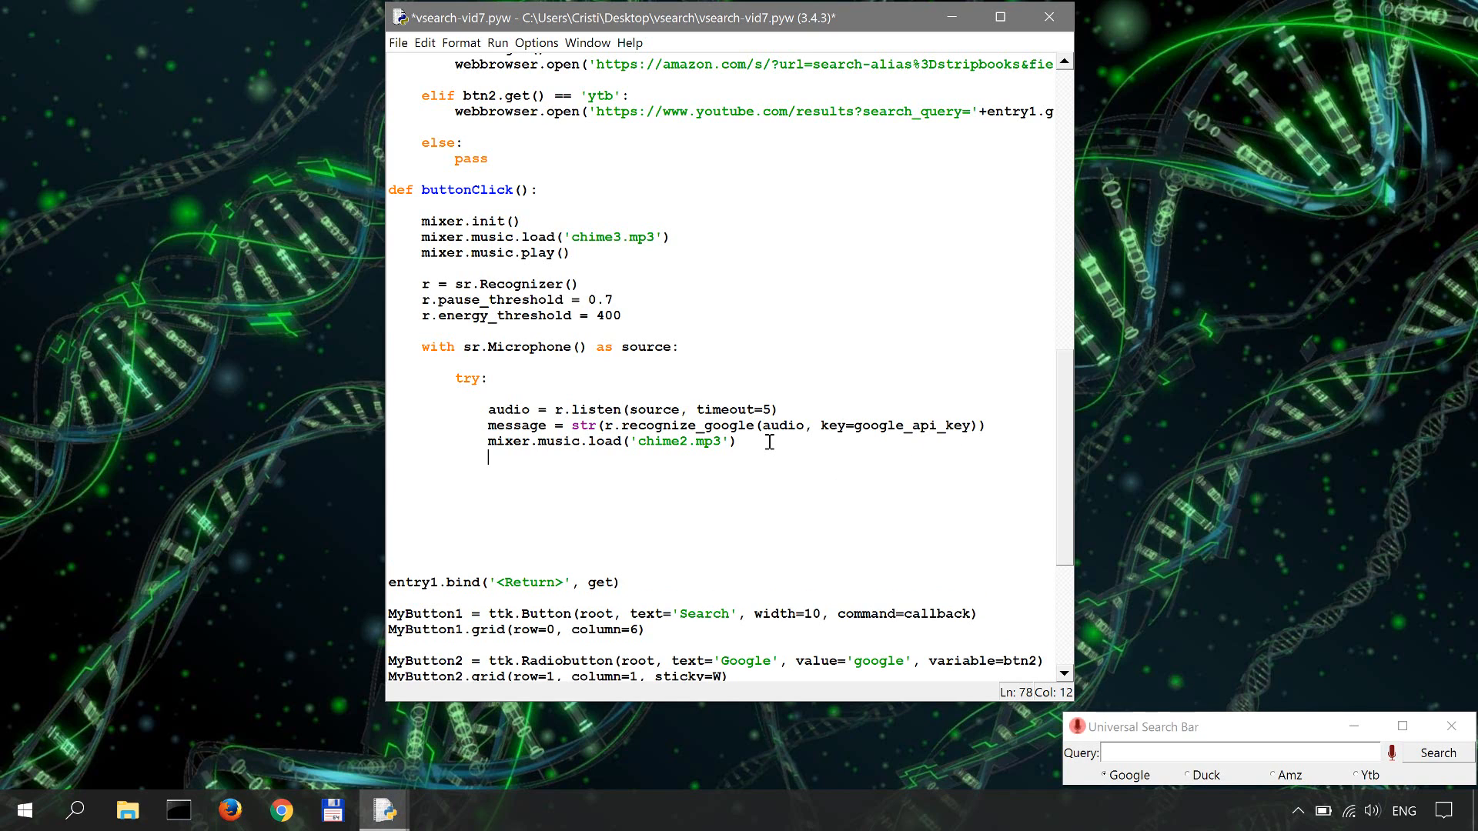
{"action": "type", "text": "mixer"}
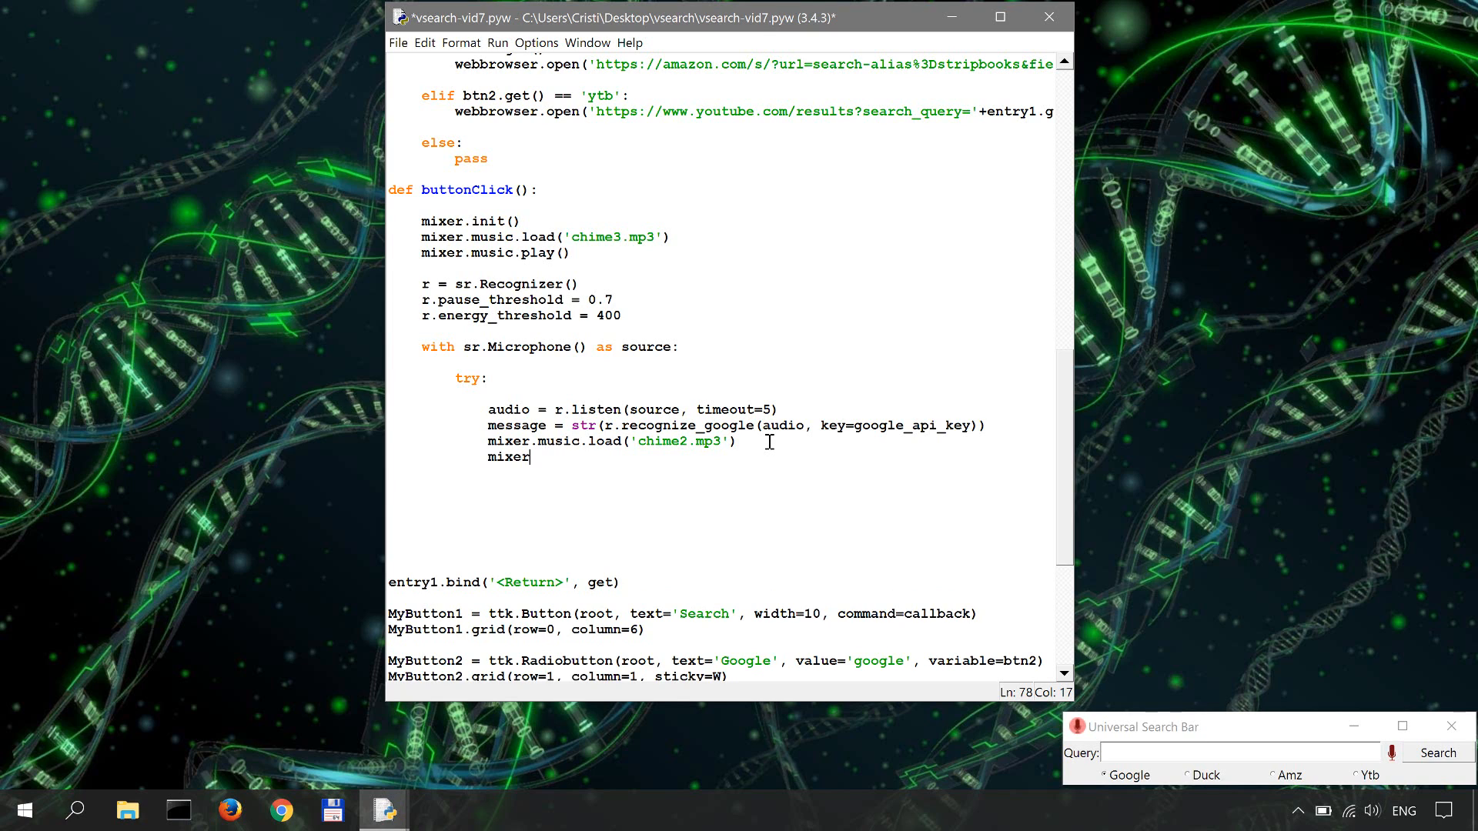
{"action": "type", "text": ".music.play("}
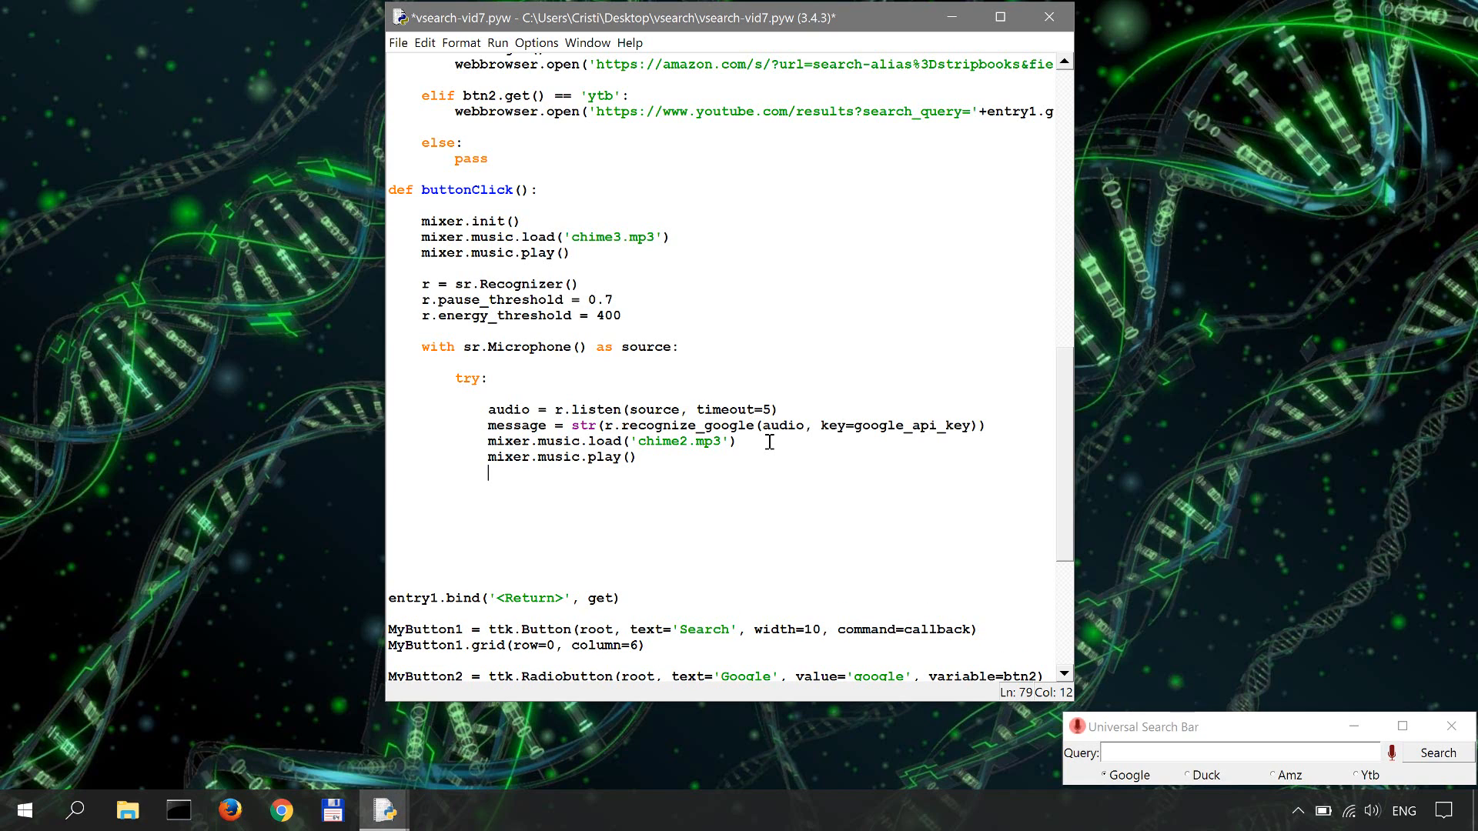
Focus entry1 and clear it with `entry1.delete(0, END)` in the try block
{"action": "type", "text": "entr"}
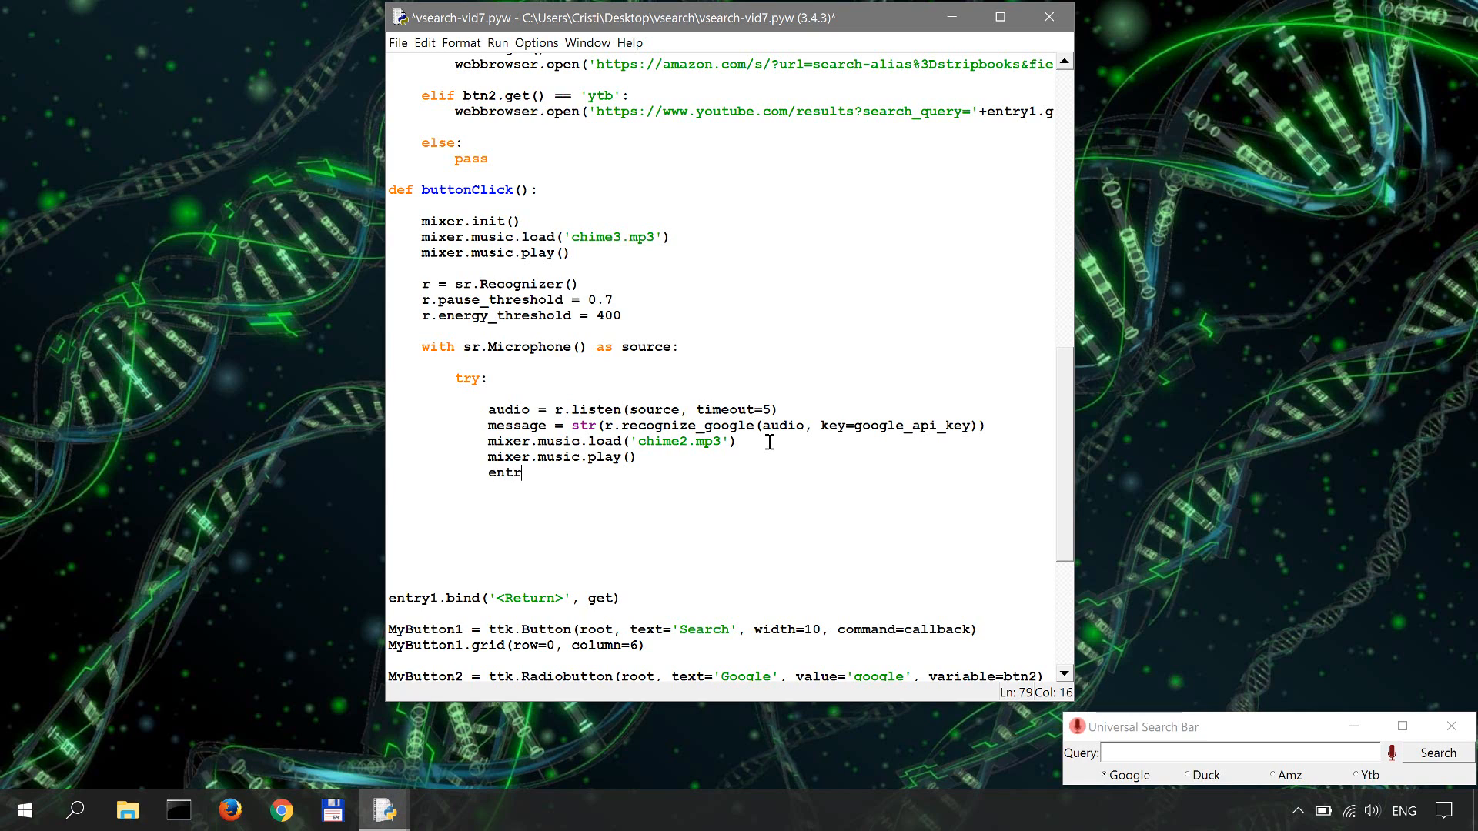
{"action": "type", "text": "y1.focus("}
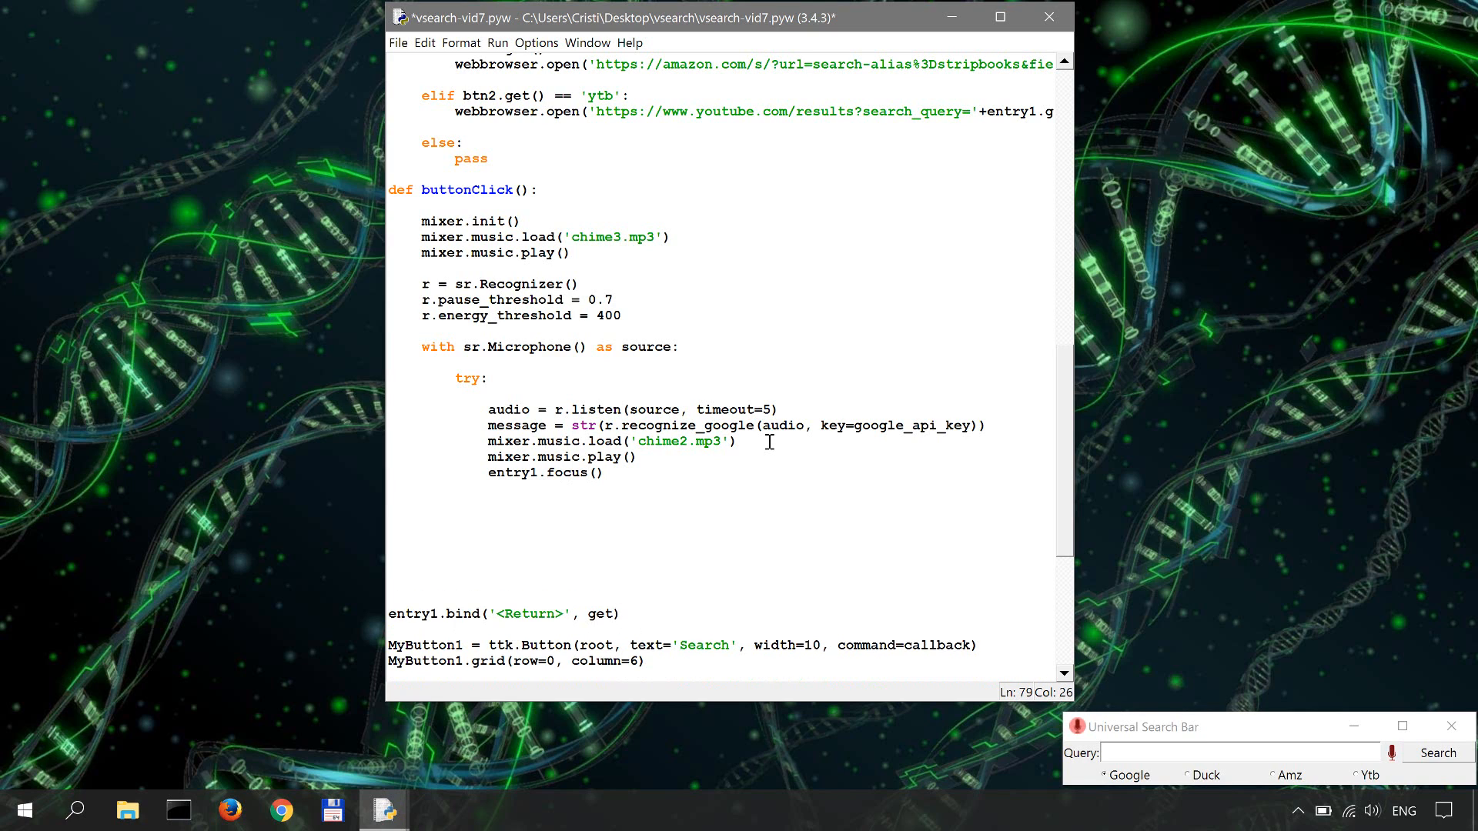
{"action": "type", "text": "entry1."}
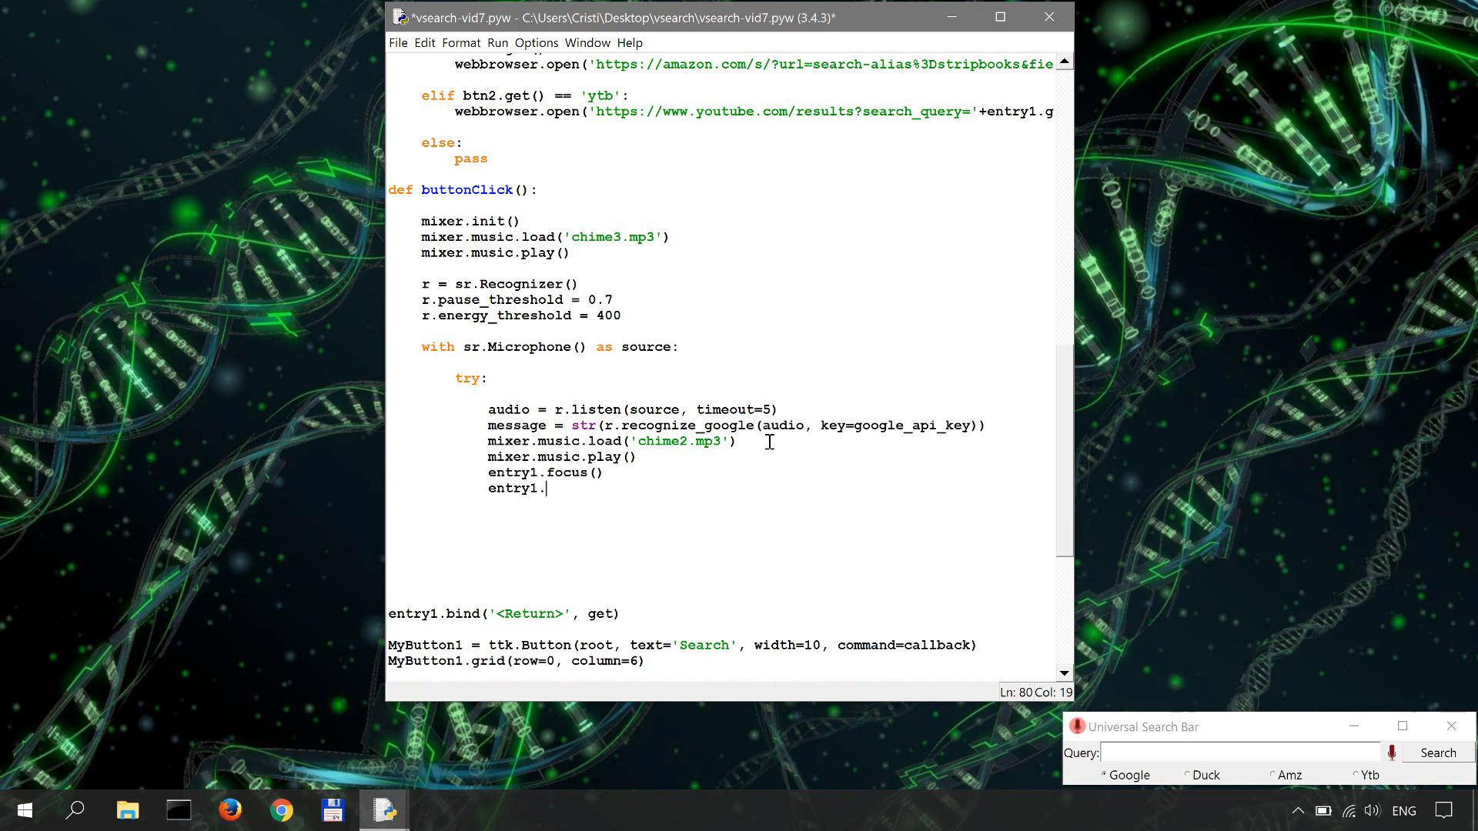
{"action": "type", "text": "delete"}
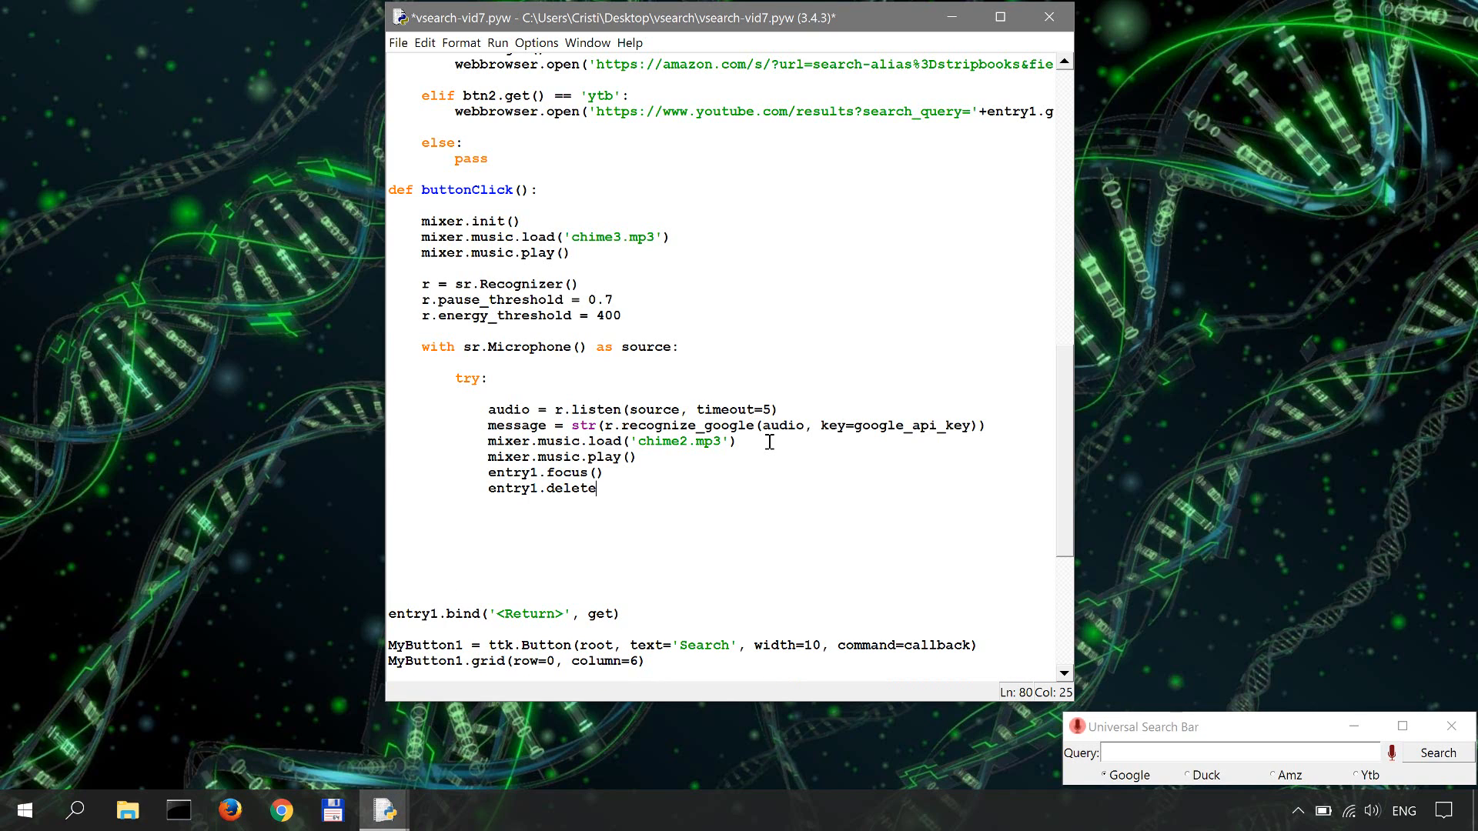
{"action": "type", "text": "("}
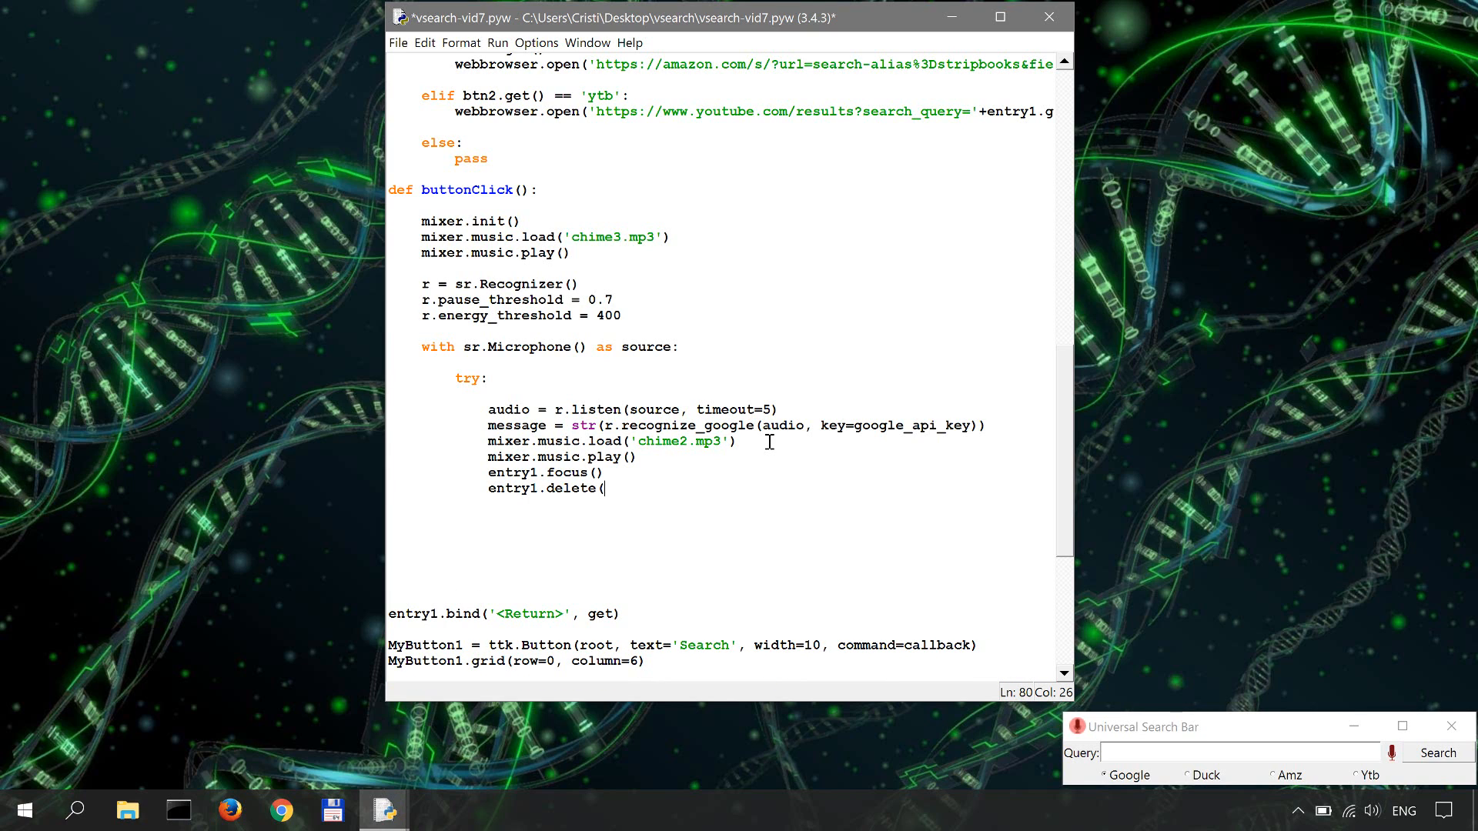
{"action": "type", "text": "0, END"}
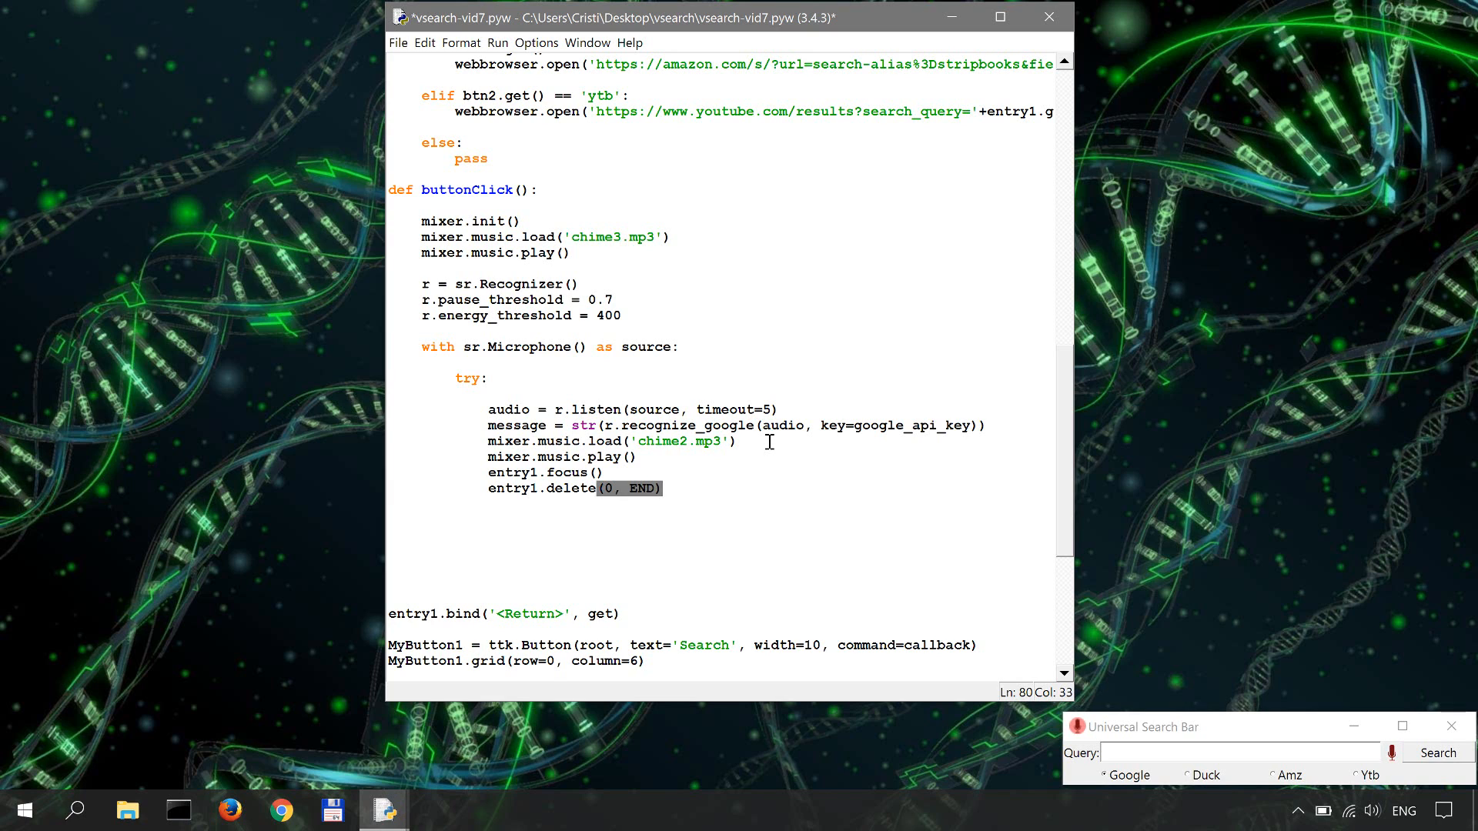
Add `entry1.insert(0, message)` to put the recognised speech into the search entry
{"action": "type", "text": "entry"}
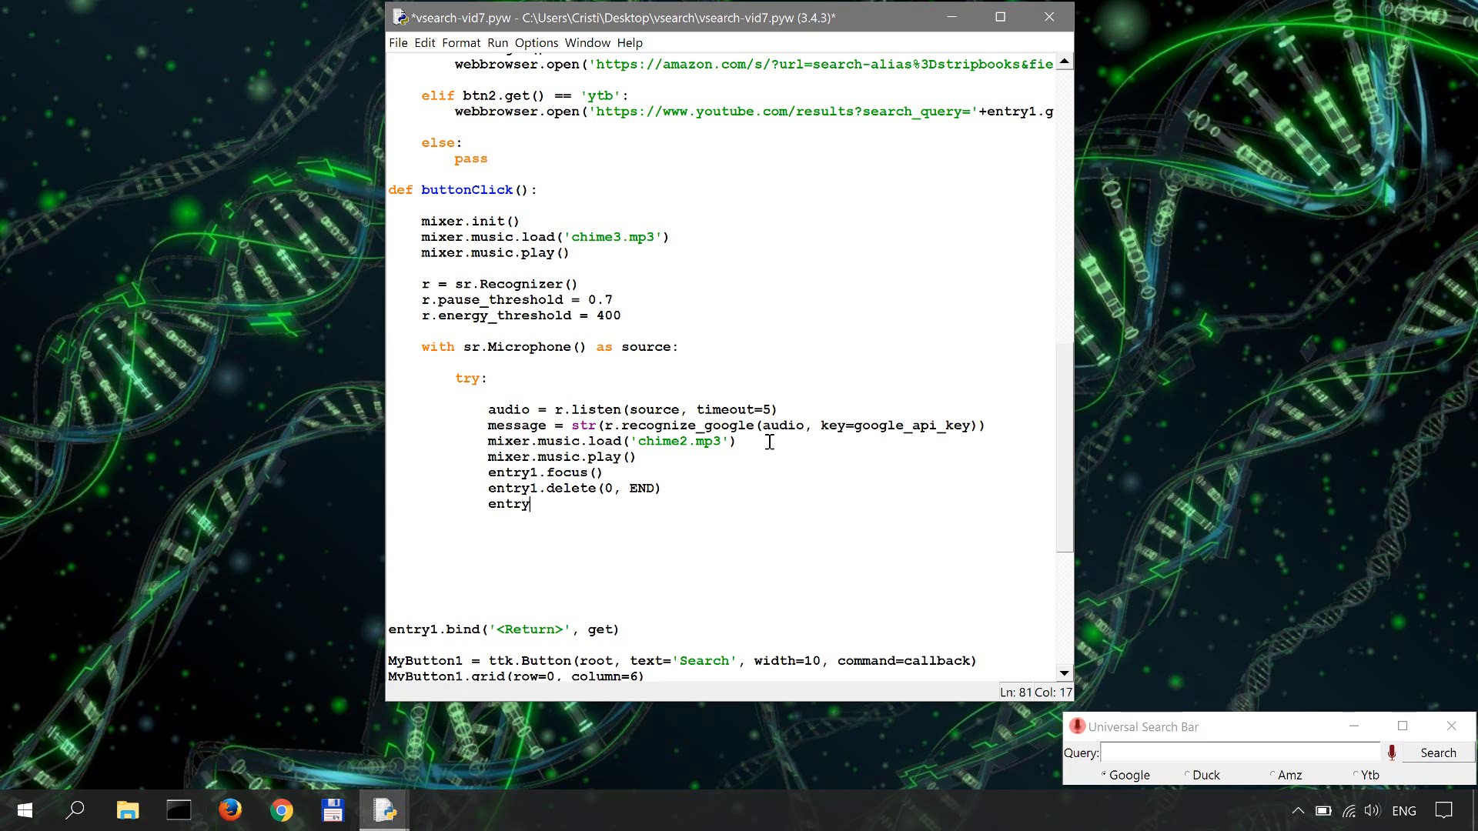
{"action": "type", "text": "1.insert"}
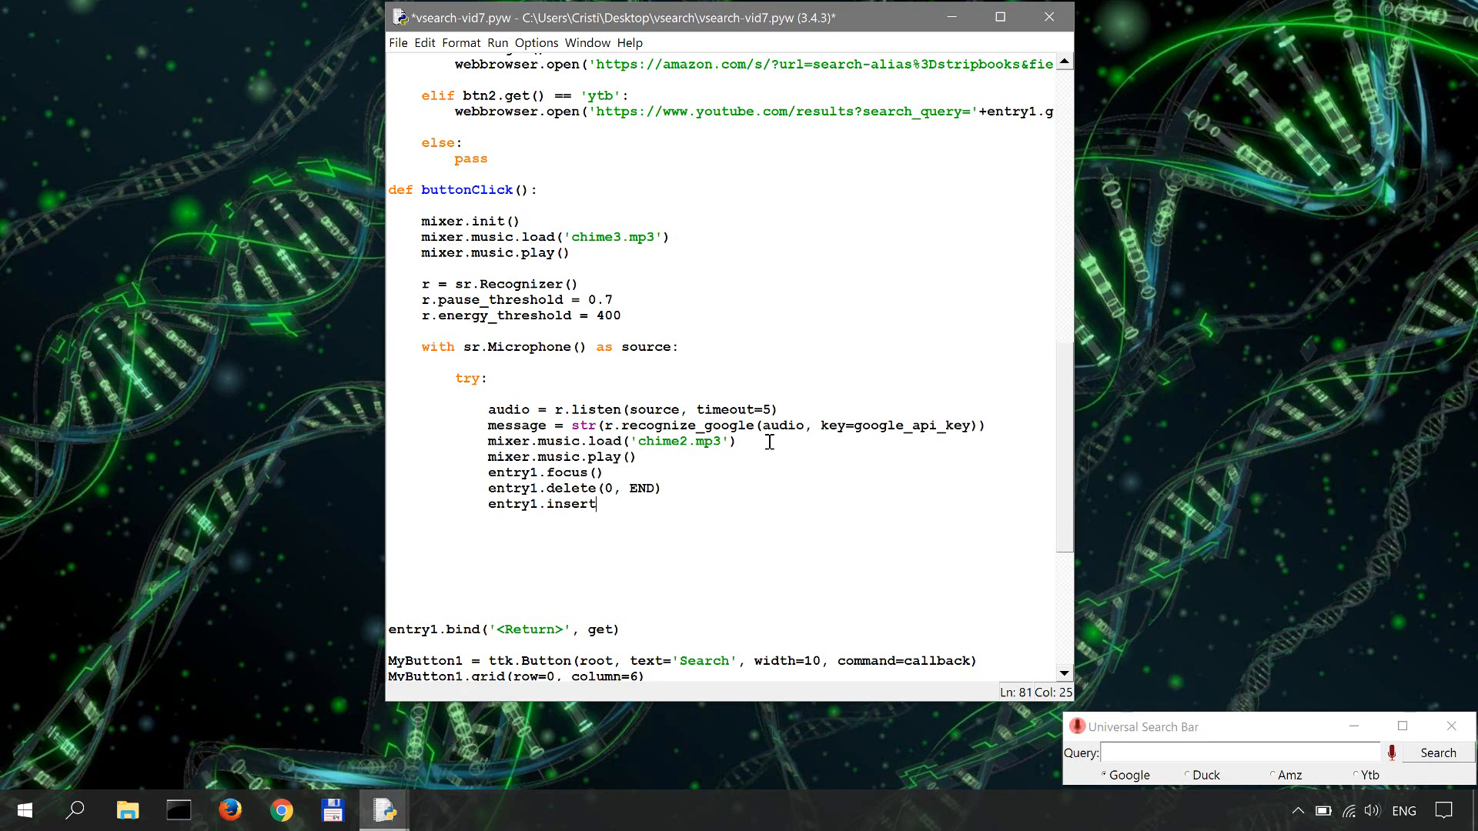
{"action": "type", "text": "("}
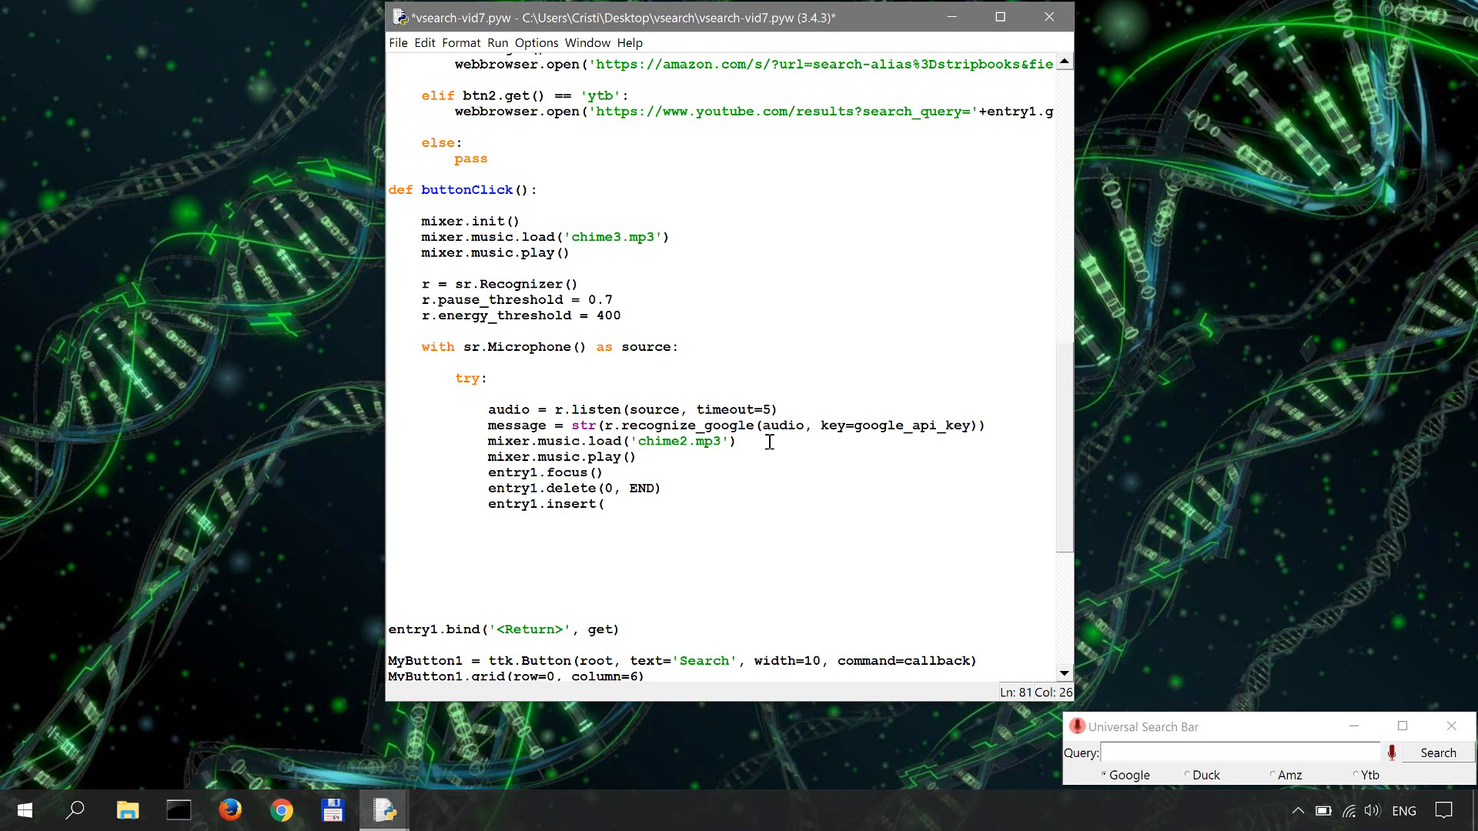
{"action": "type", "text": "0, m"}
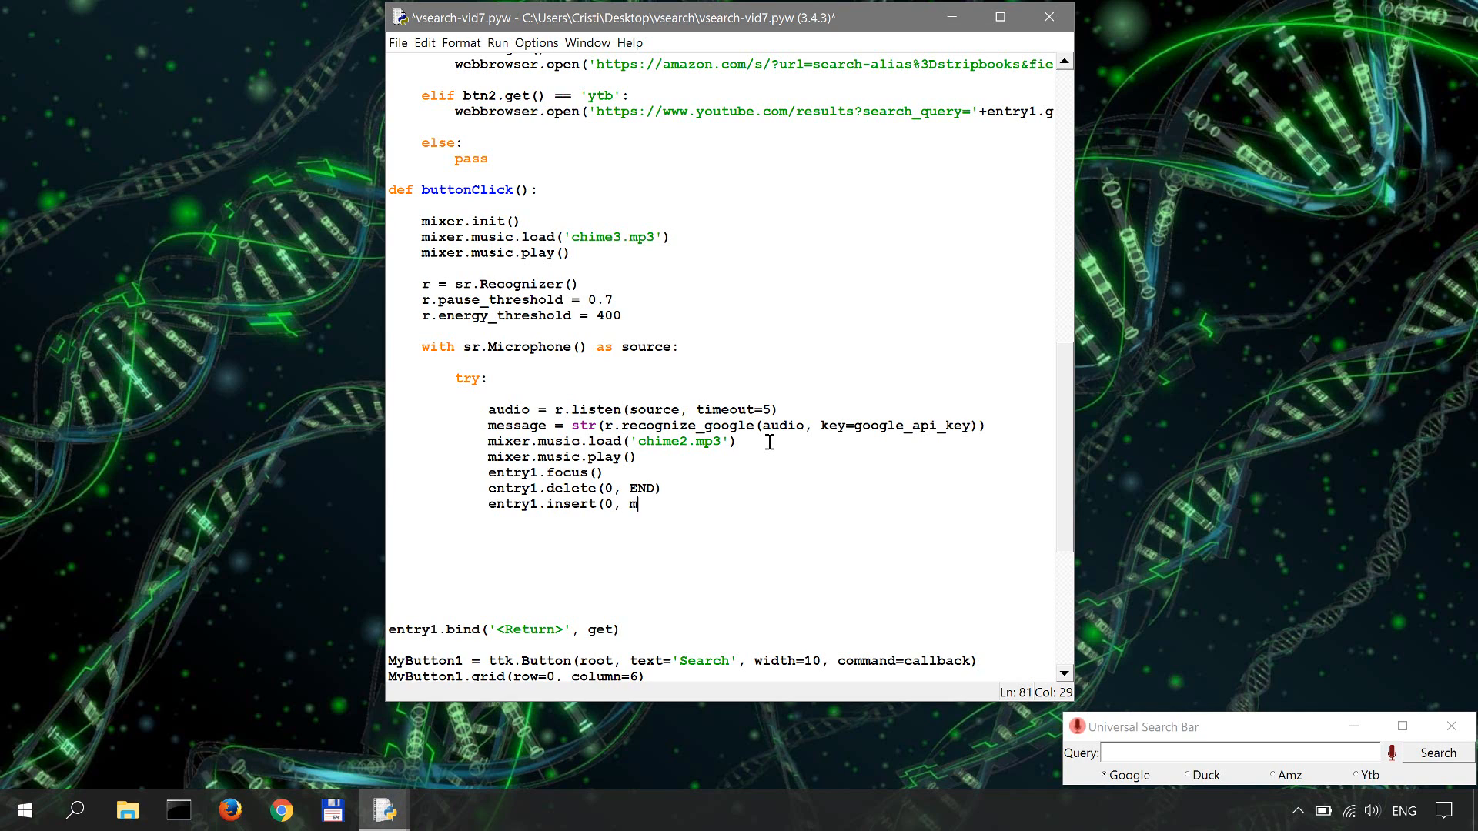
{"action": "type", "text": "essage"}
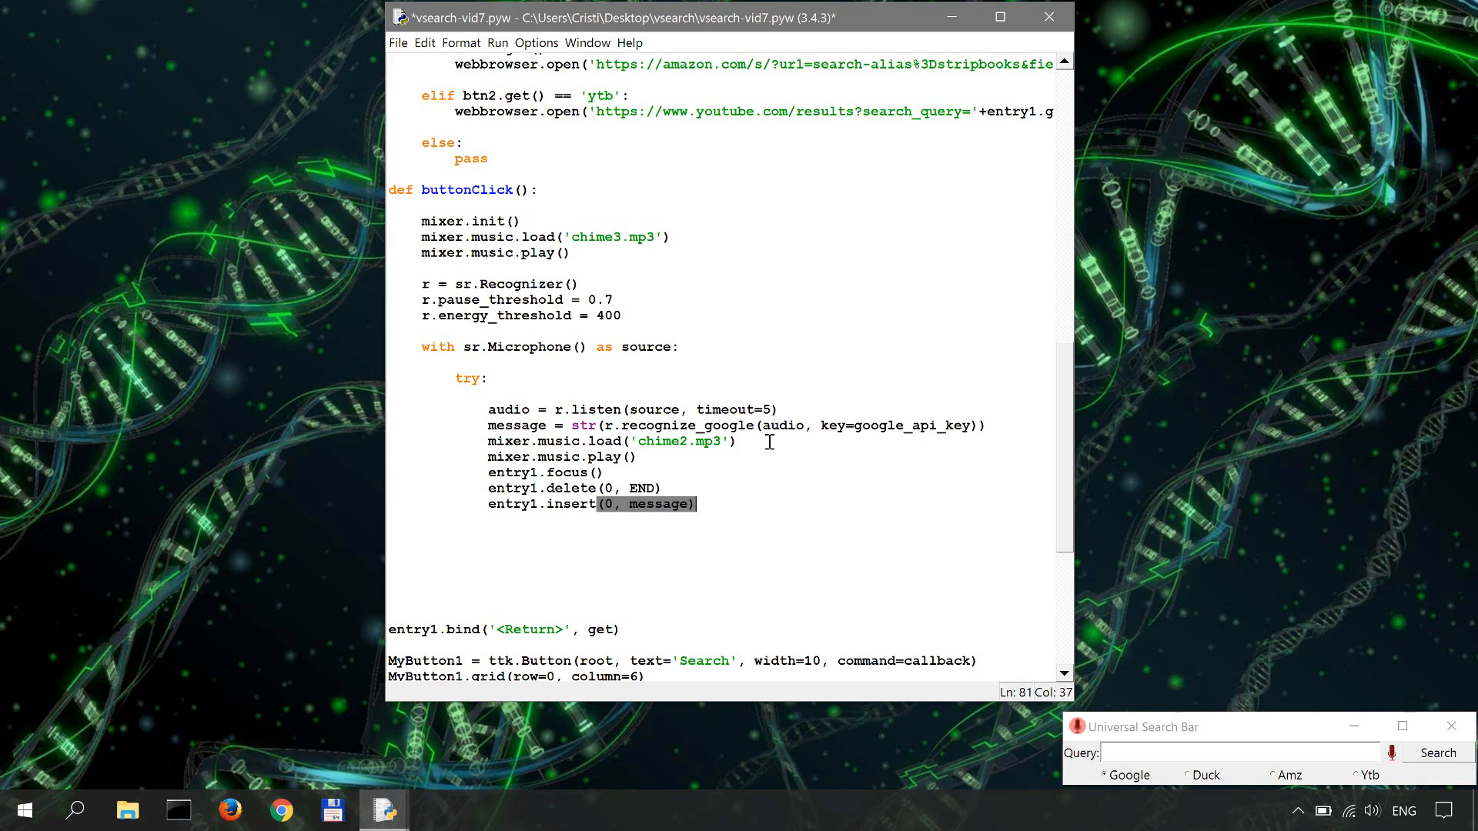
{"action": "mouse_move", "coordinate": [1439, 753]}
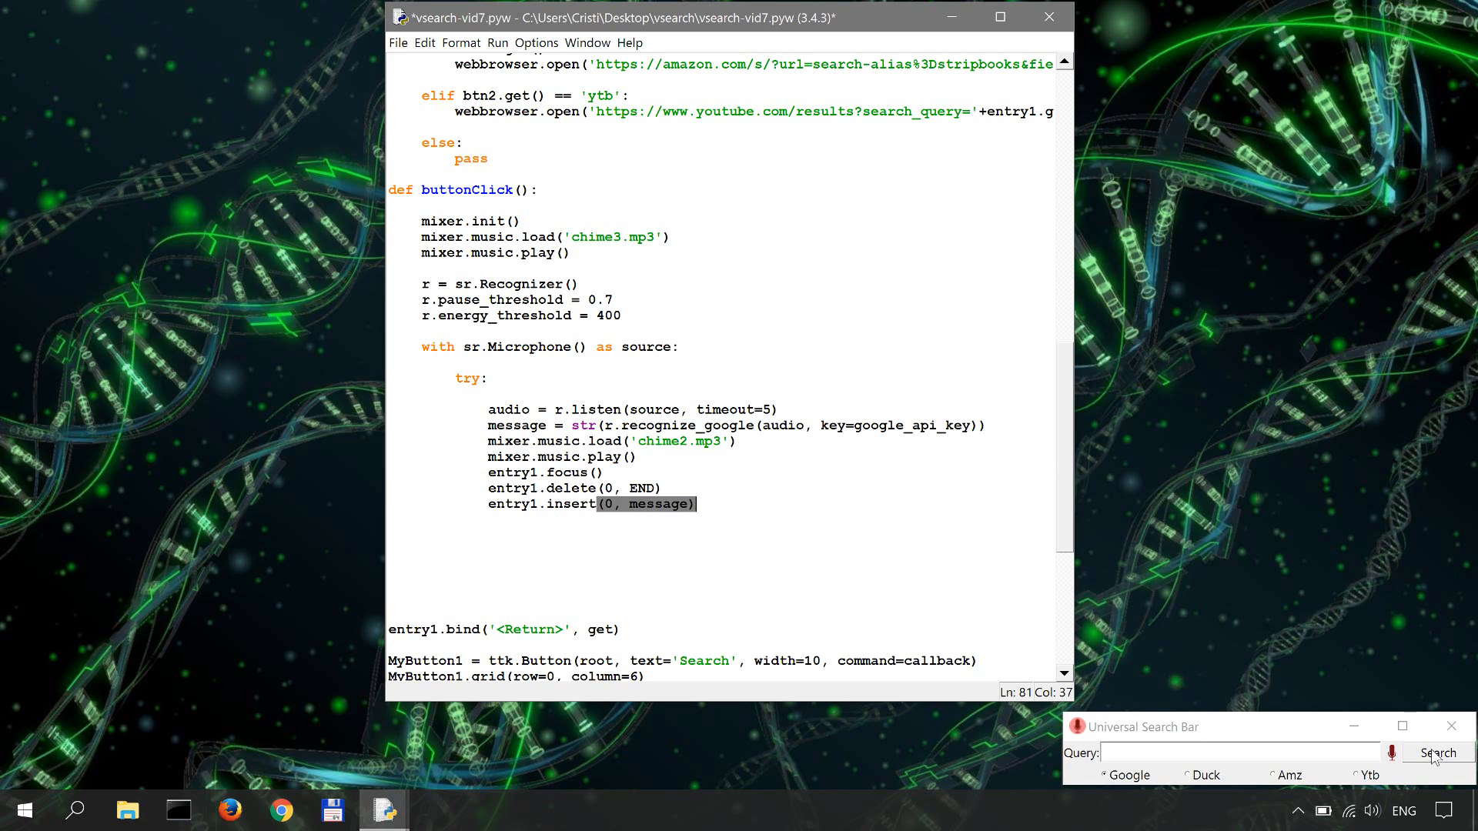
Copy callback's Google/Duck/Amz/Ytb if-elif-else block and paste it into the try body after the insert line
{"action": "scroll", "scroll_direction": "down", "scroll_amount": 3}
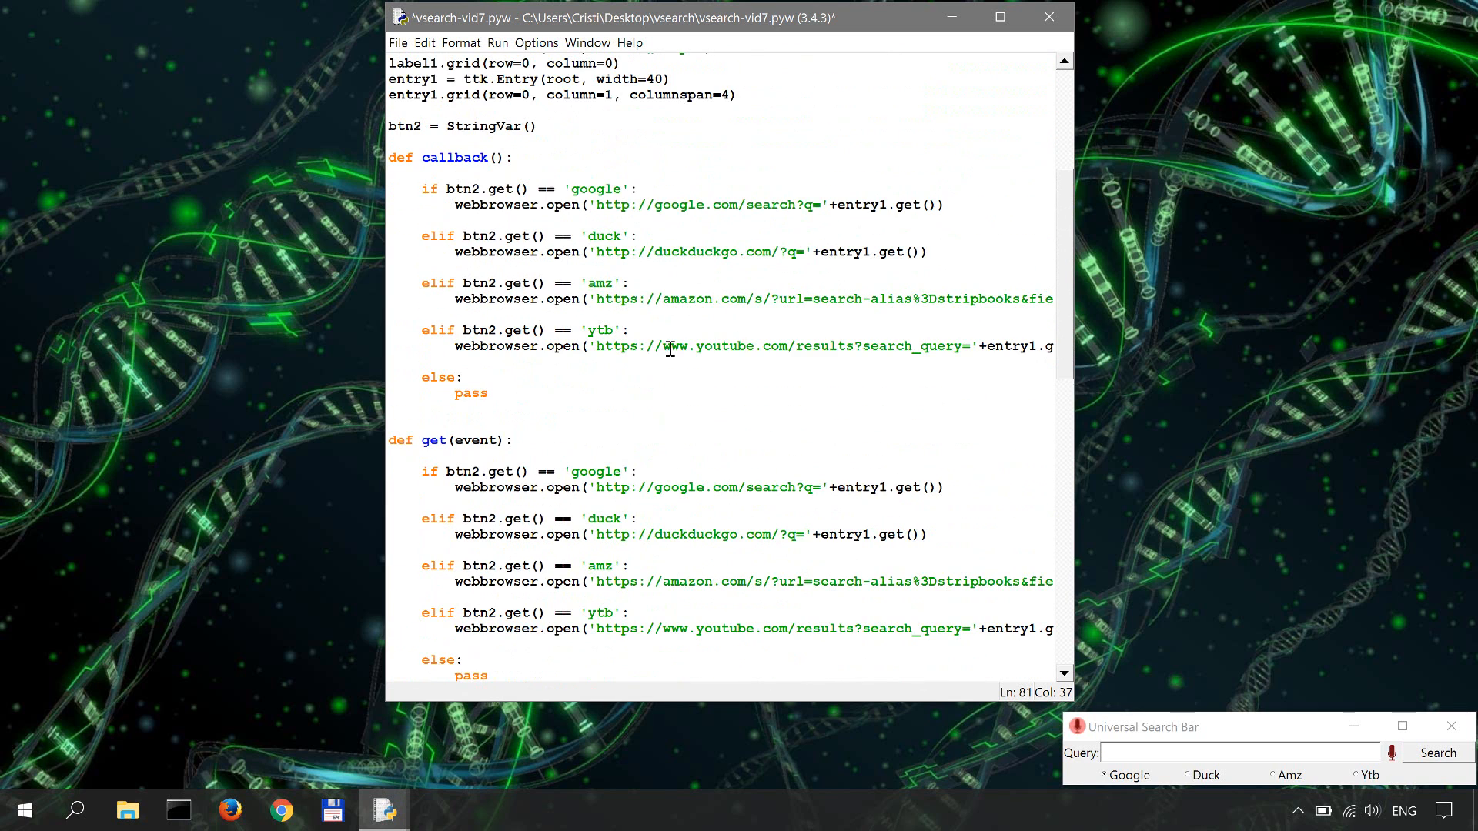
{"action": "mouse_move", "coordinate": [523, 262]}
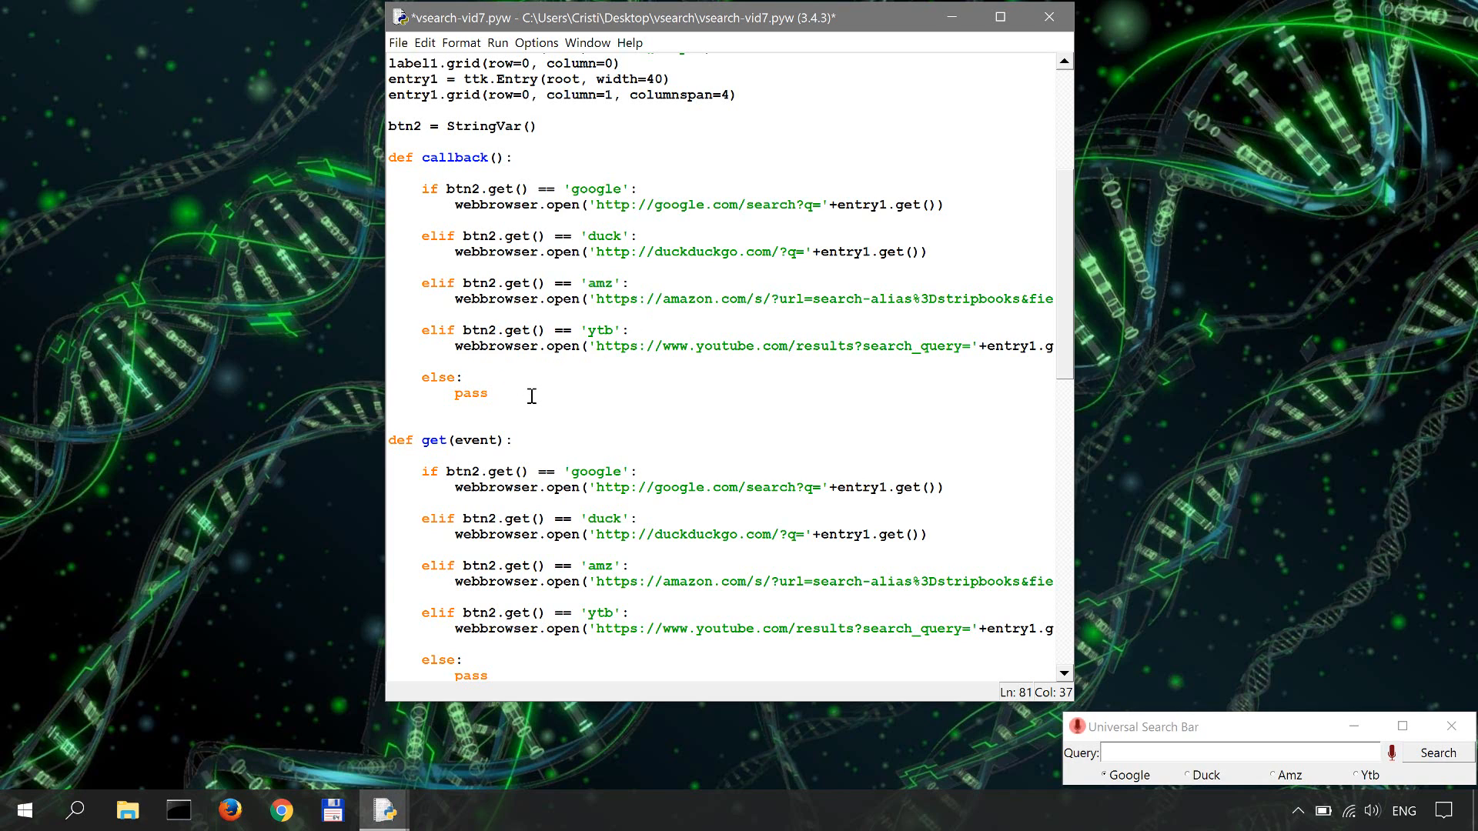
{"action": "left_click_drag", "start_coordinate": [422, 188], "coordinate": [488, 393]}
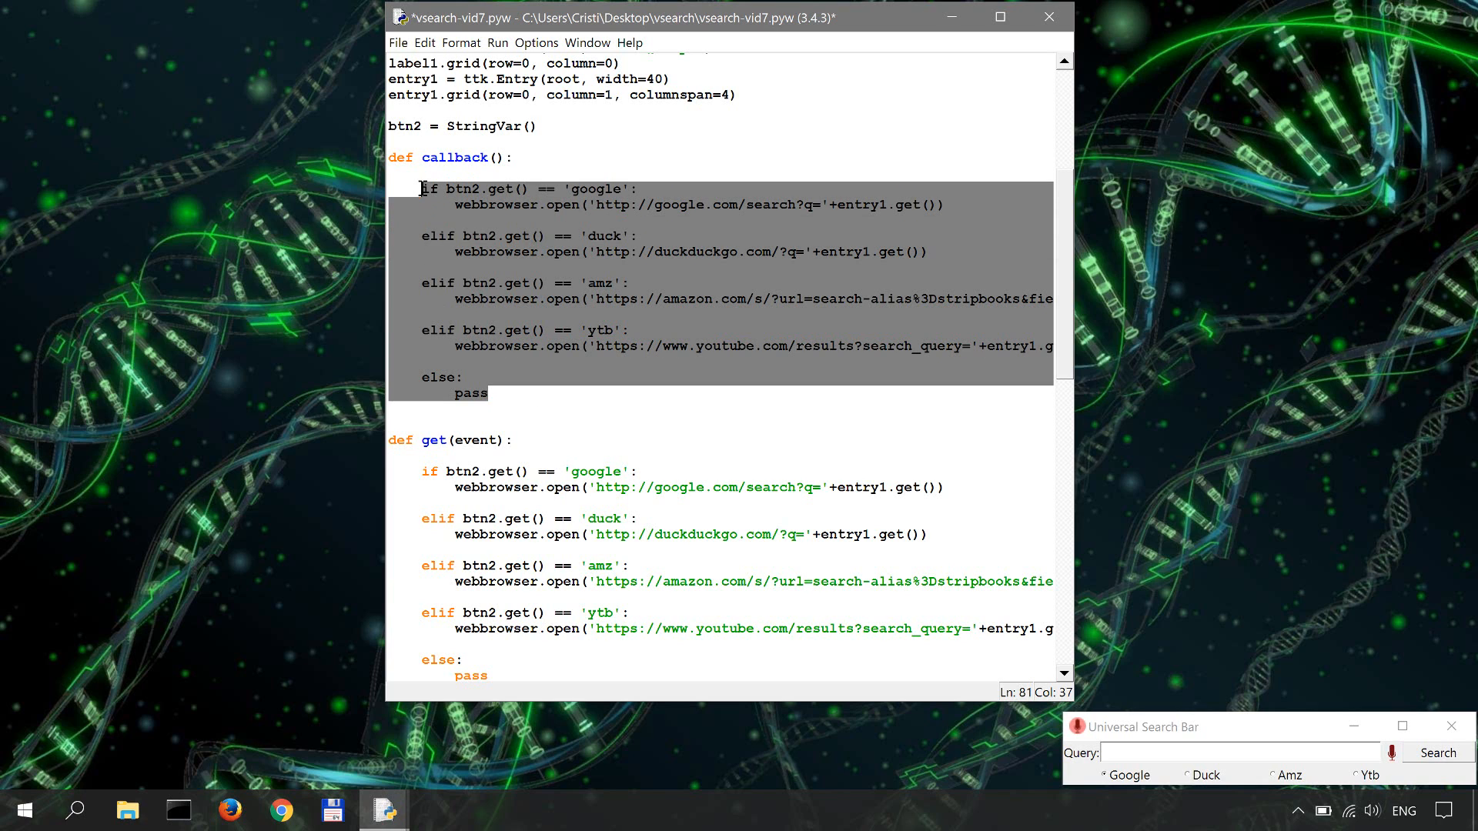
{"action": "scroll", "scroll_direction": "down", "scroll_amount": 3}
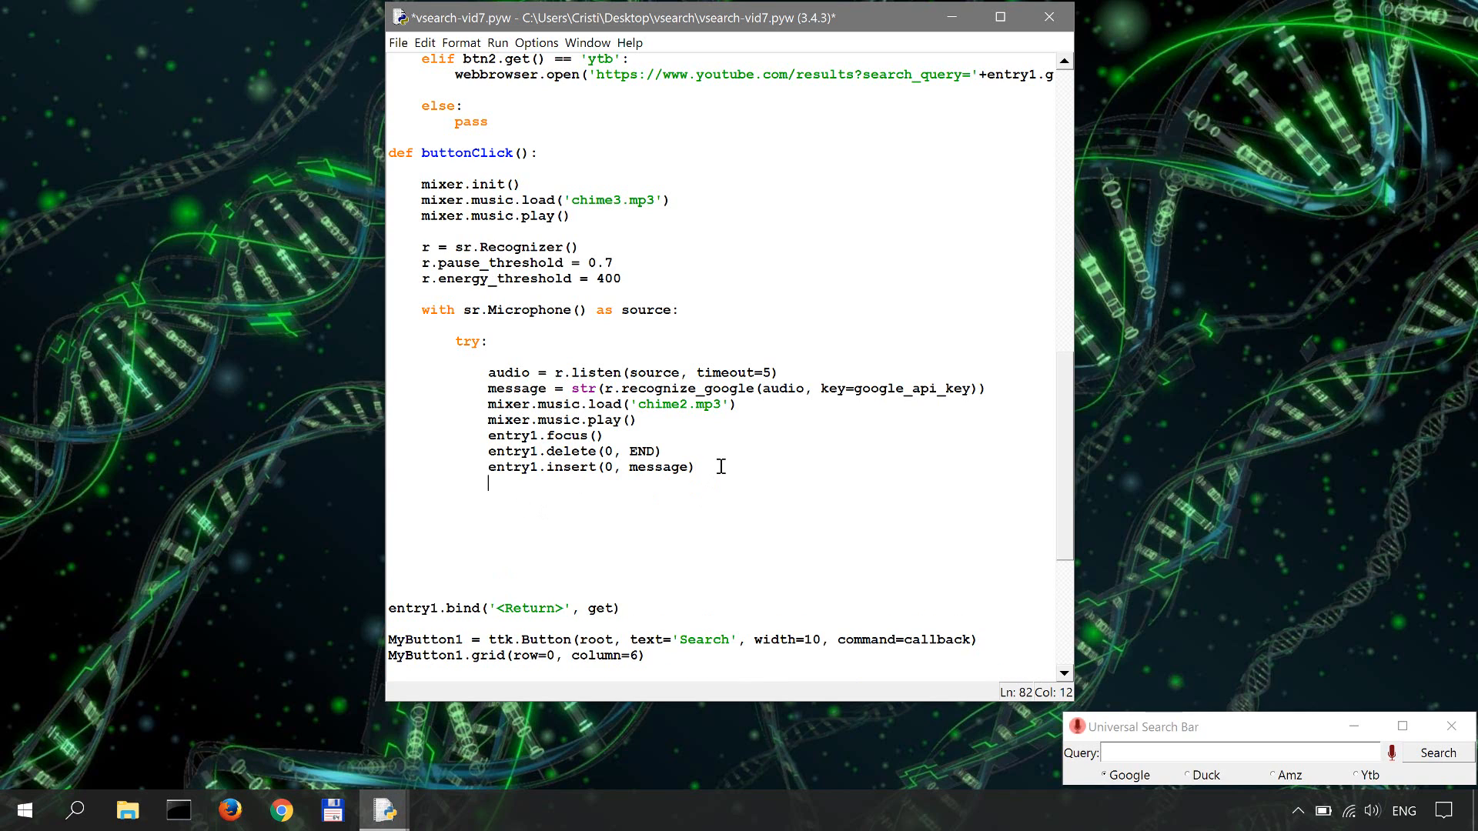
{"action": "key", "text": "enter"}
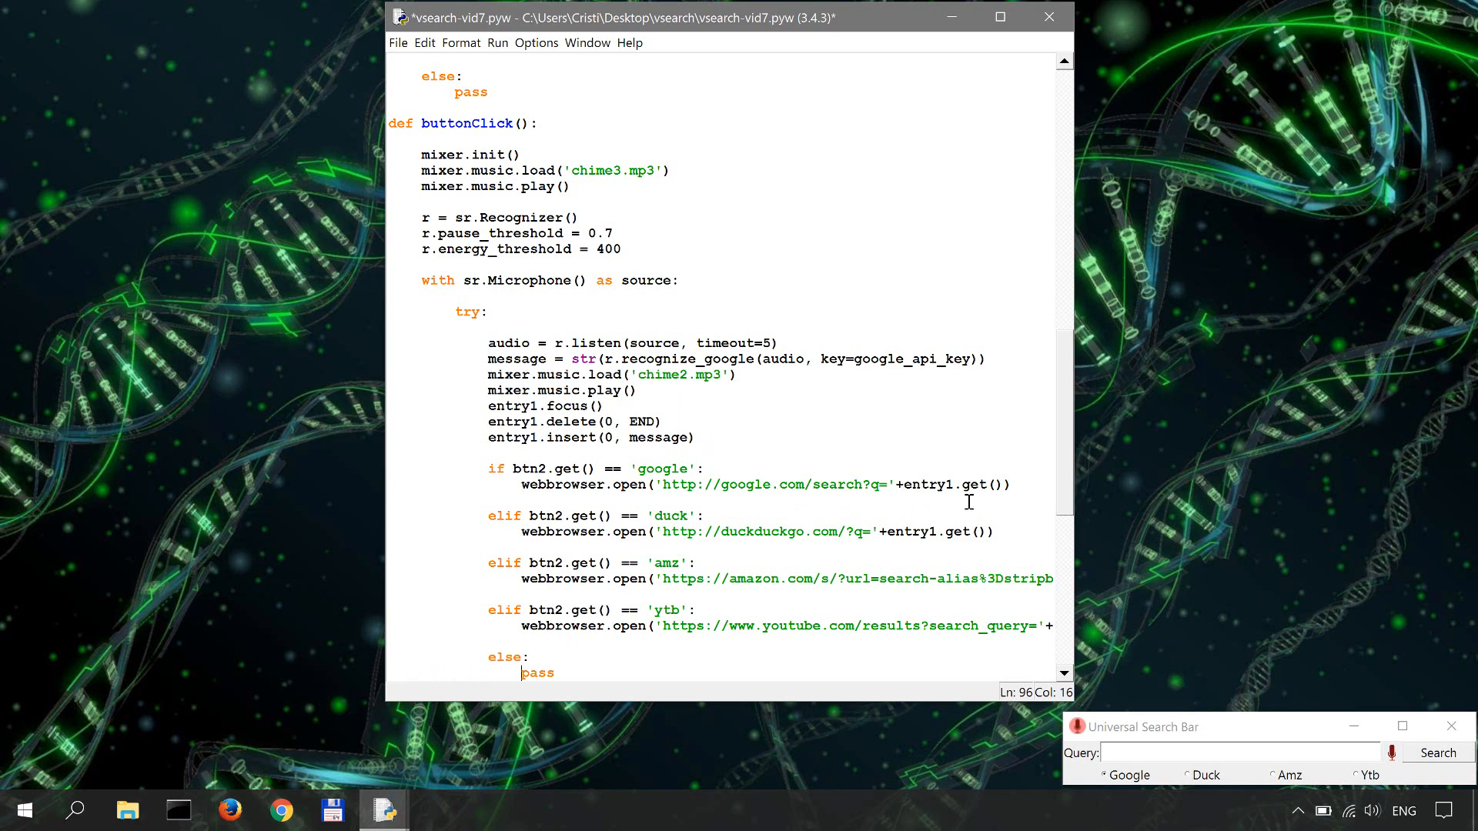
Replace entry1.get() with message in all four pasted webbrowser.open URLs
{"action": "double_click", "coordinate": [933, 485]}
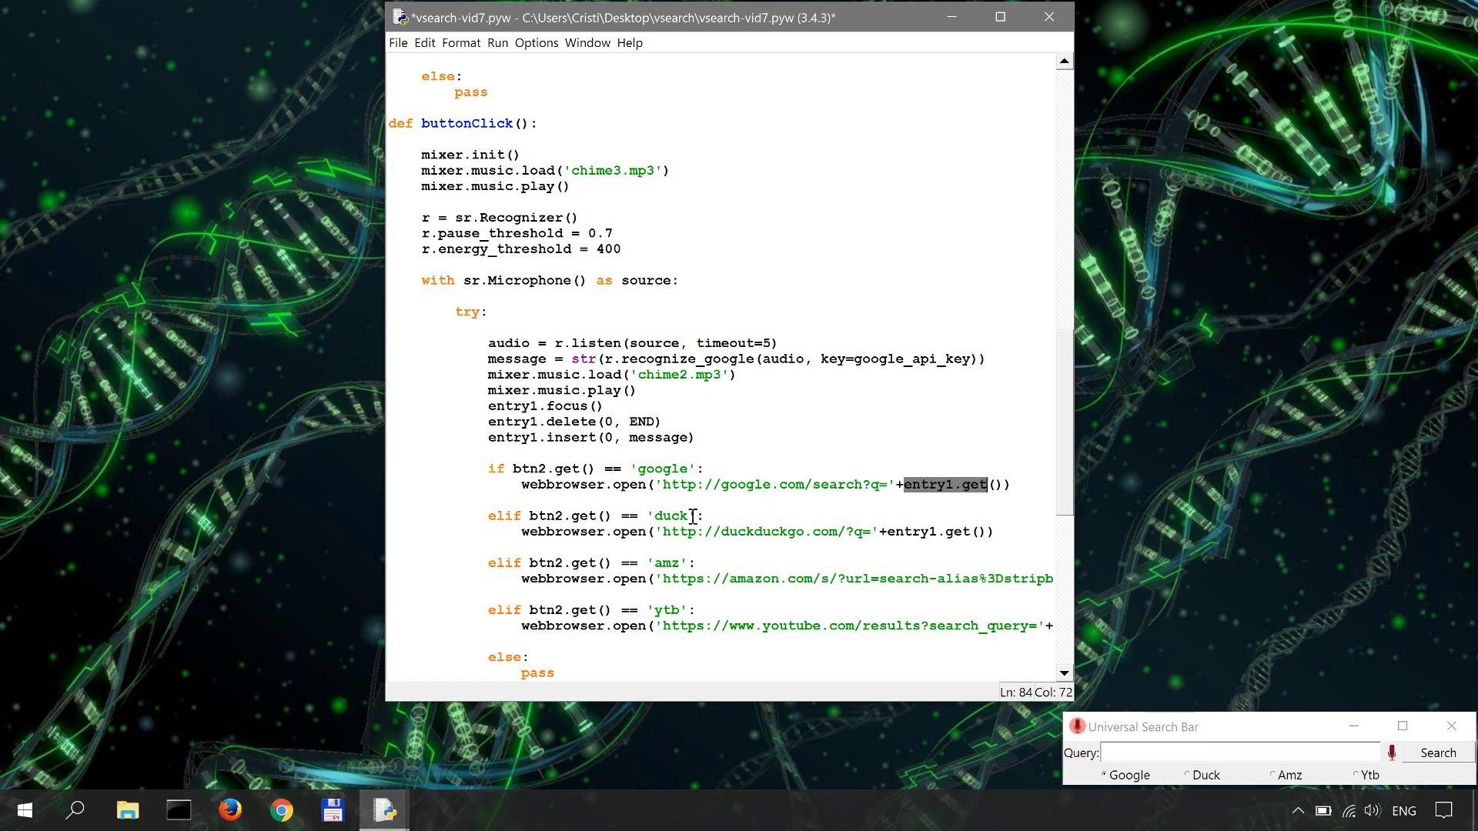
{"action": "type", "text": "messa"}
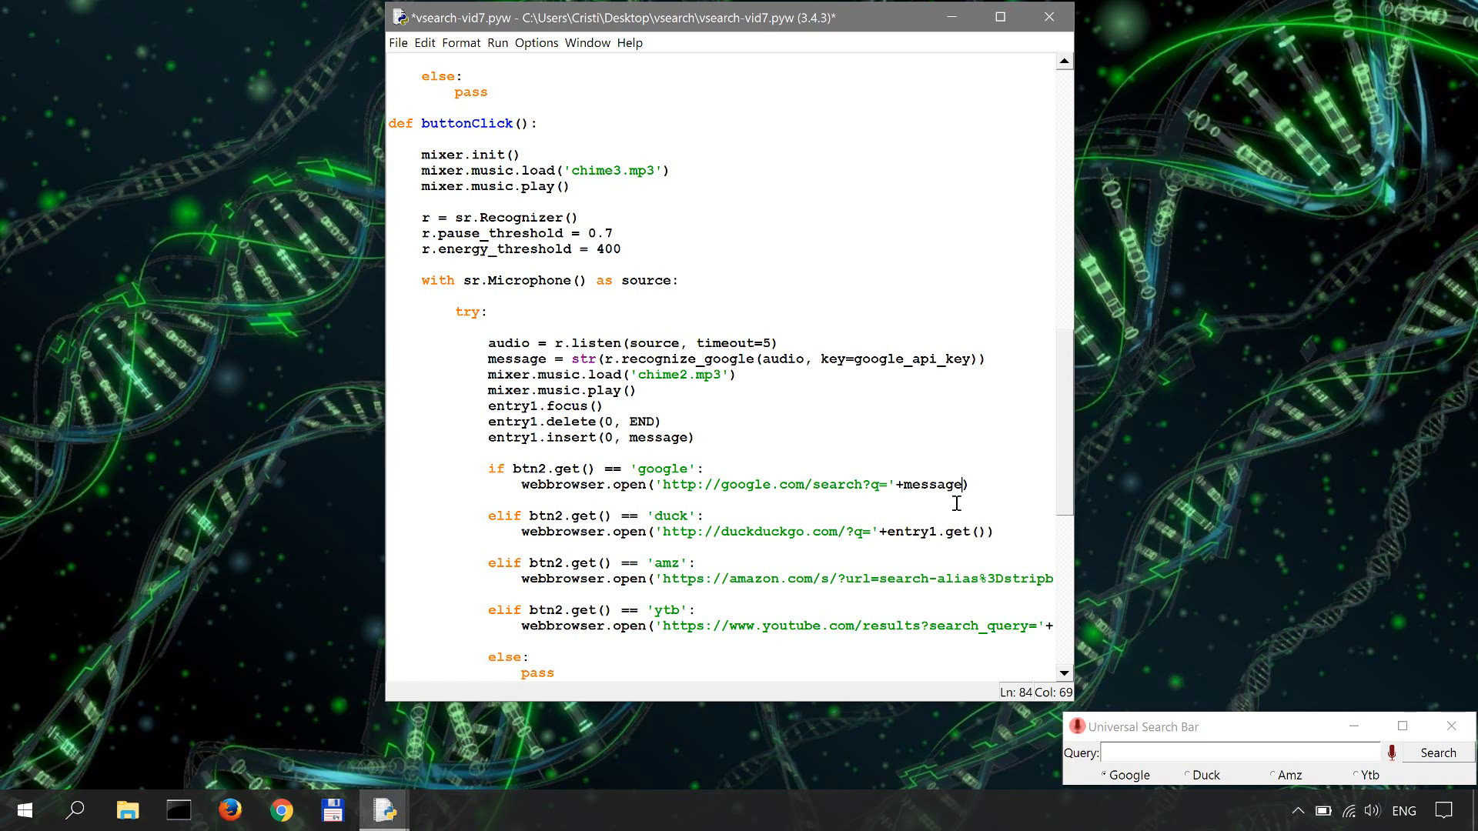
{"action": "double_click", "coordinate": [934, 485]}
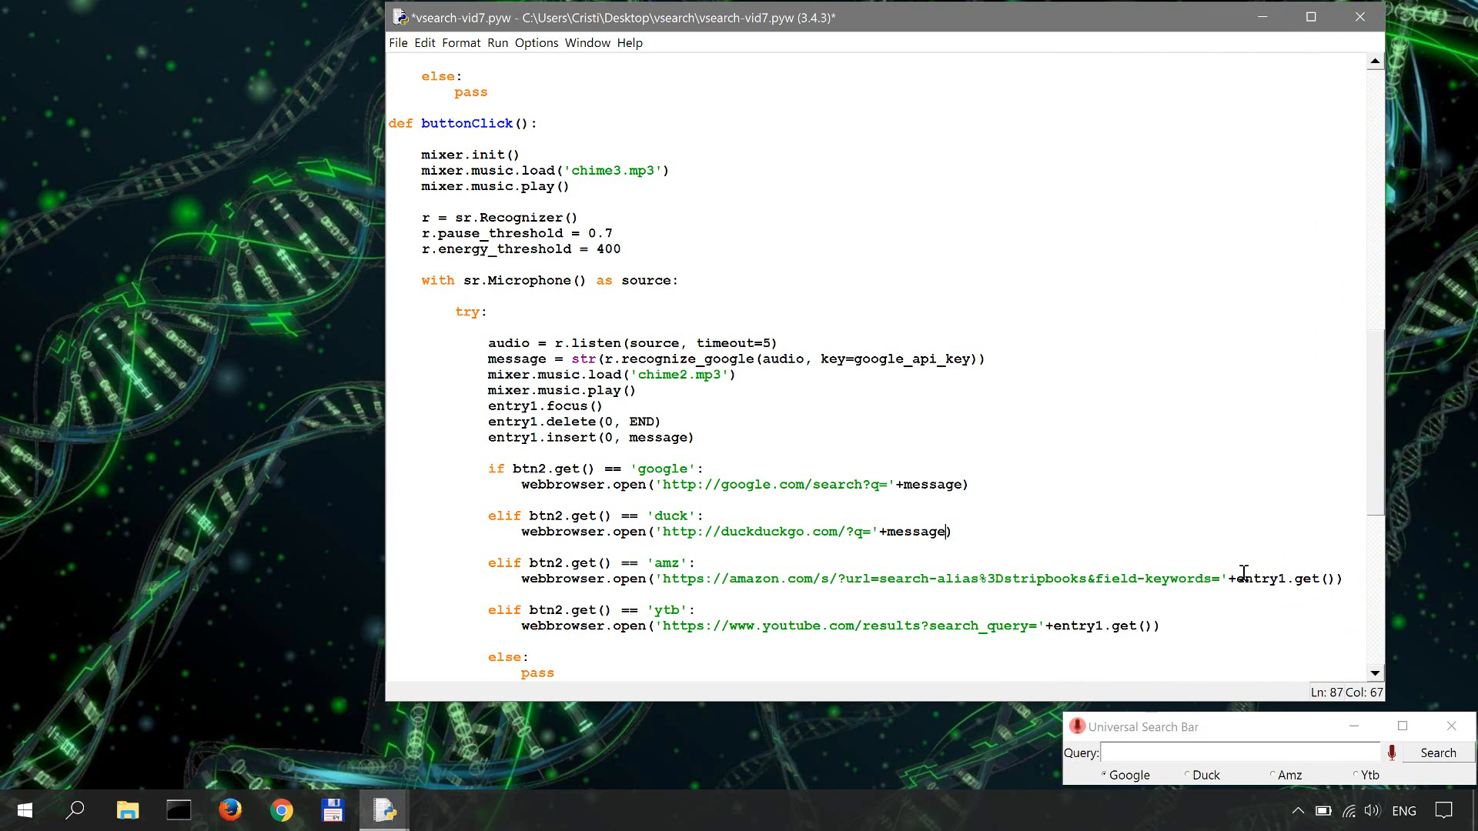
{"action": "double_click", "coordinate": [1283, 579]}
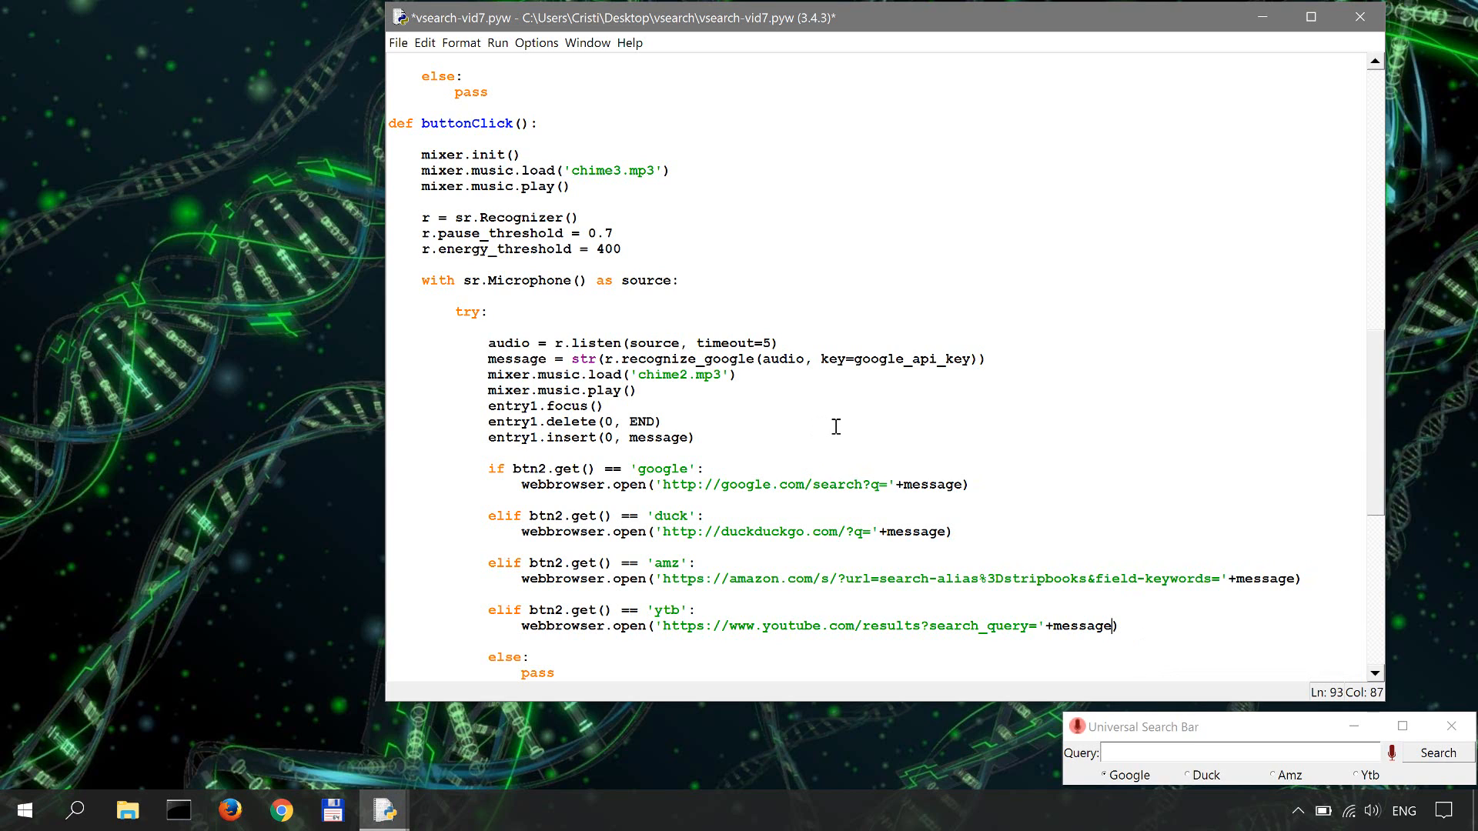
{"action": "scroll", "scroll_direction": "down", "scroll_amount": 3}
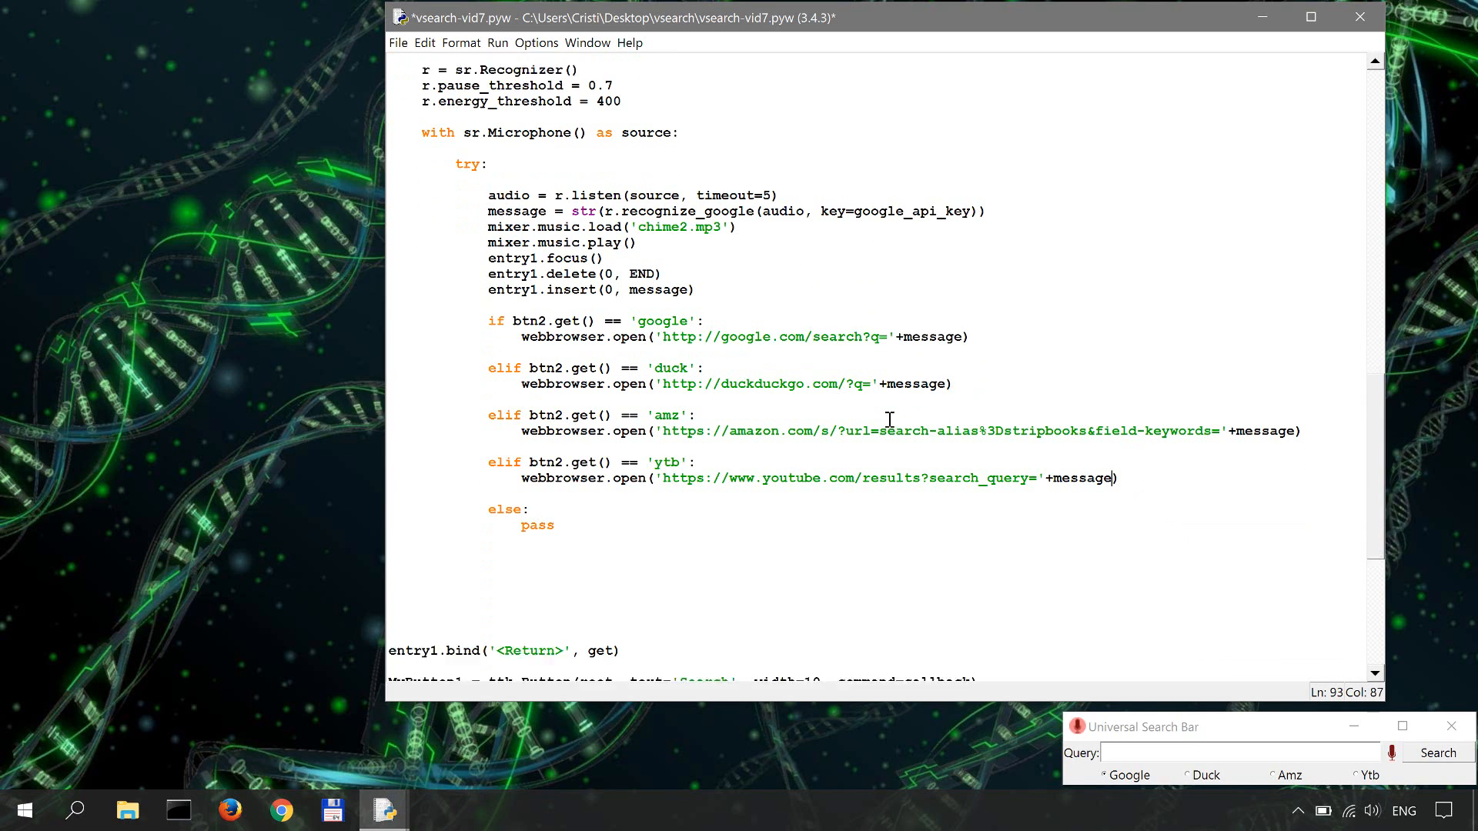
{"action": "scroll", "scroll_direction": "down", "scroll_amount": 3}
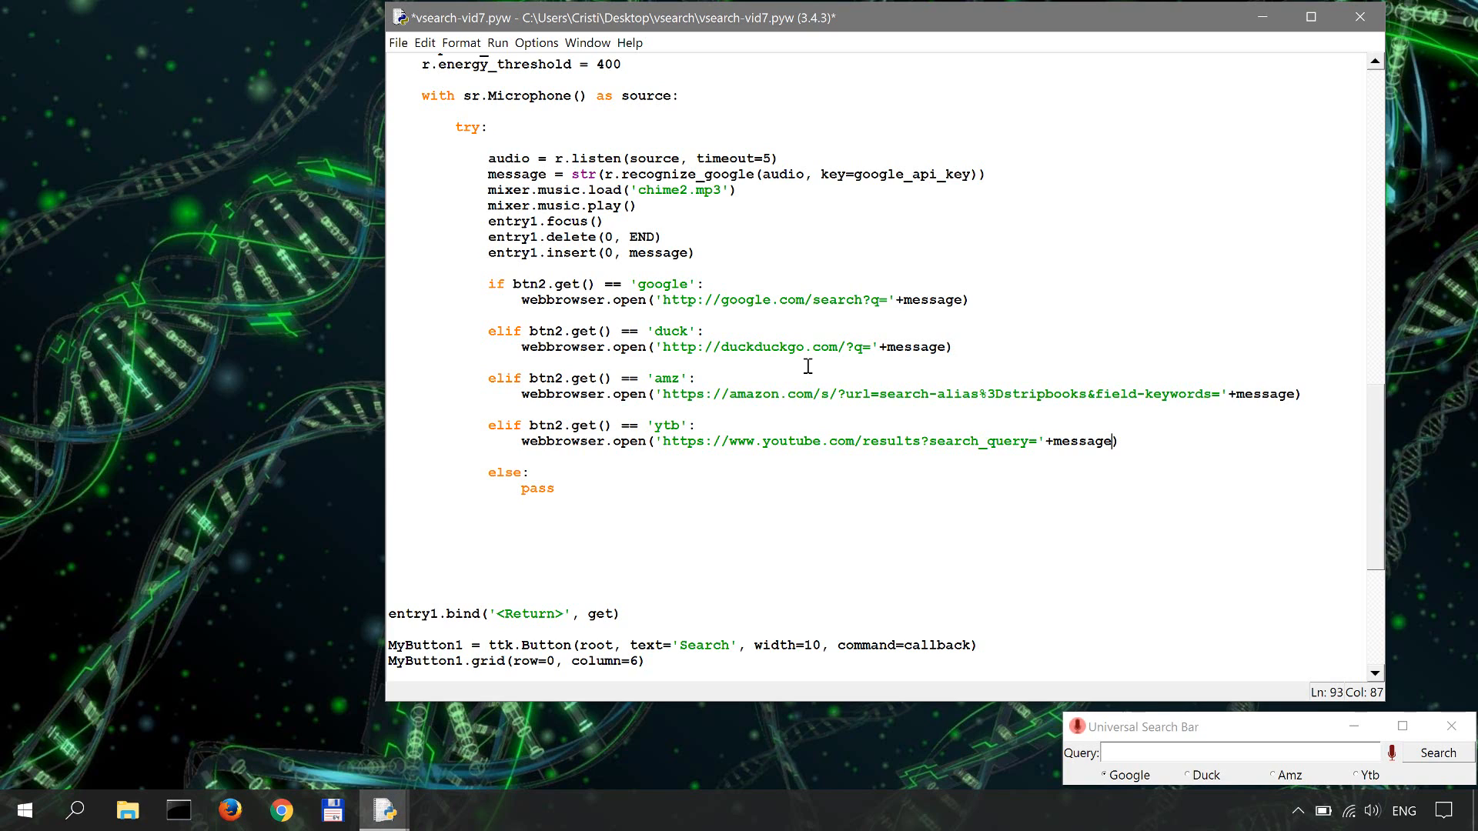
{"action": "mouse_move", "coordinate": [586, 485]}
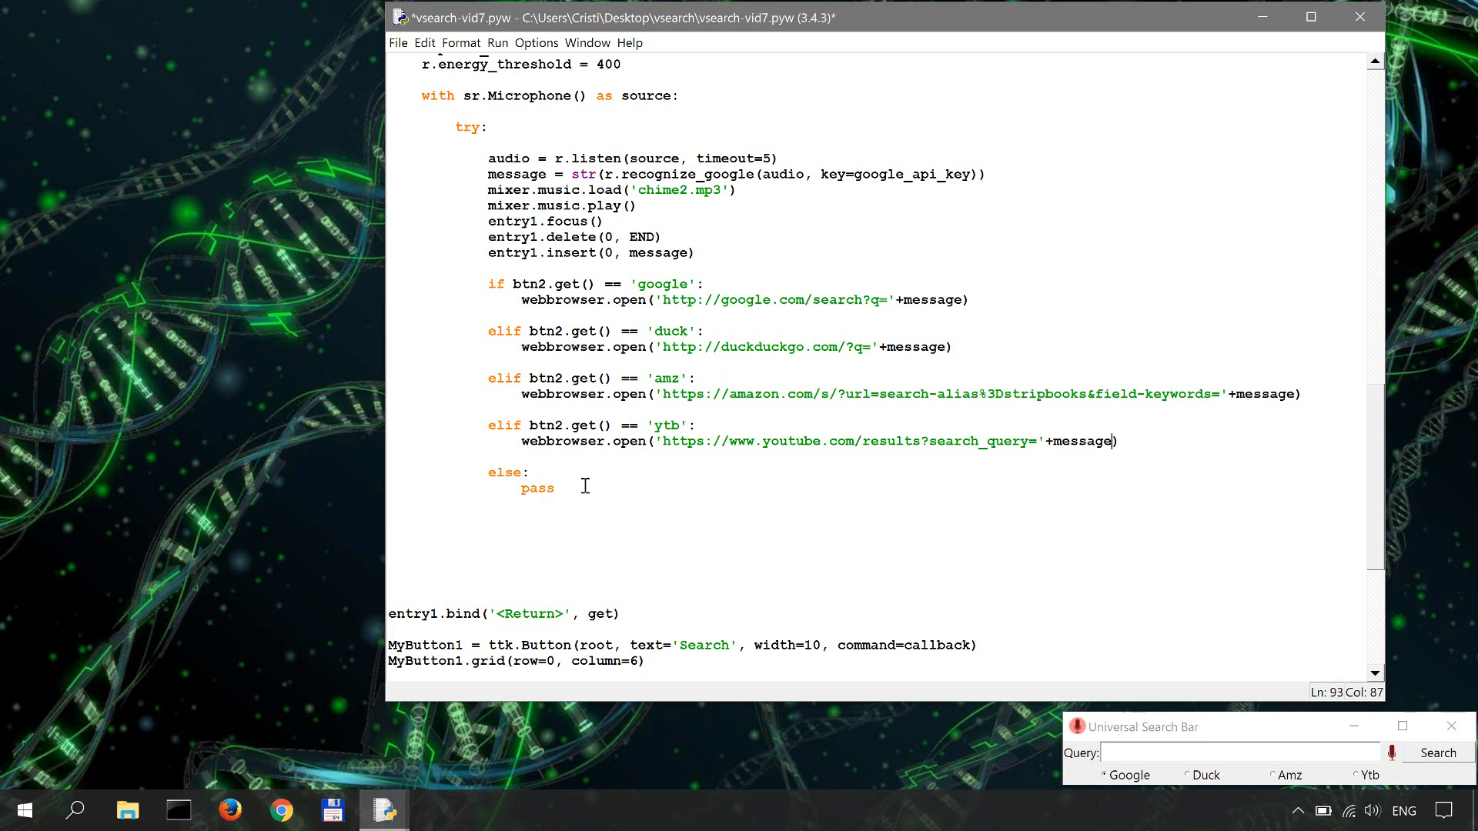
Add an `except sr.UnknownValueError:` clause after the else branch
{"action": "key", "text": "enter"}
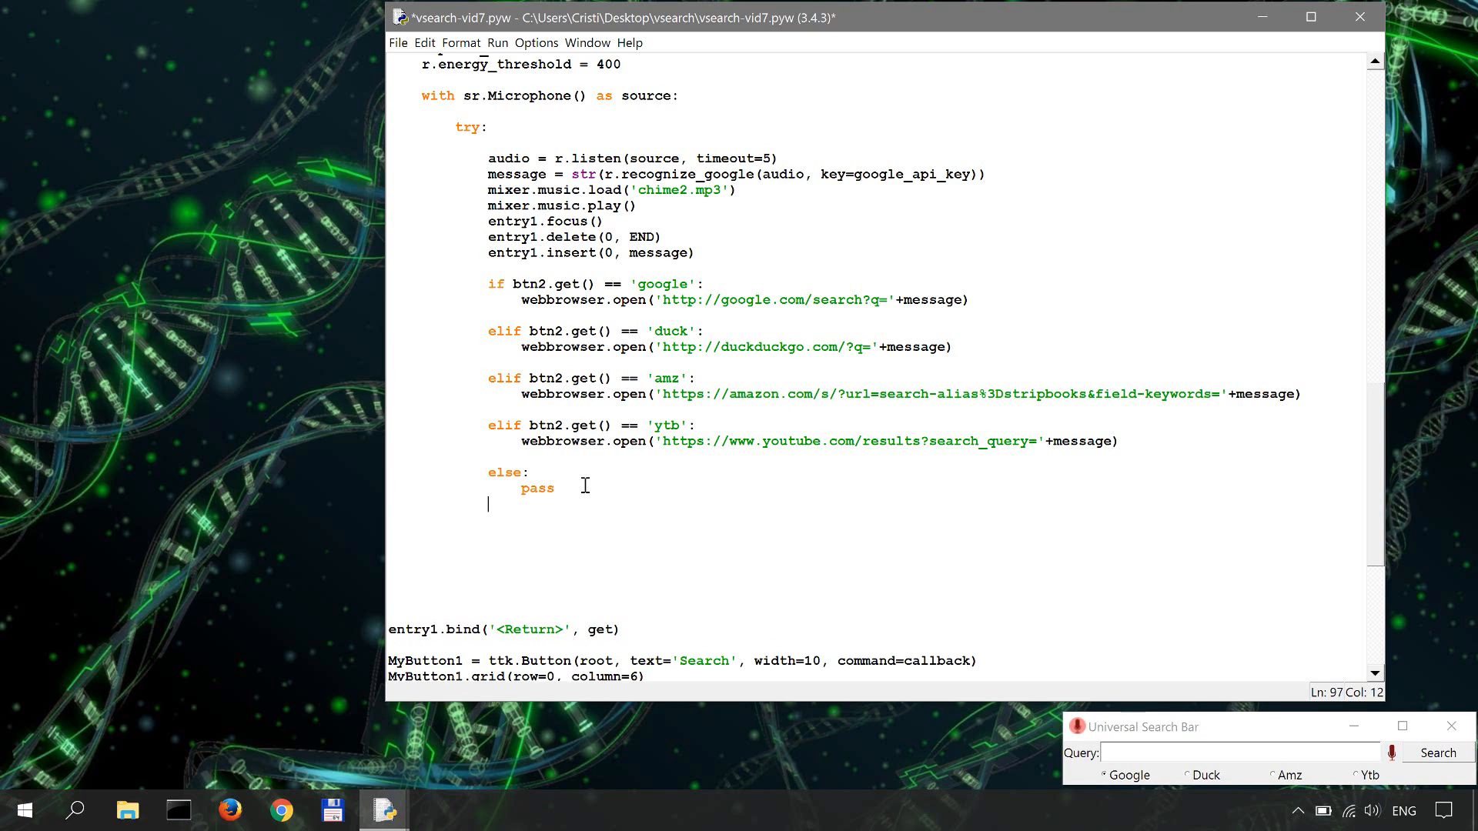
{"action": "type", "text": "ex"}
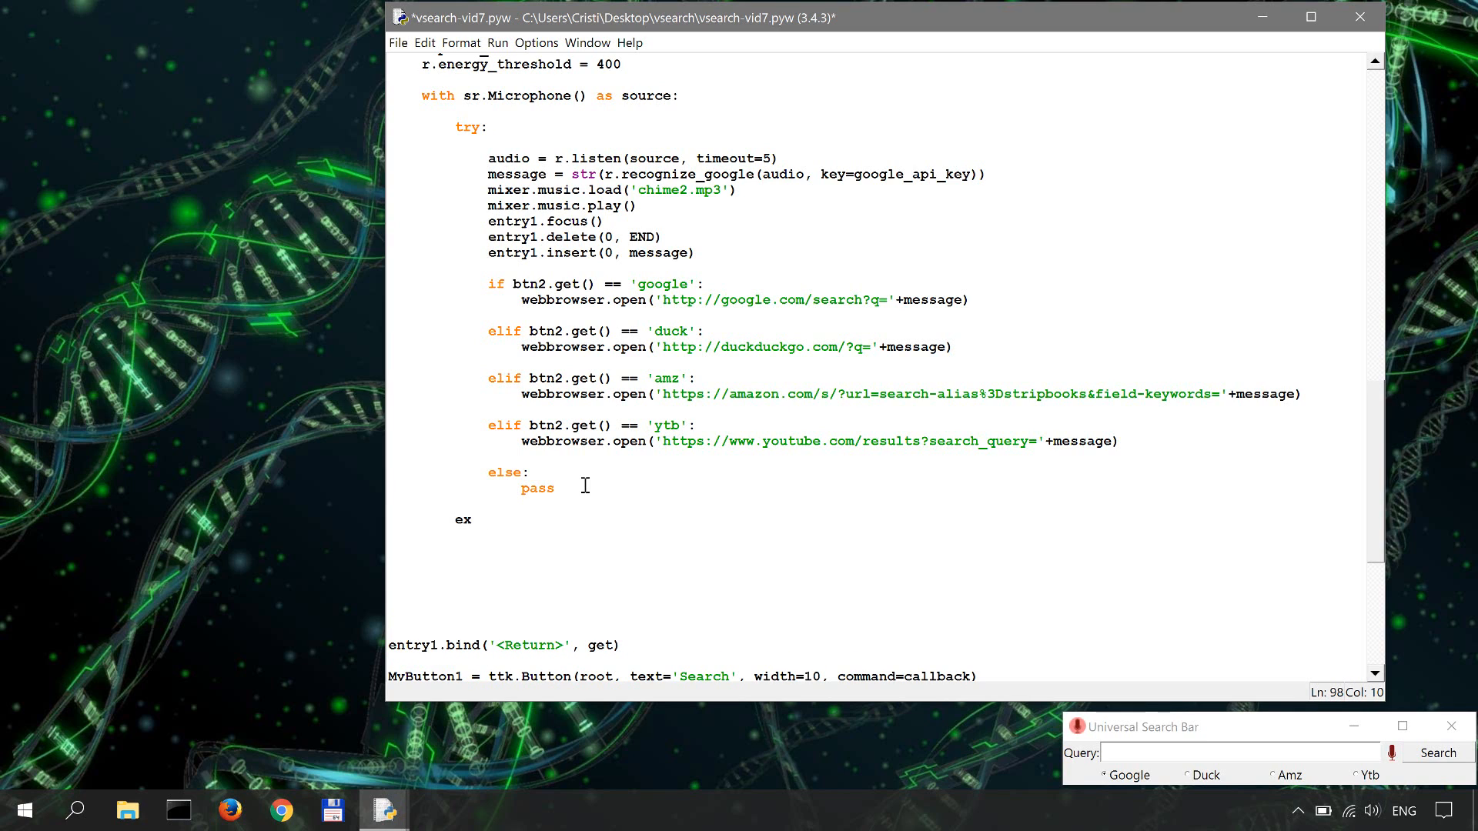
{"action": "left_click", "coordinate": [473, 519]}
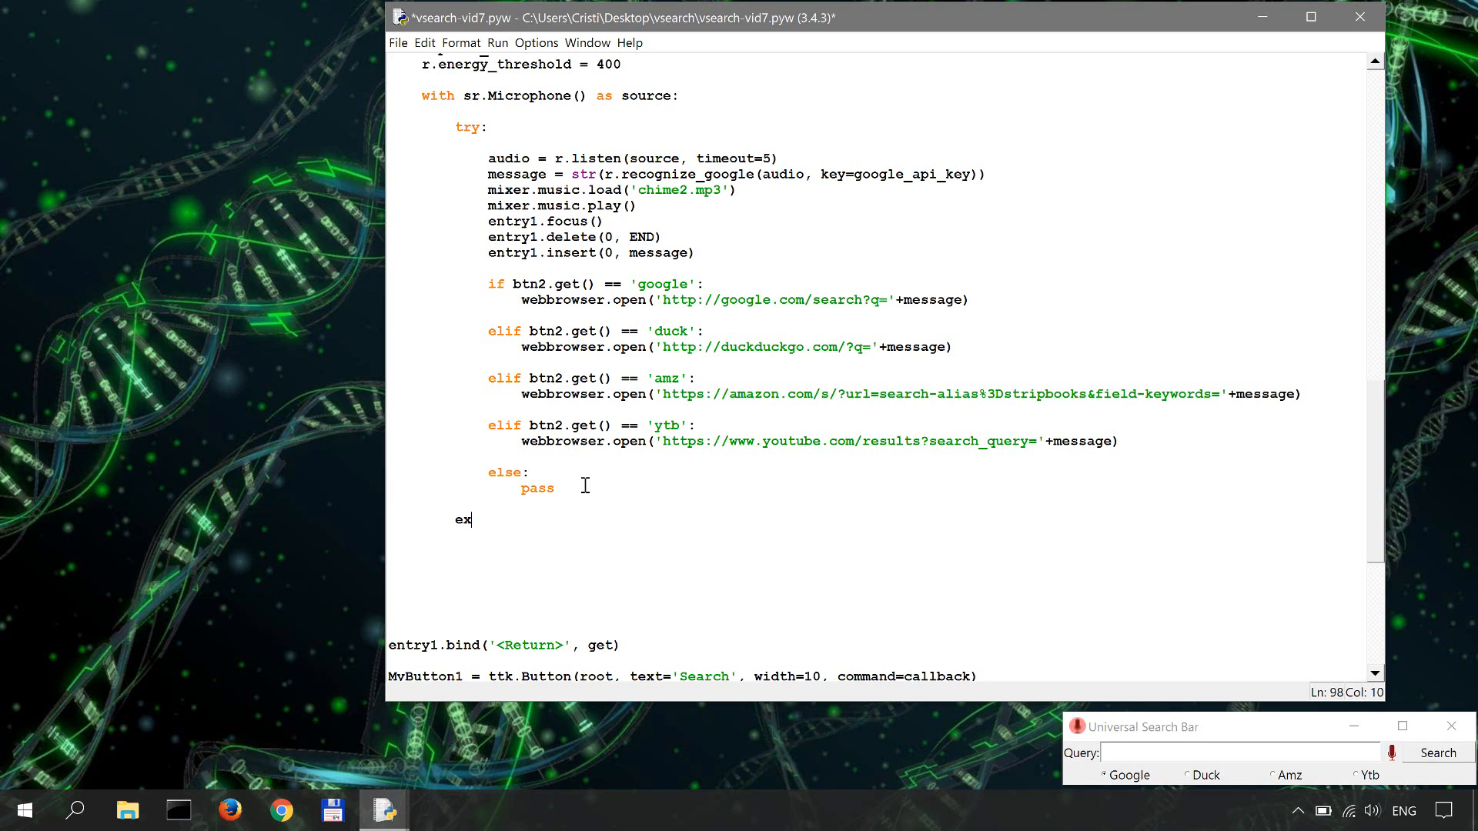
{"action": "type", "text": "cept sr."}
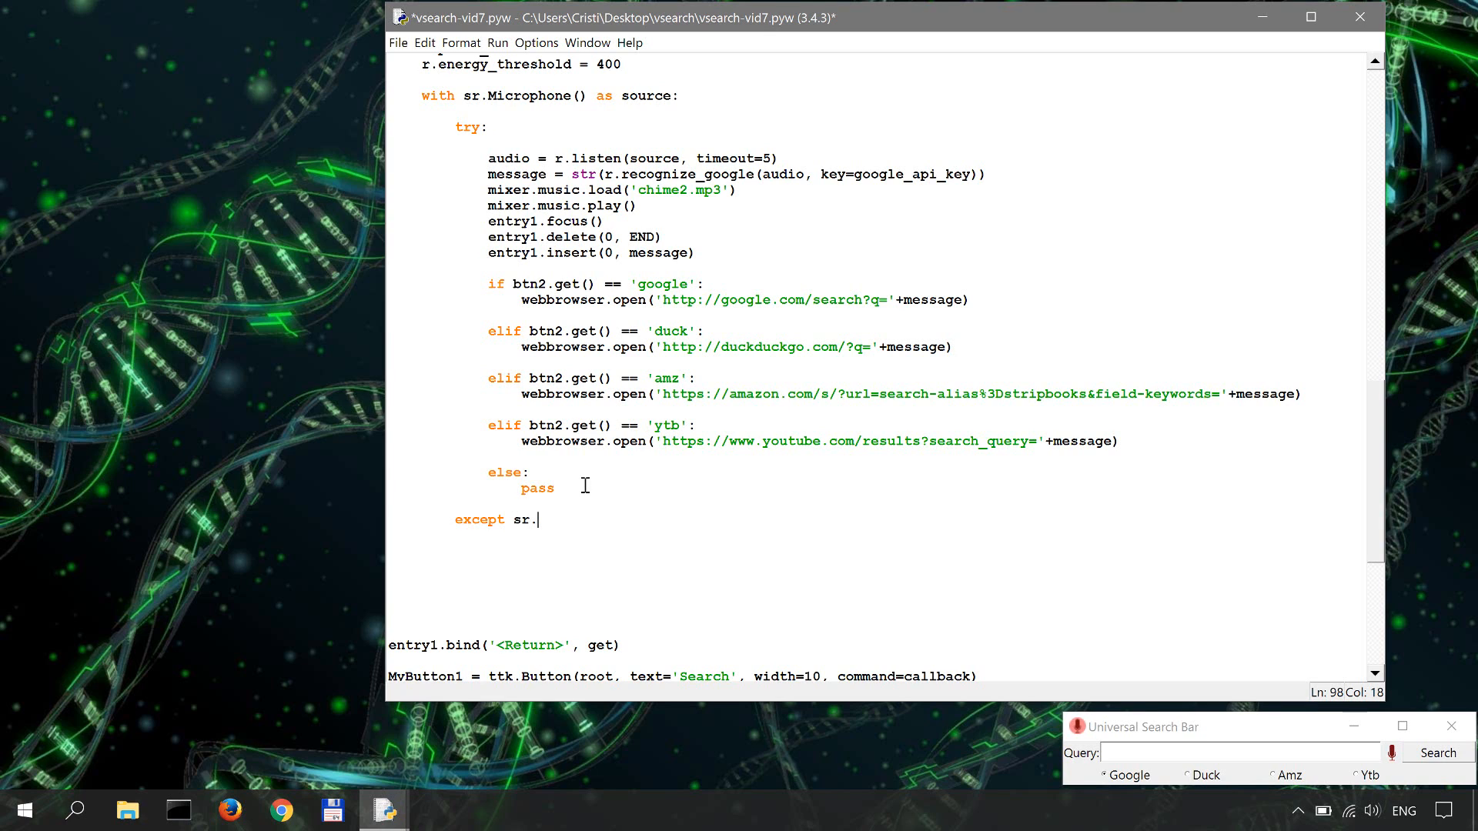
{"action": "type", "text": "UnknownVal"}
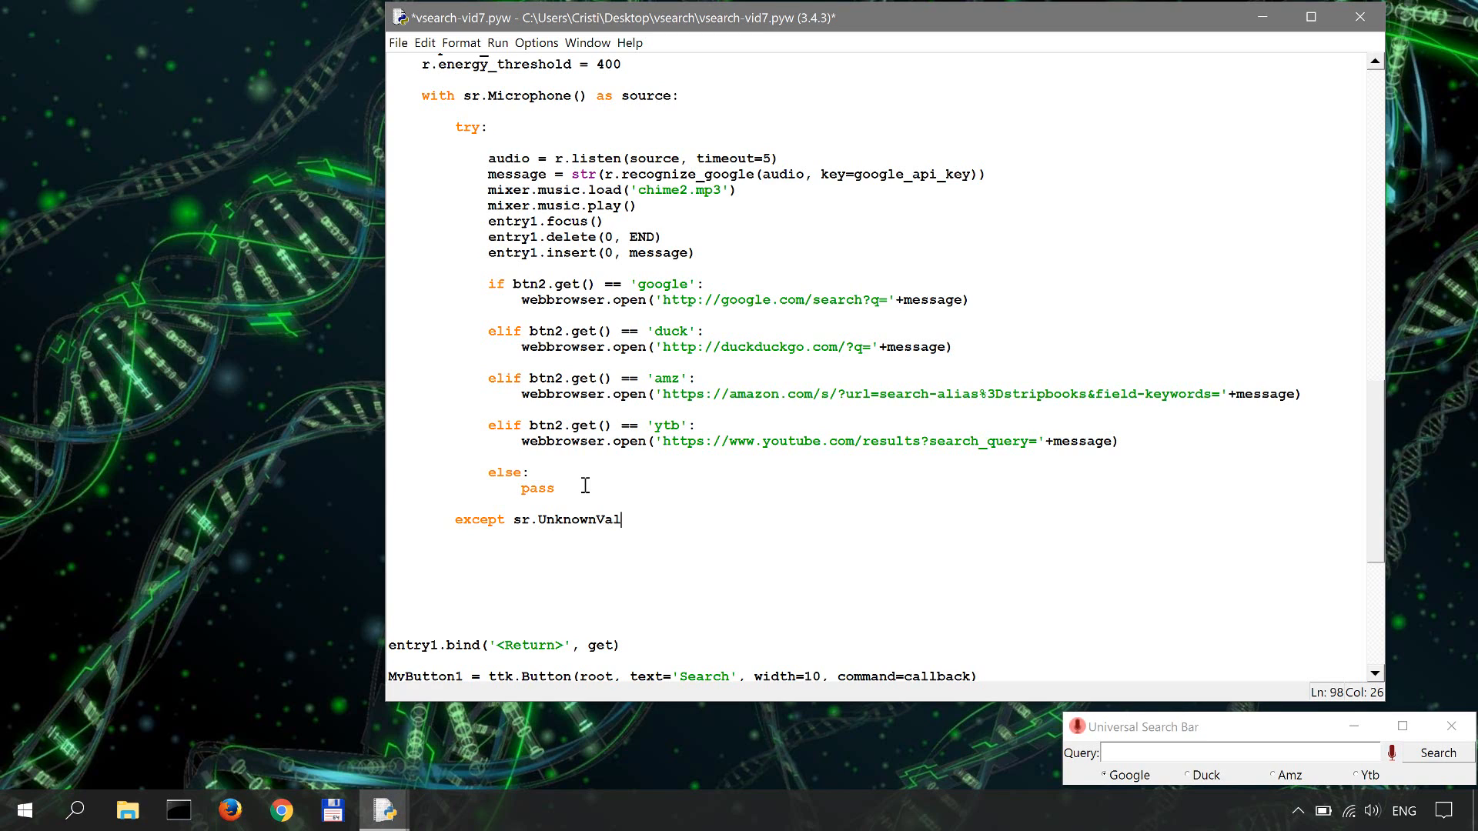
{"action": "type", "text": "ueError"}
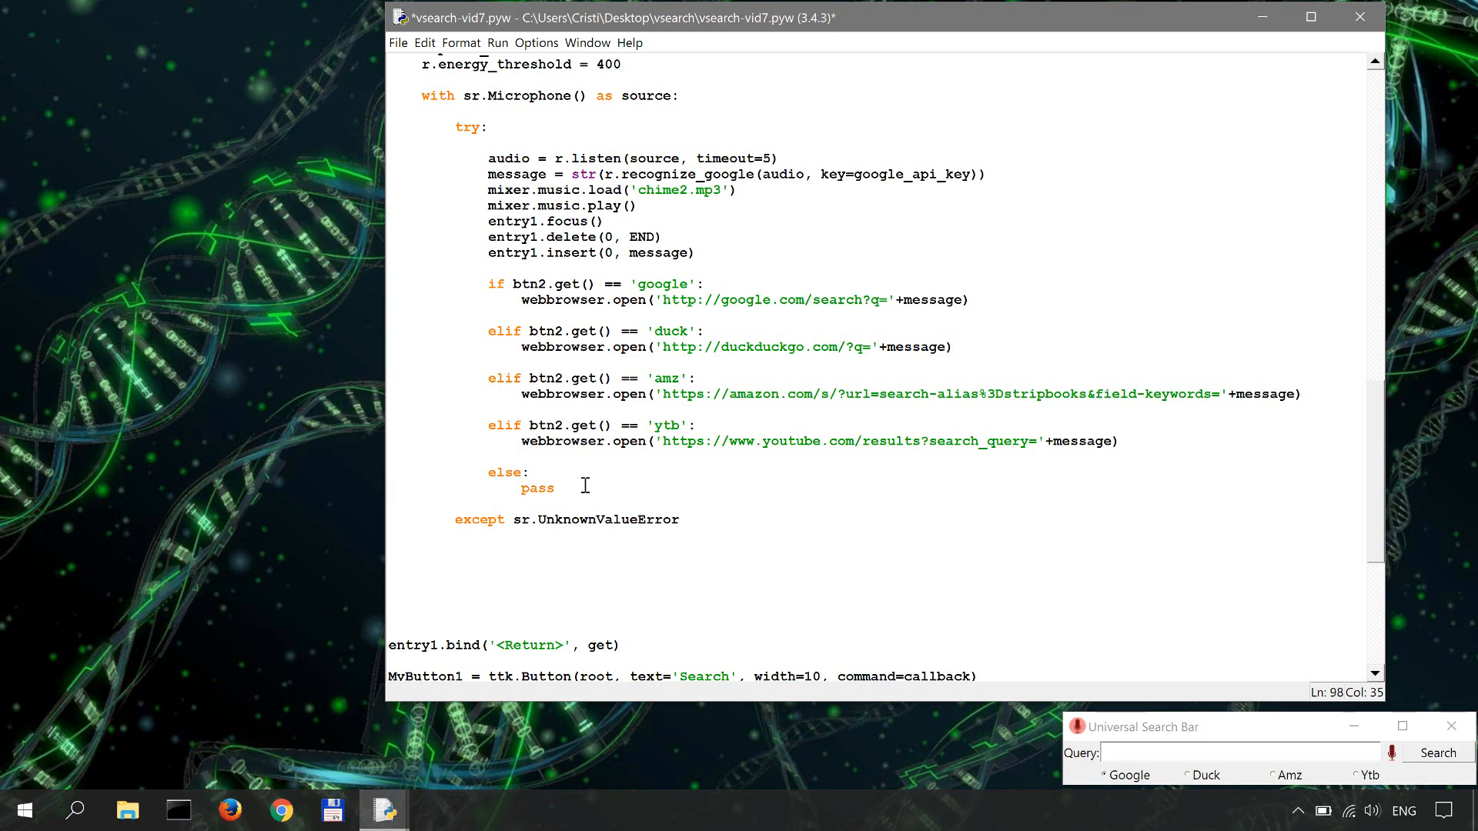
{"action": "type", "text": ":"}
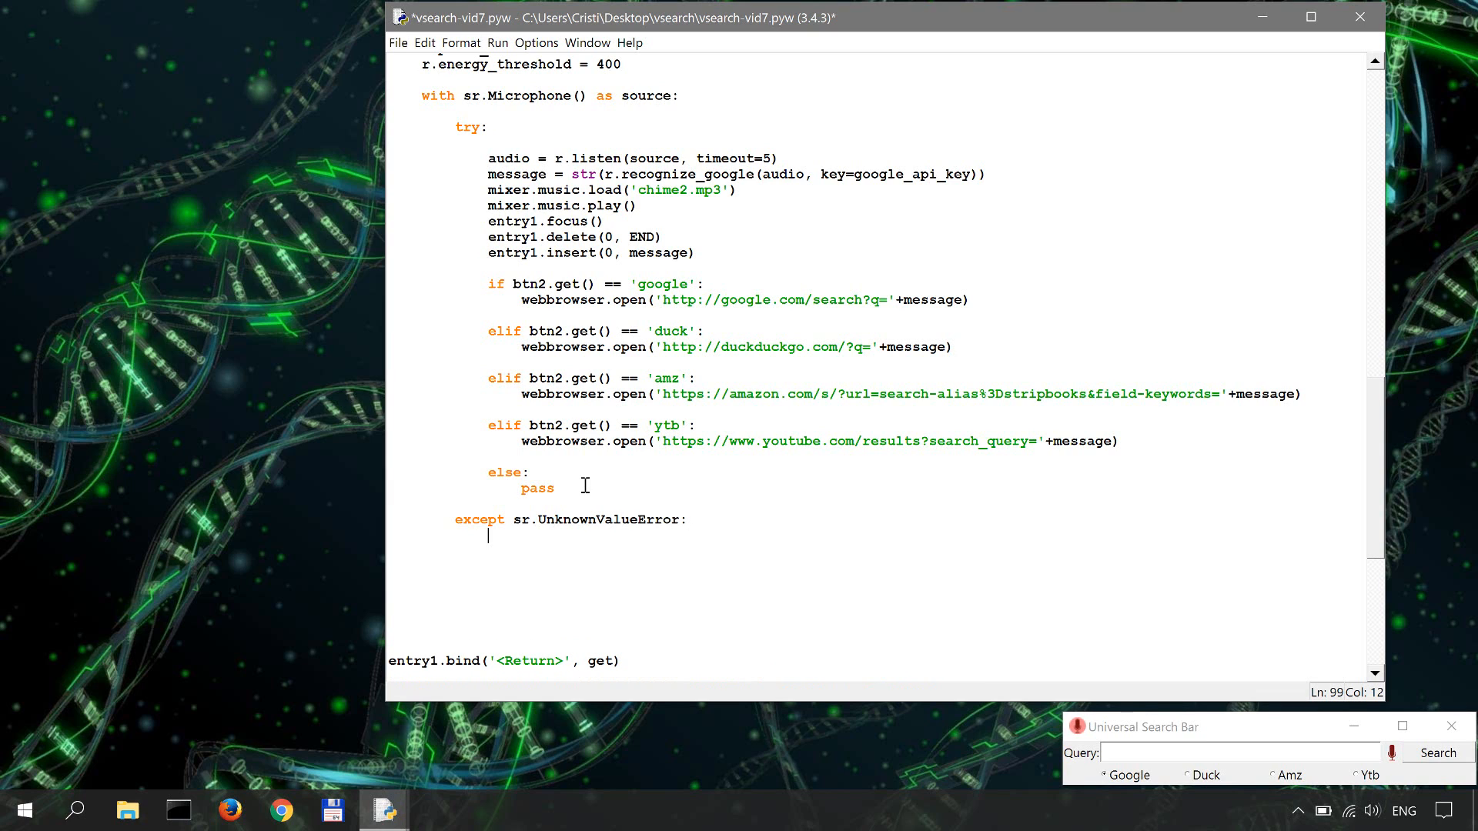
{"action": "mouse_move", "coordinate": [667, 633]}
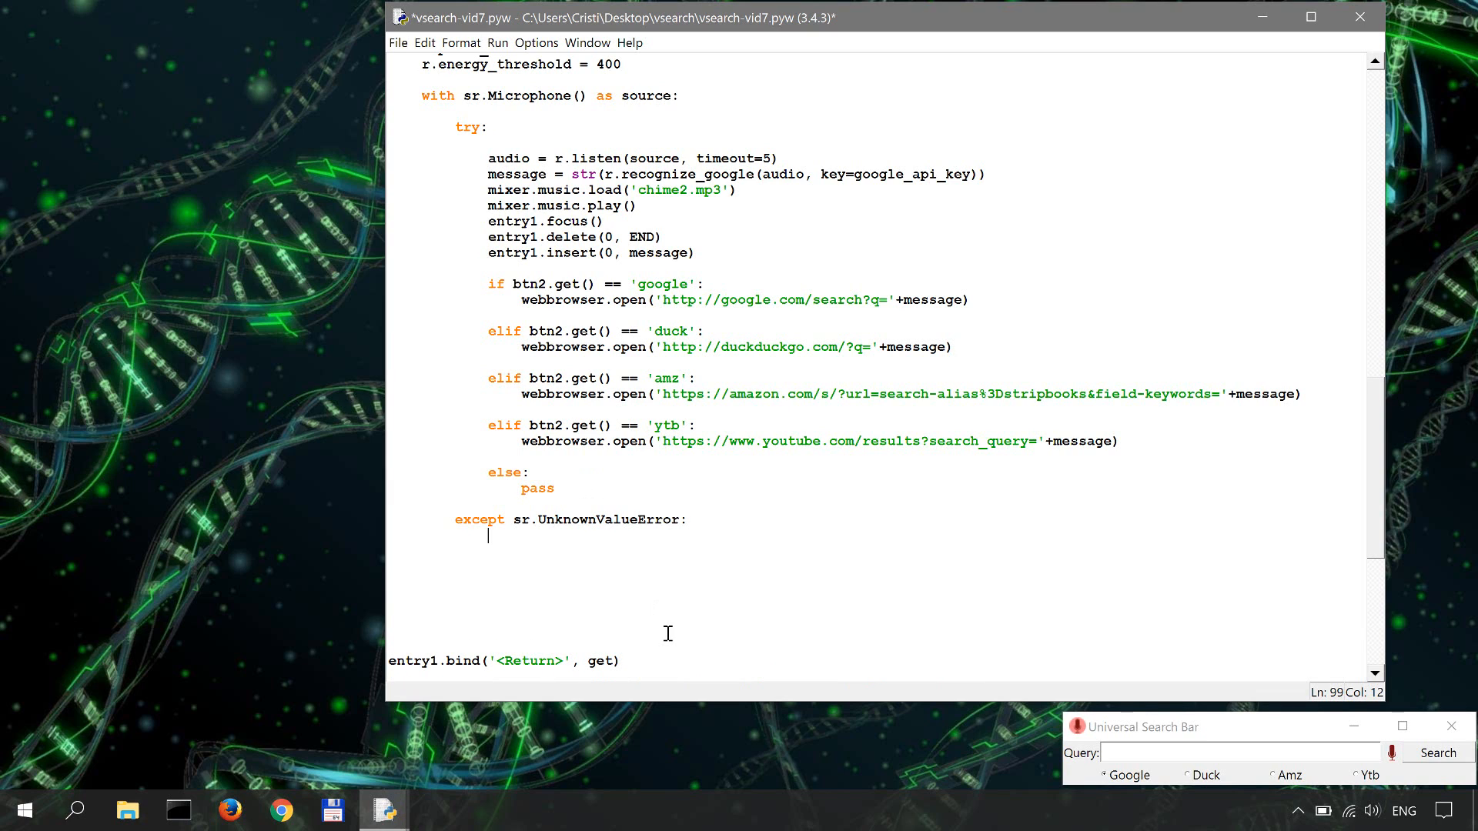
Print 'Google Speech Recognition could not understand audio' inside that handler
{"action": "type", "text": "print("}
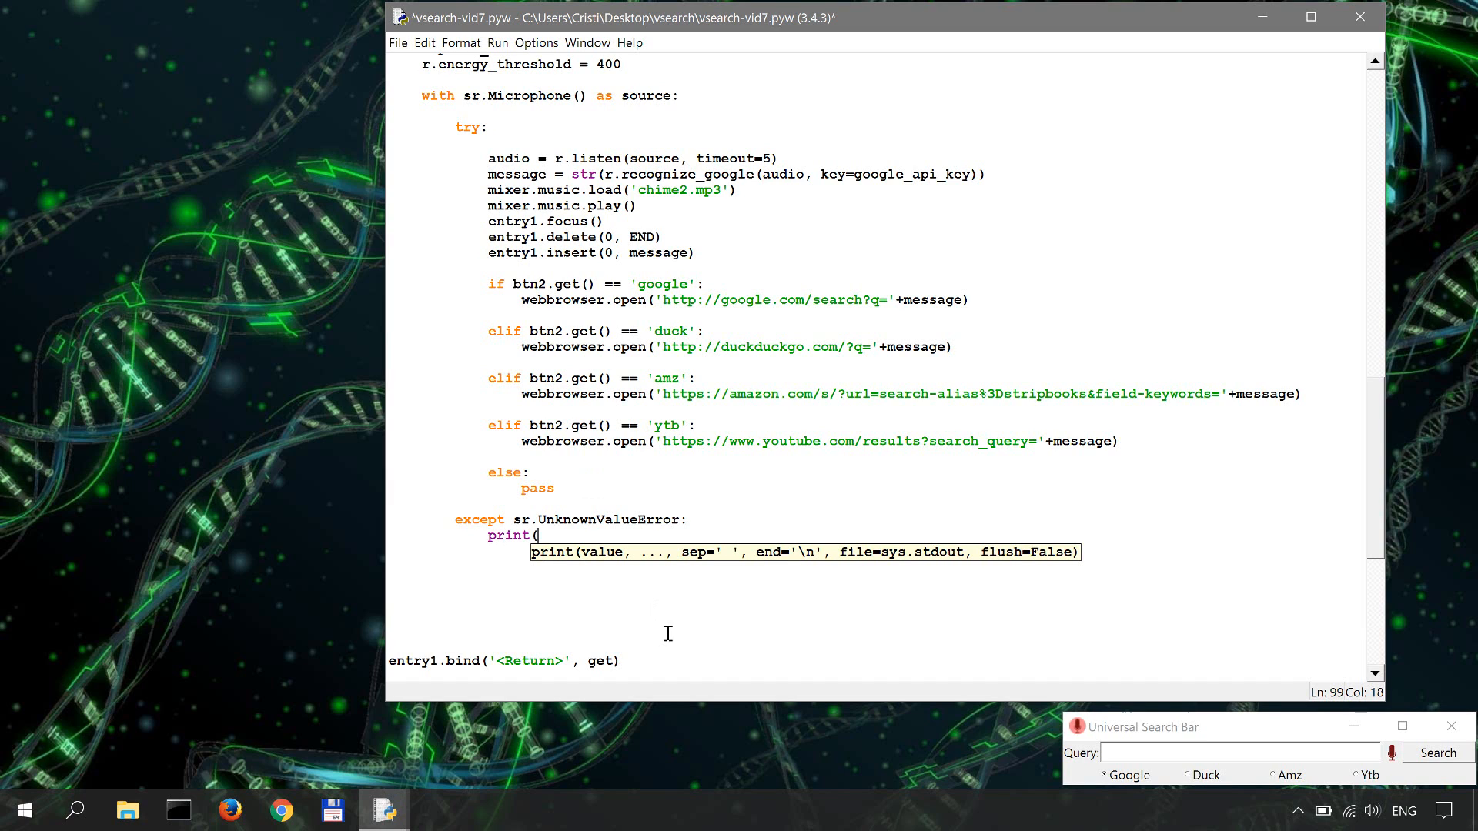
{"action": "type", "text": "'Google Speech R"}
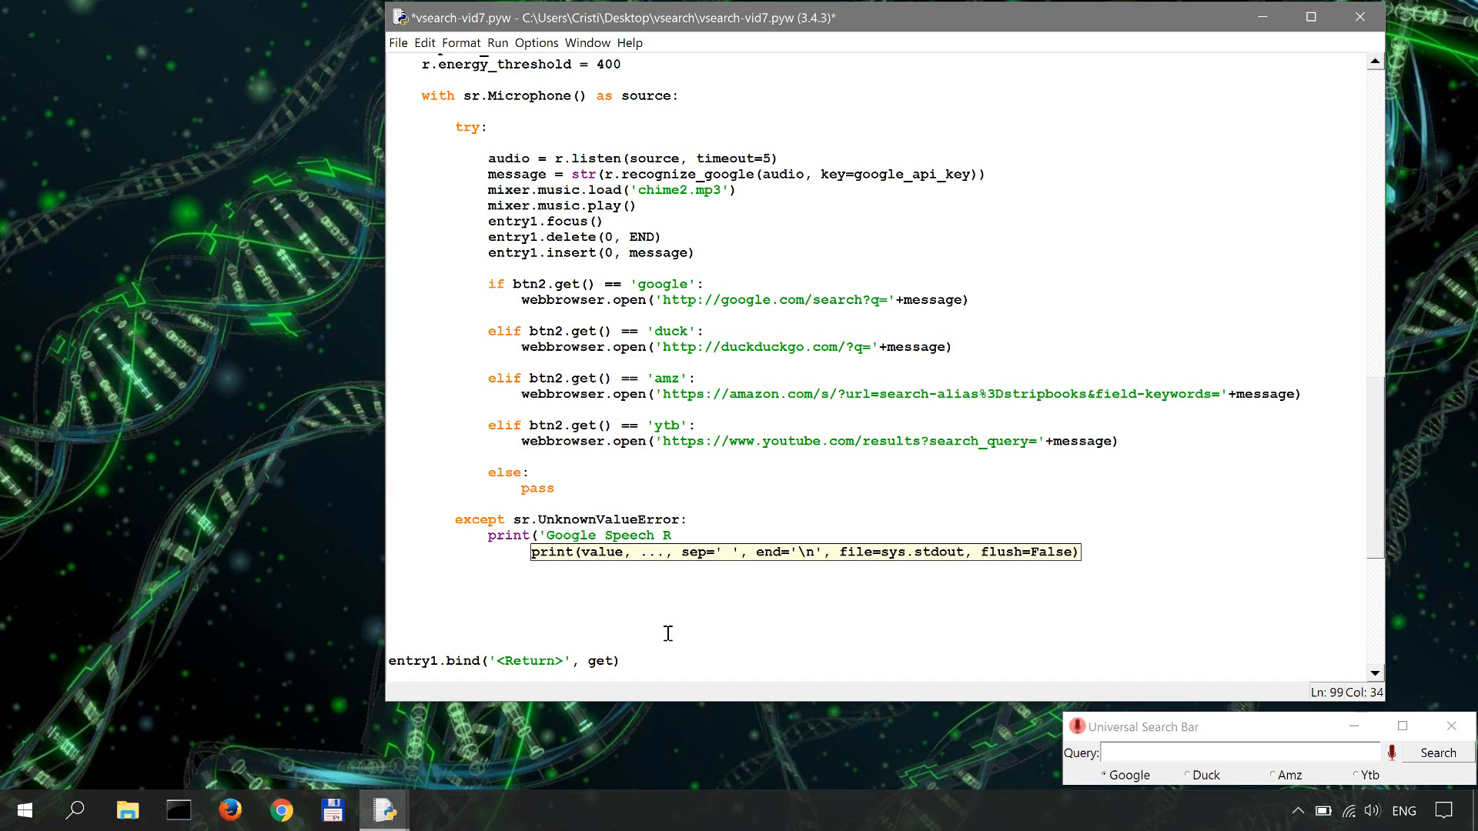
{"action": "type", "text": "ecognition"}
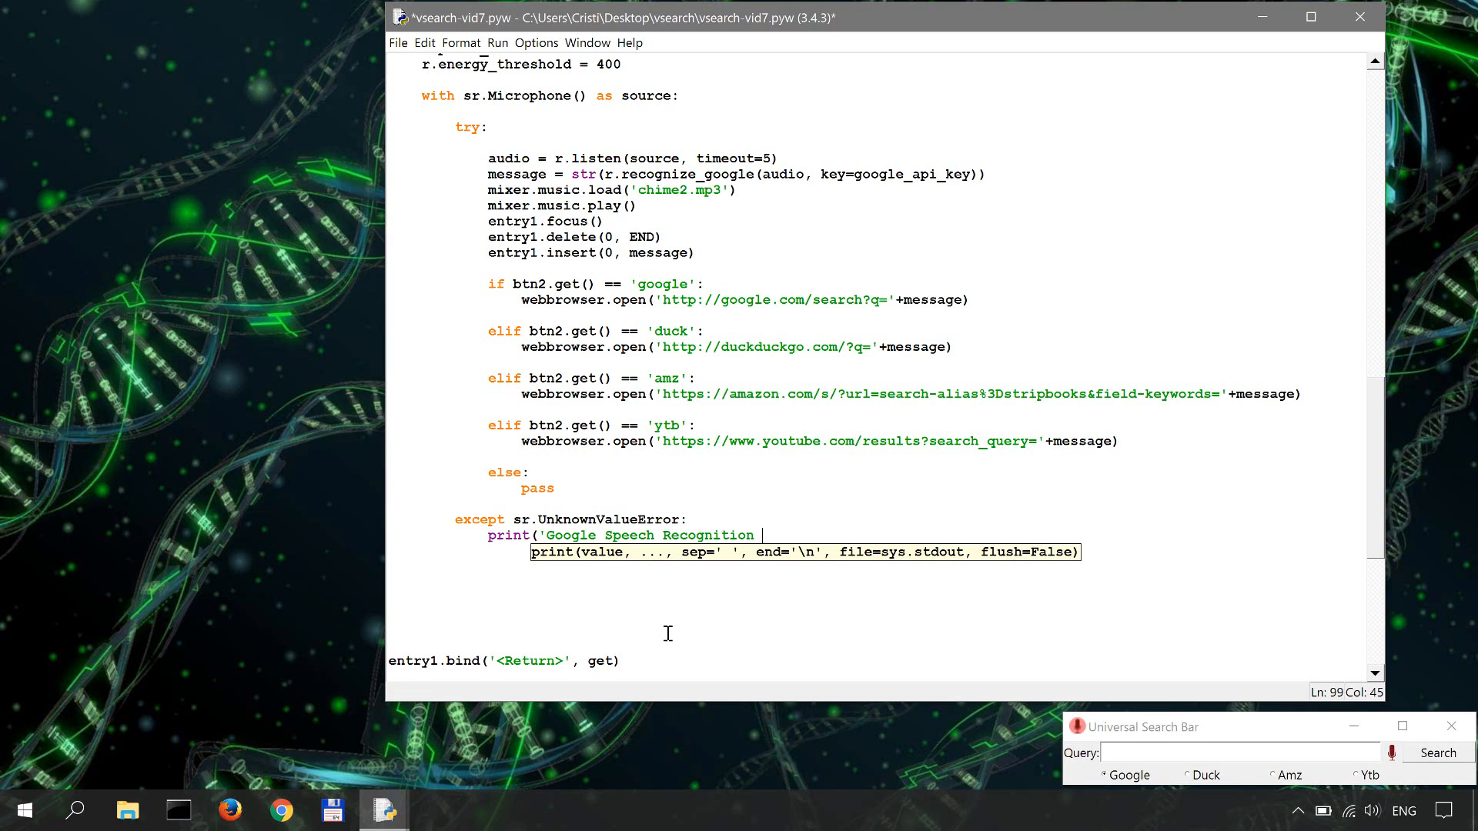
{"action": "type", "text": "could not understa"}
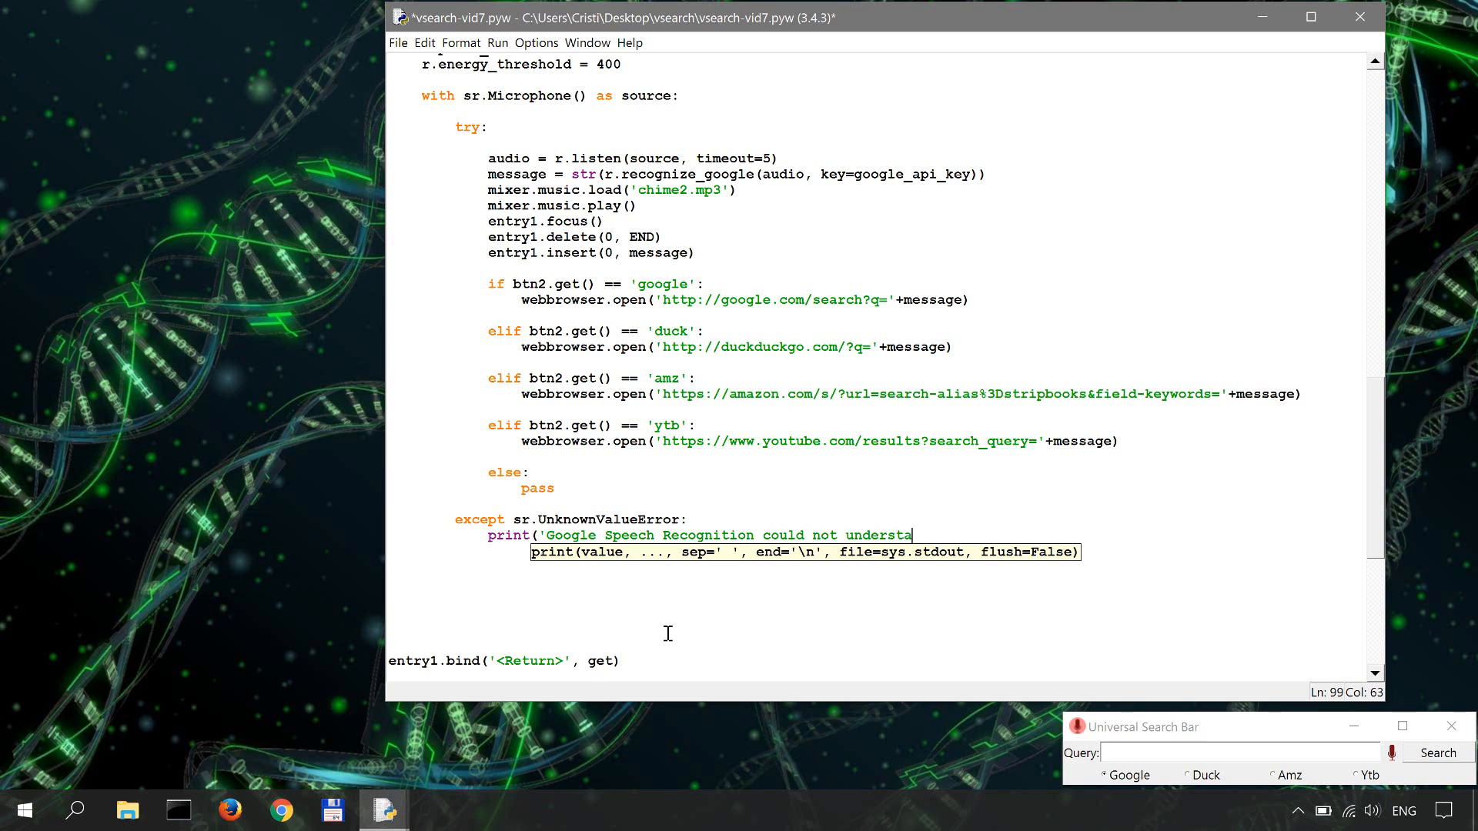
{"action": "type", "text": "nd audio'"}
{"action": "type", "text": "exception"}
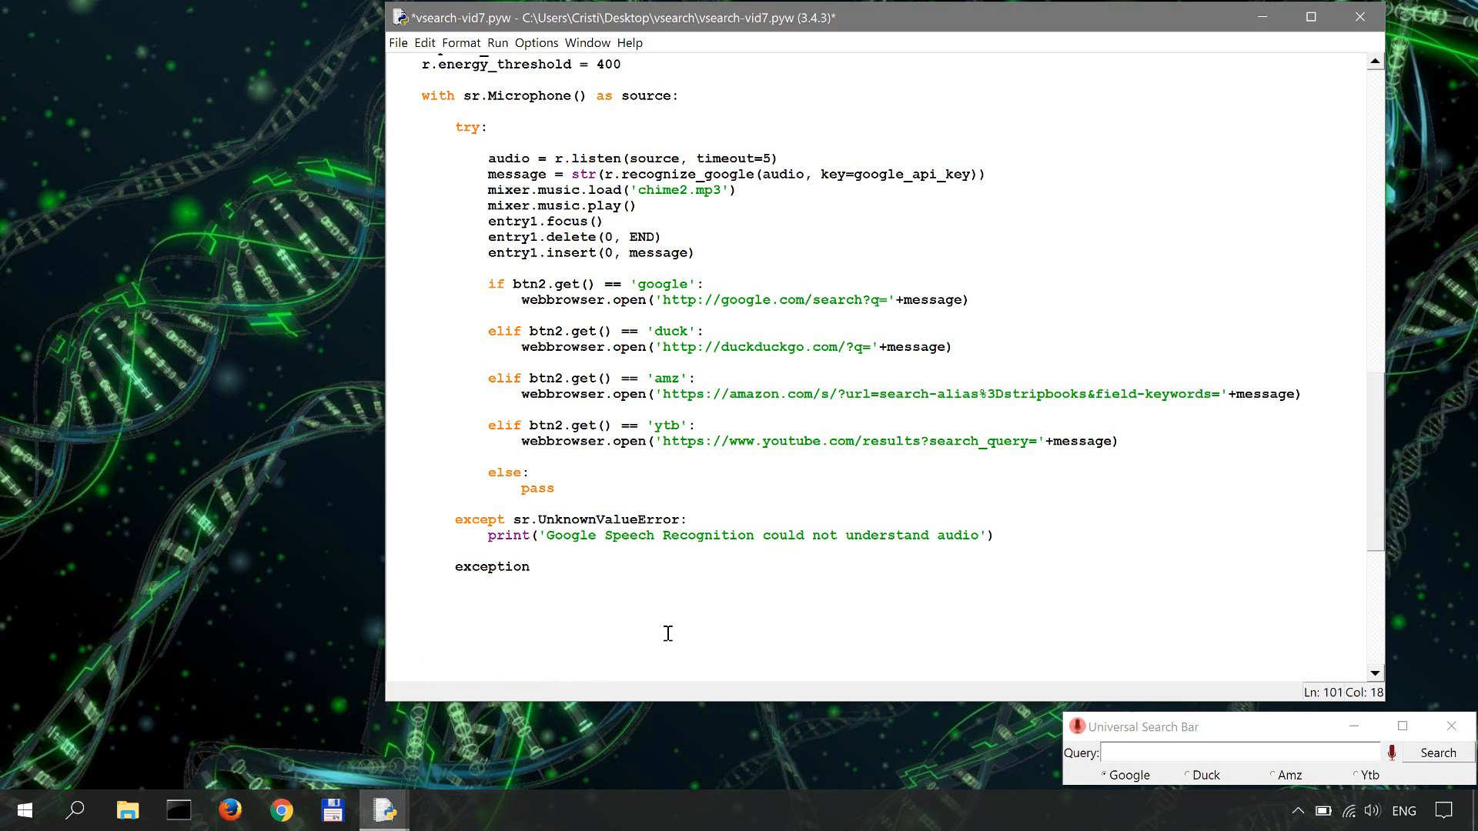
Add an `except sr.RequestError as e:` clause below the first handler
{"action": "left_click", "coordinate": [531, 566]}
{"action": "type", "text": " se"}
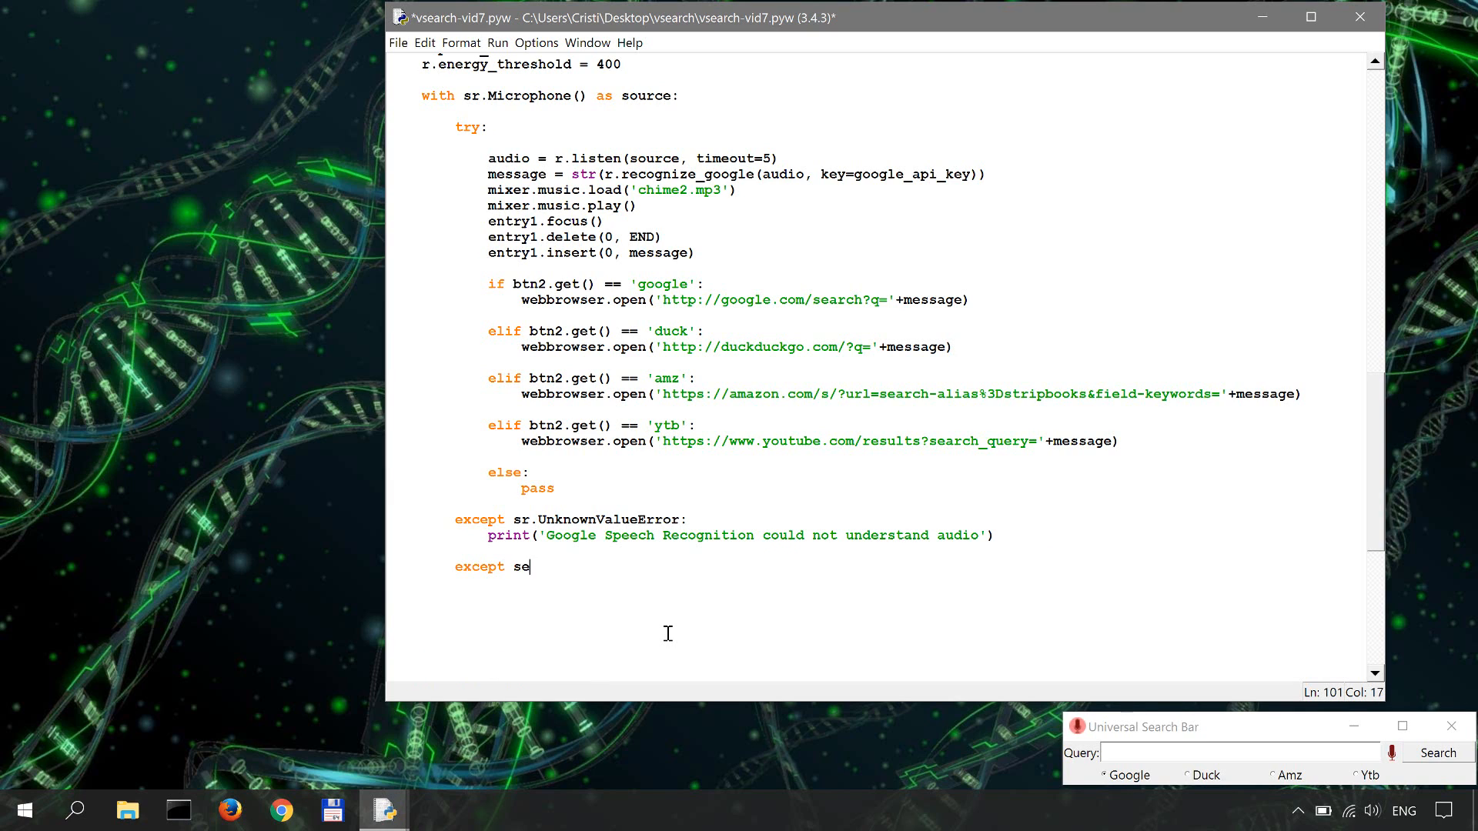
{"action": "type", "text": "r.R"}
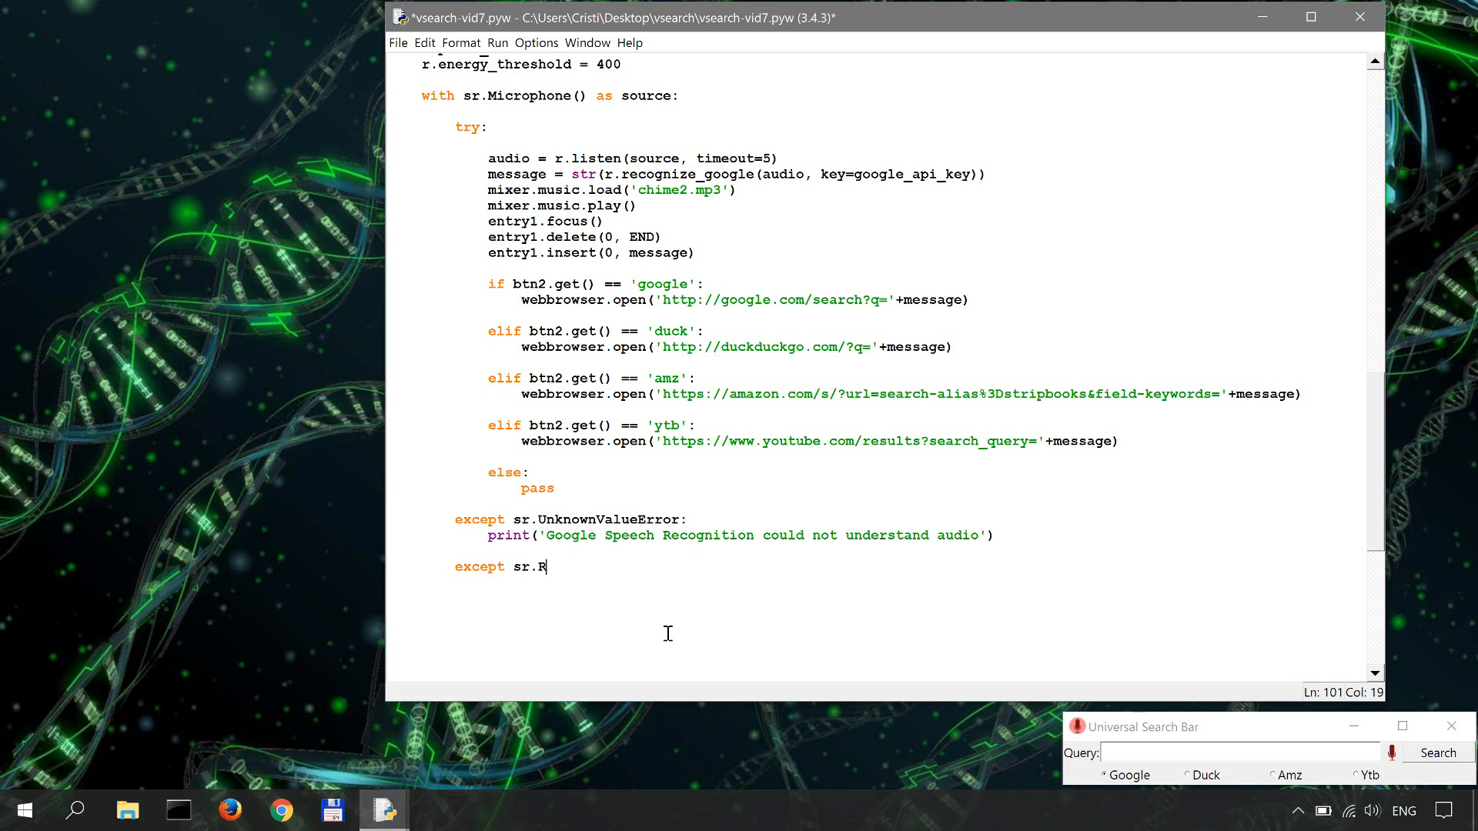
{"action": "type", "text": "equest"}
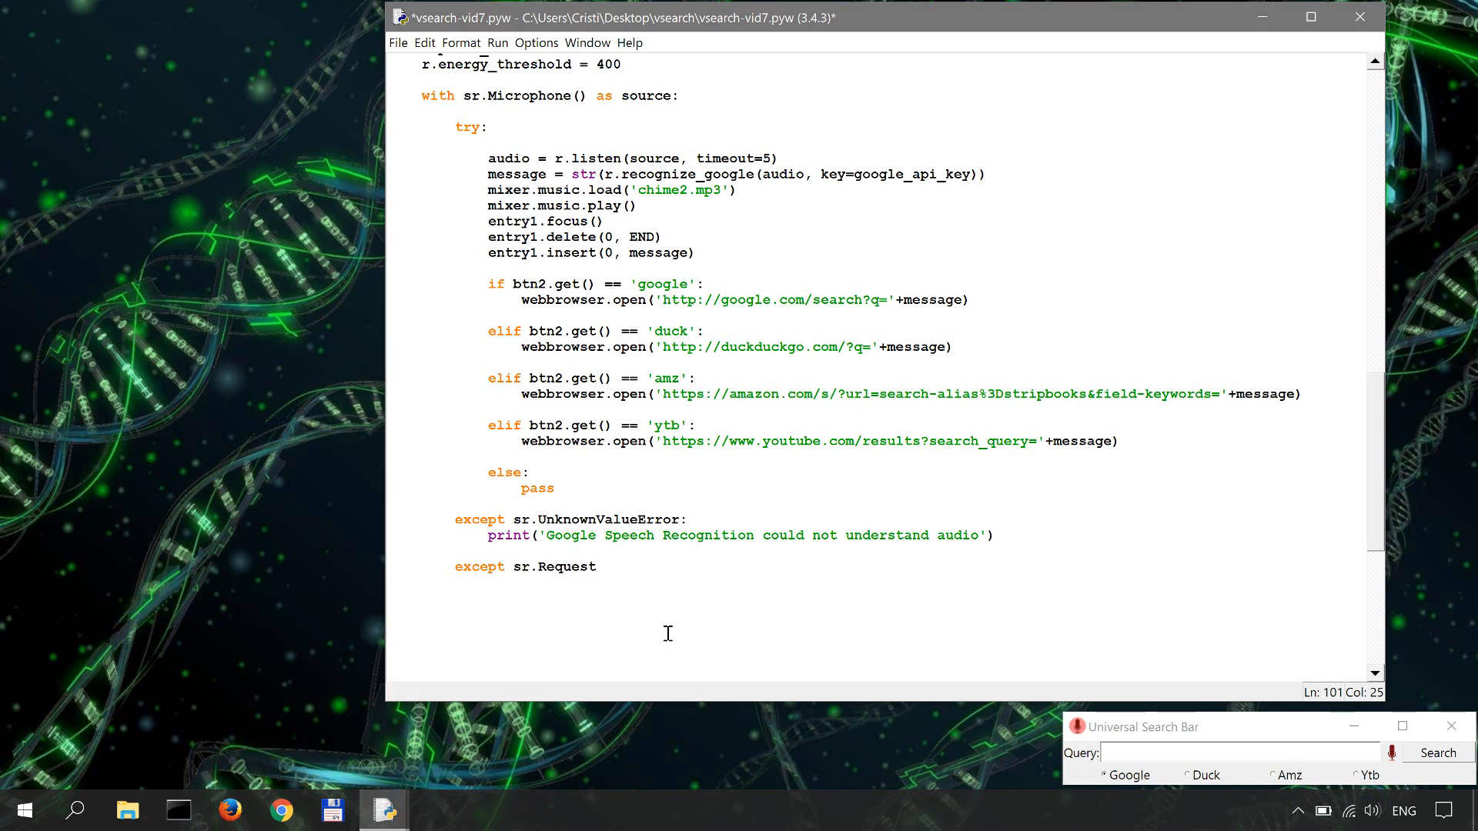
{"action": "type", "text": "Error"}
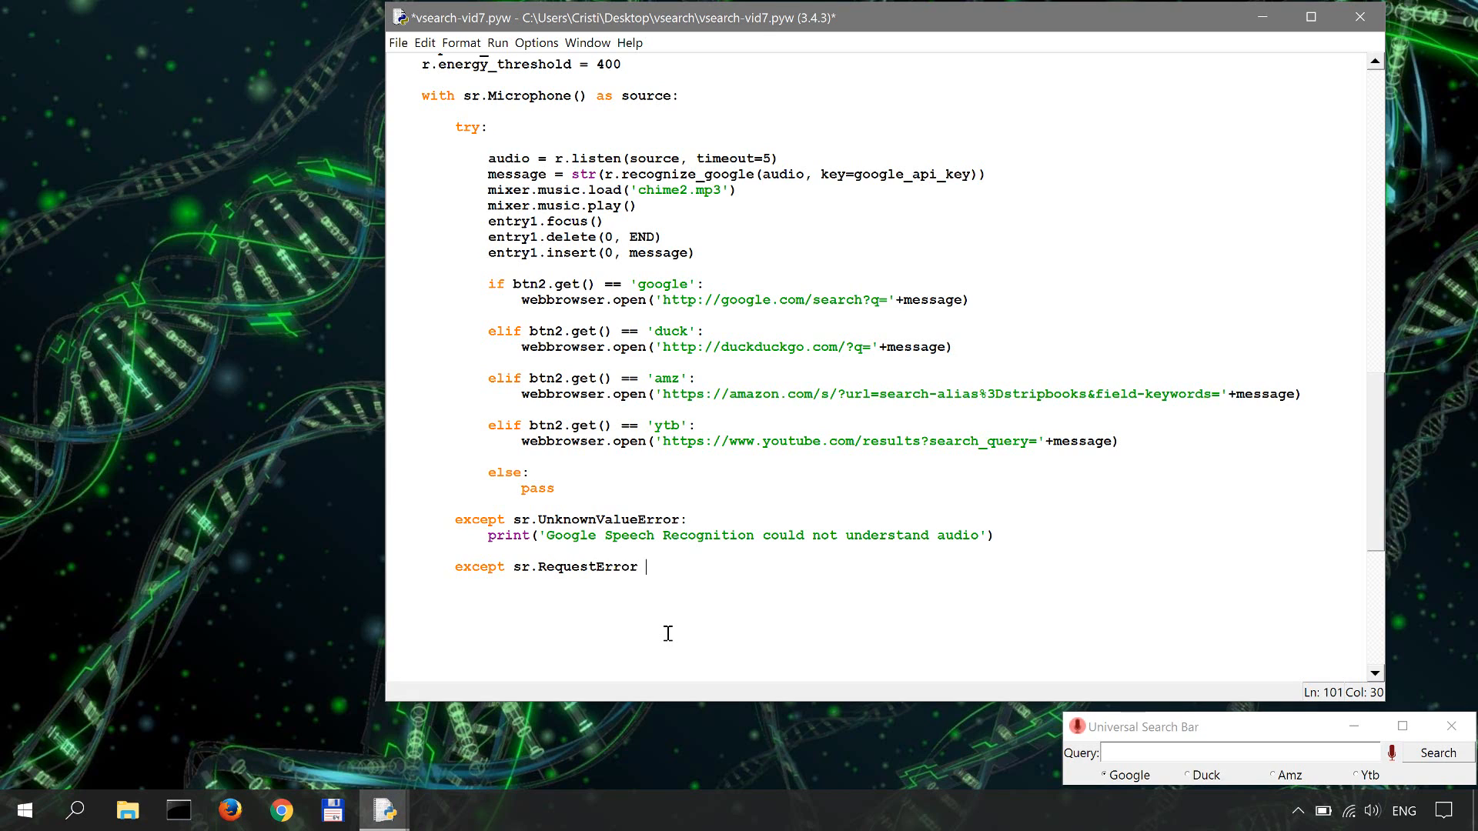
{"action": "type", "text": "as"}
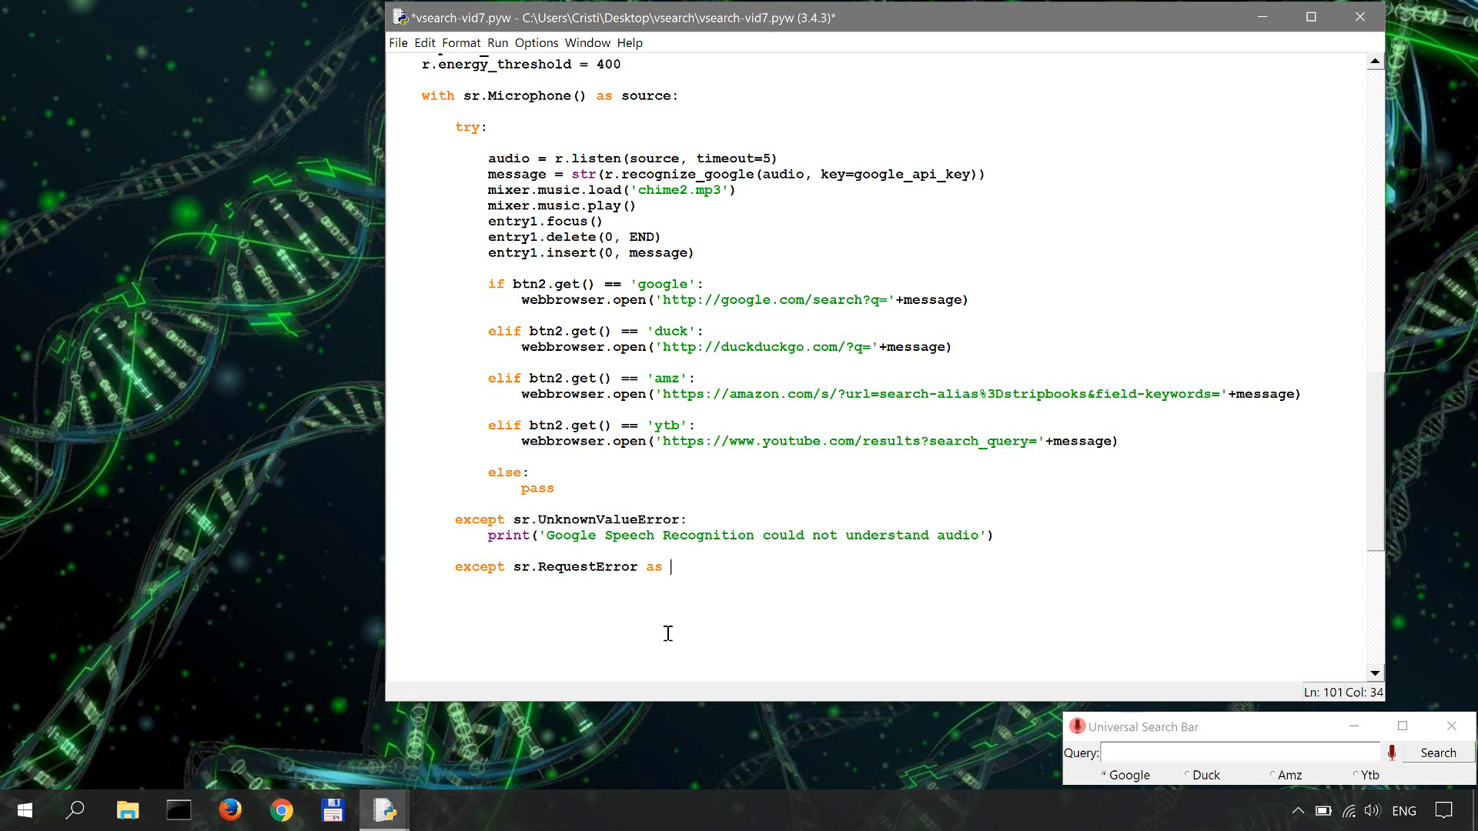
{"action": "type", "text": "e"}
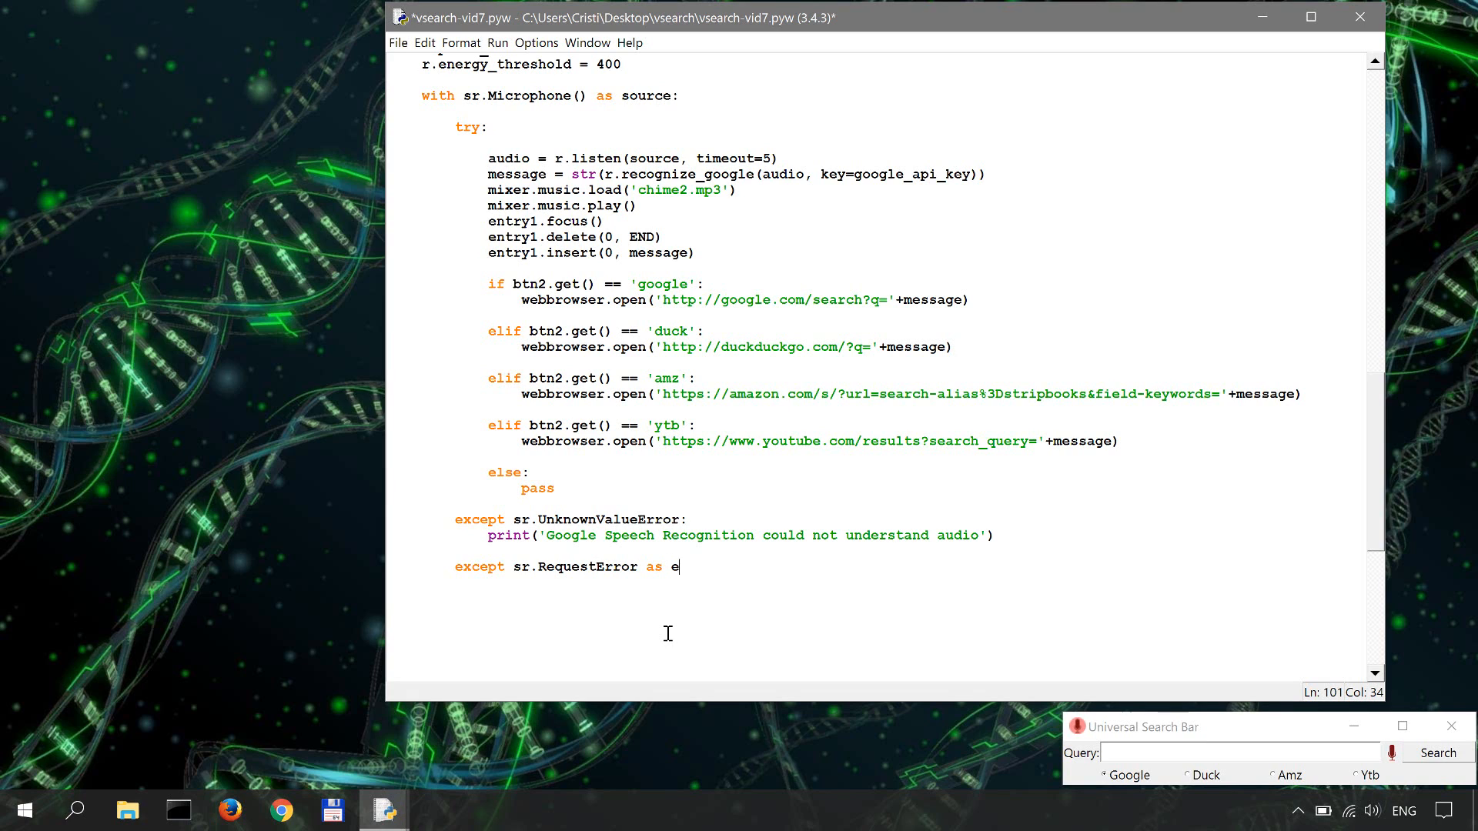
{"action": "type", "text": ":"}
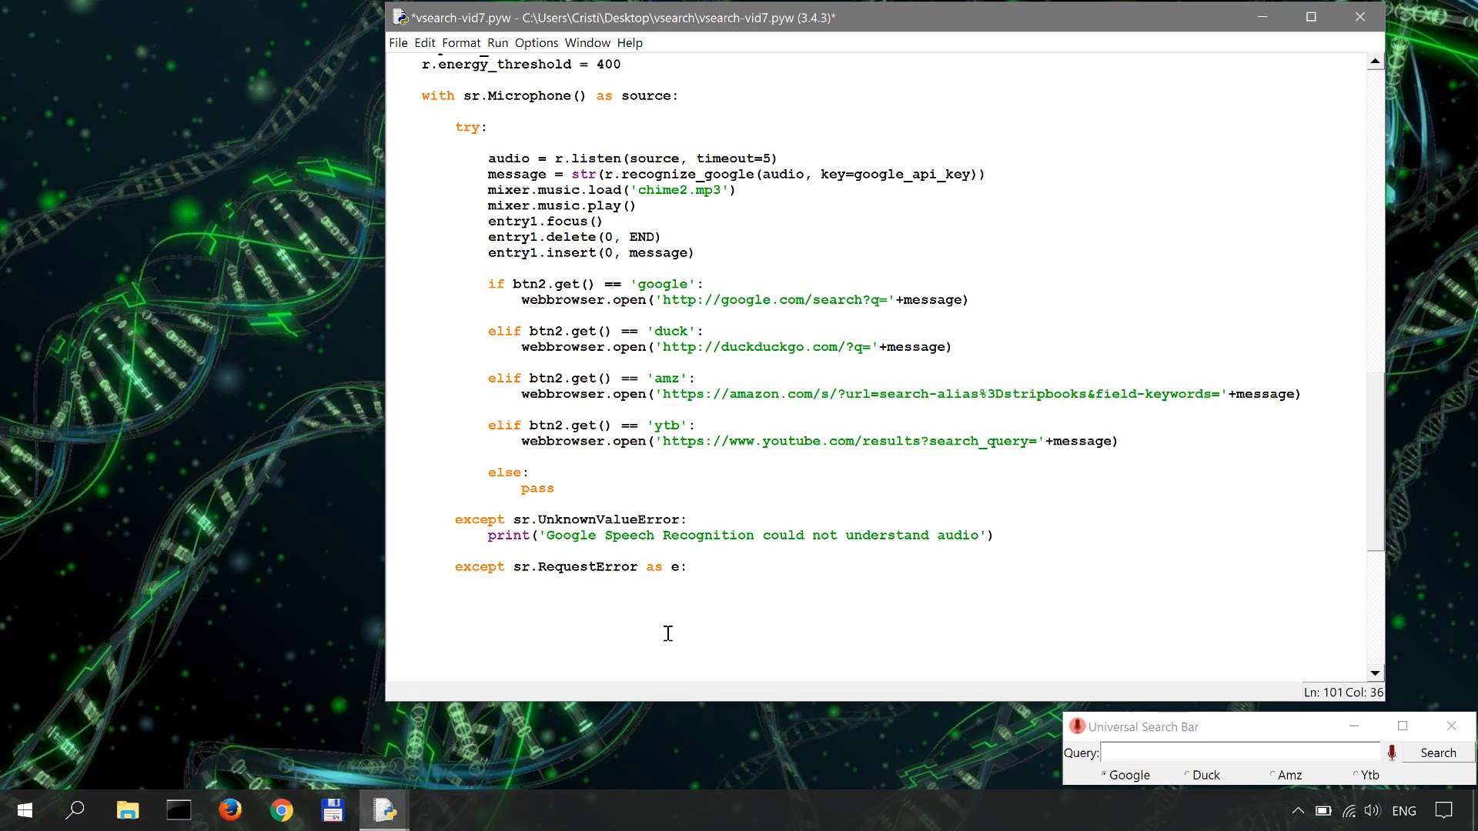
Print 'Could not request results from Google Speech Recognition Servive' and begin the else line
{"action": "type", "text": "p"}
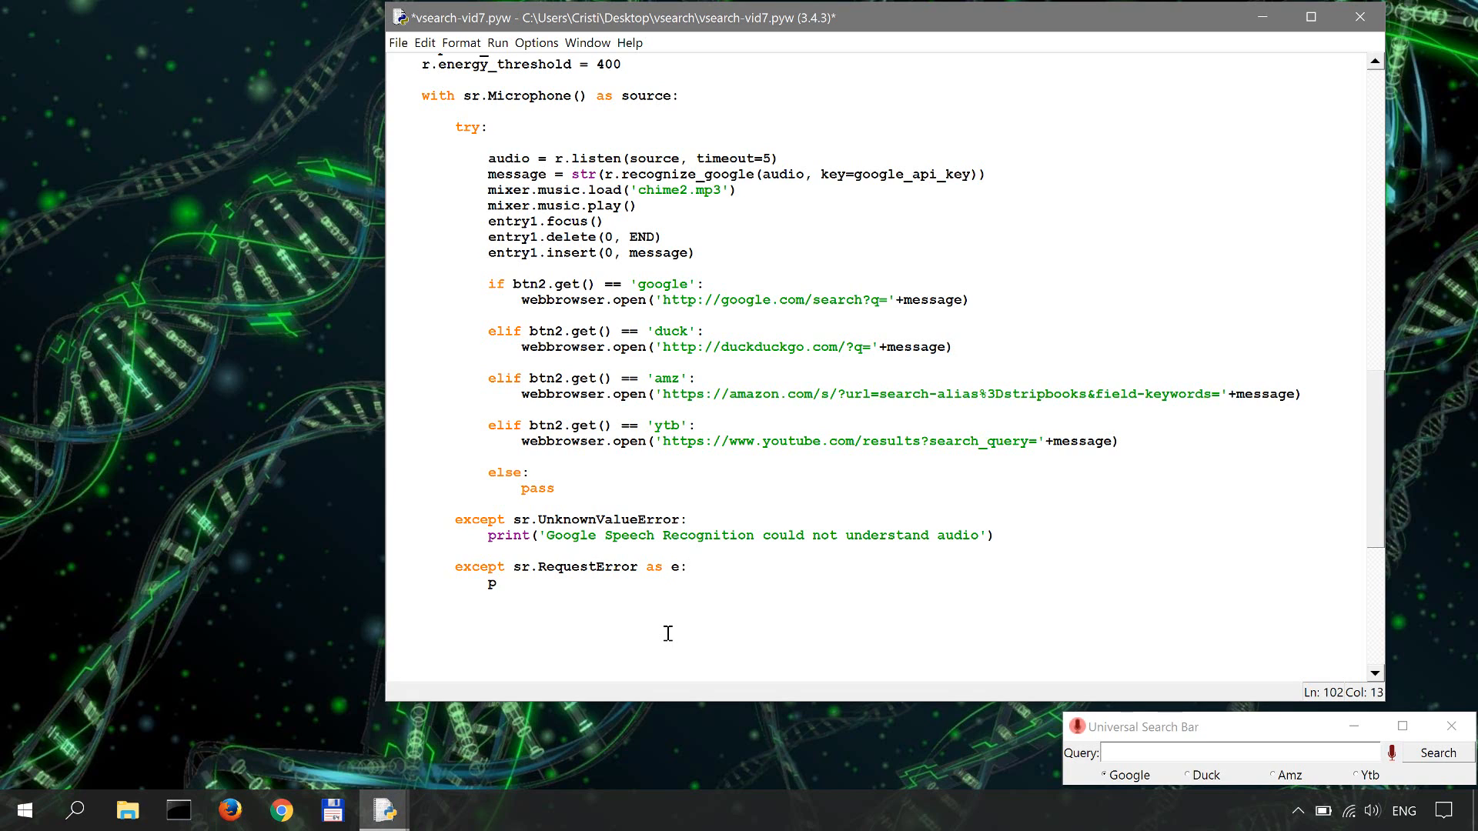
{"action": "type", "text": "rint('"}
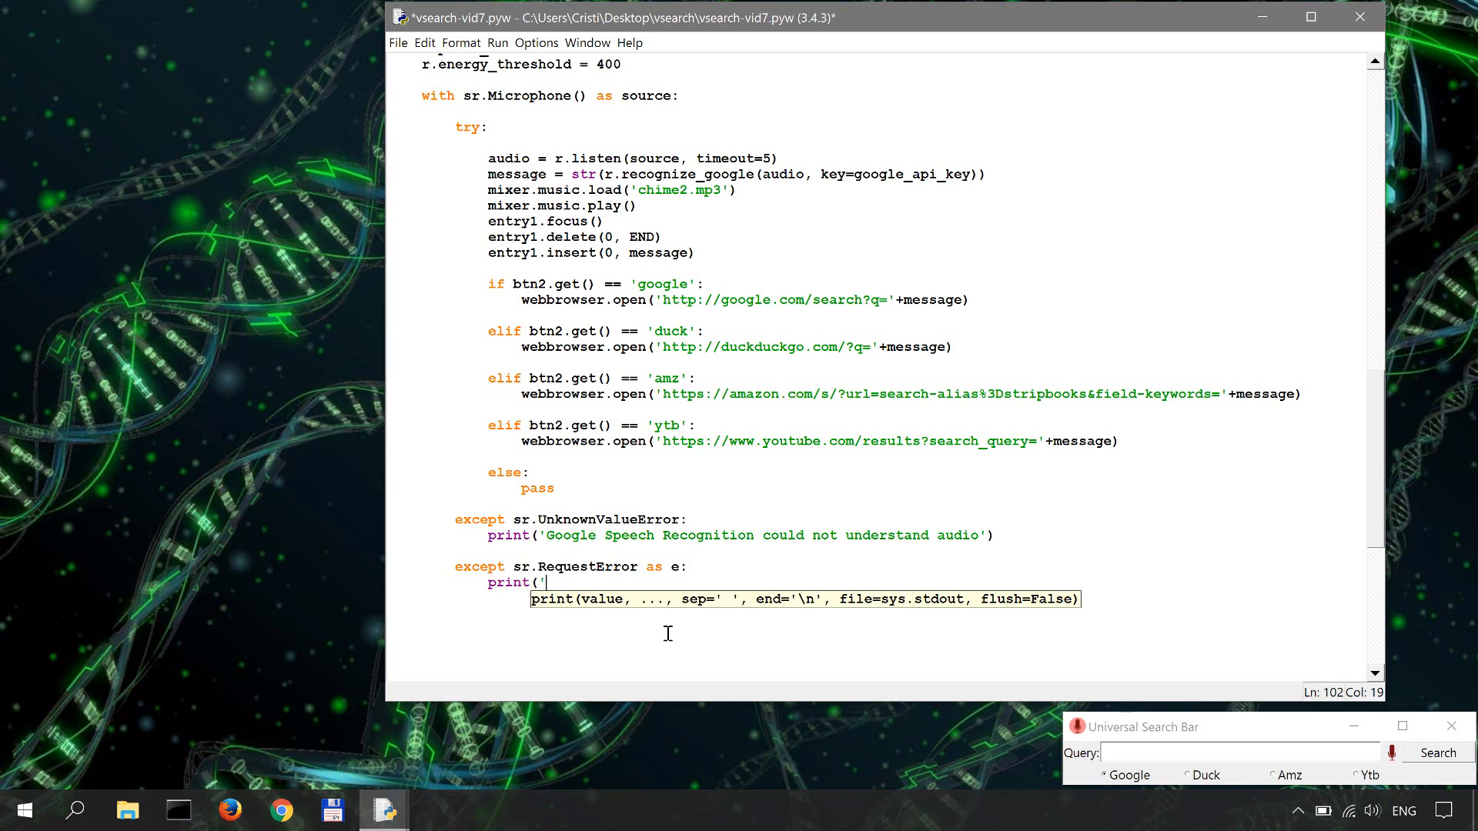
{"action": "type", "text": "Could not request"}
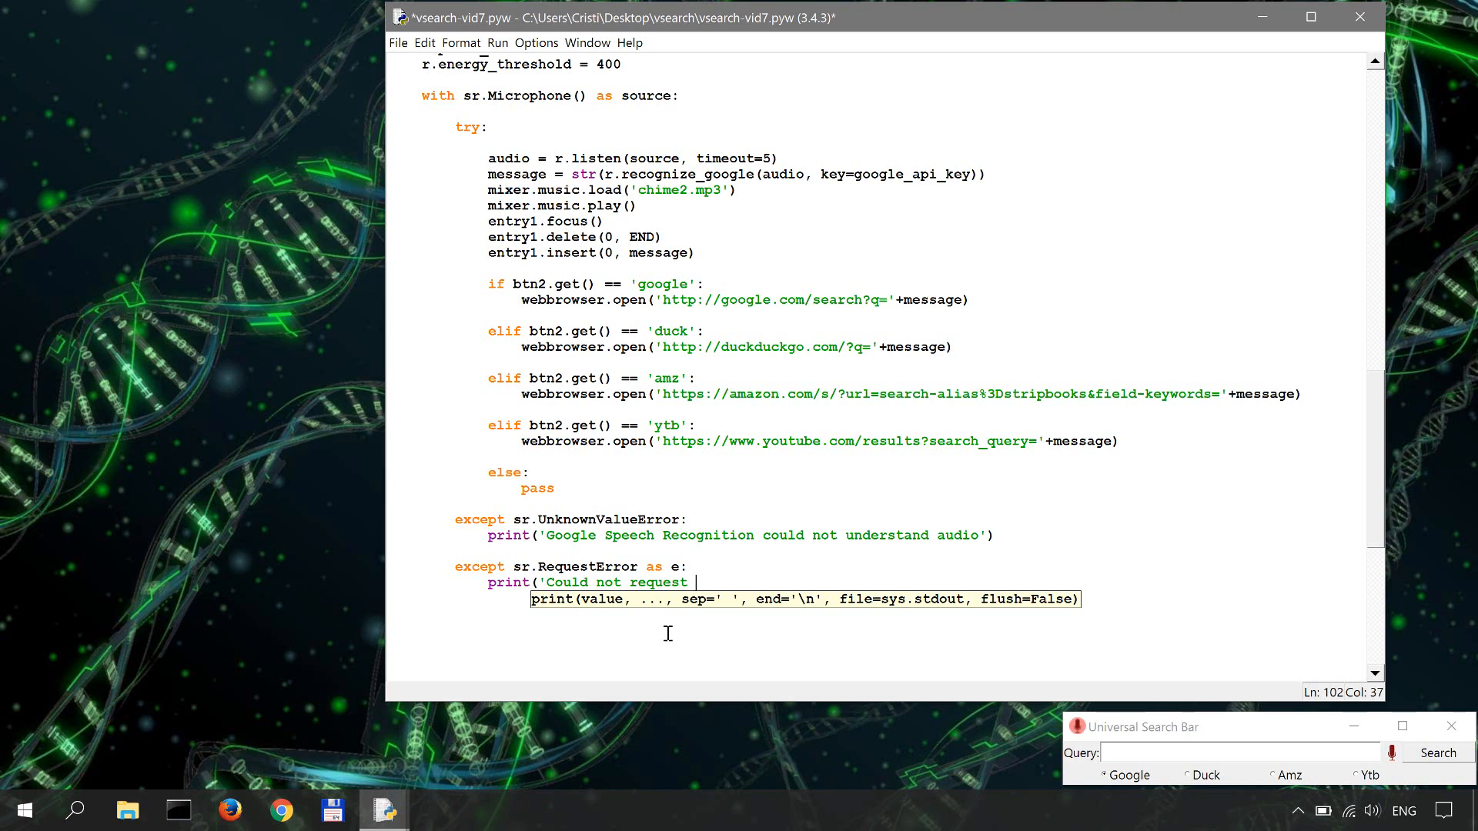
{"action": "type", "text": "results from"}
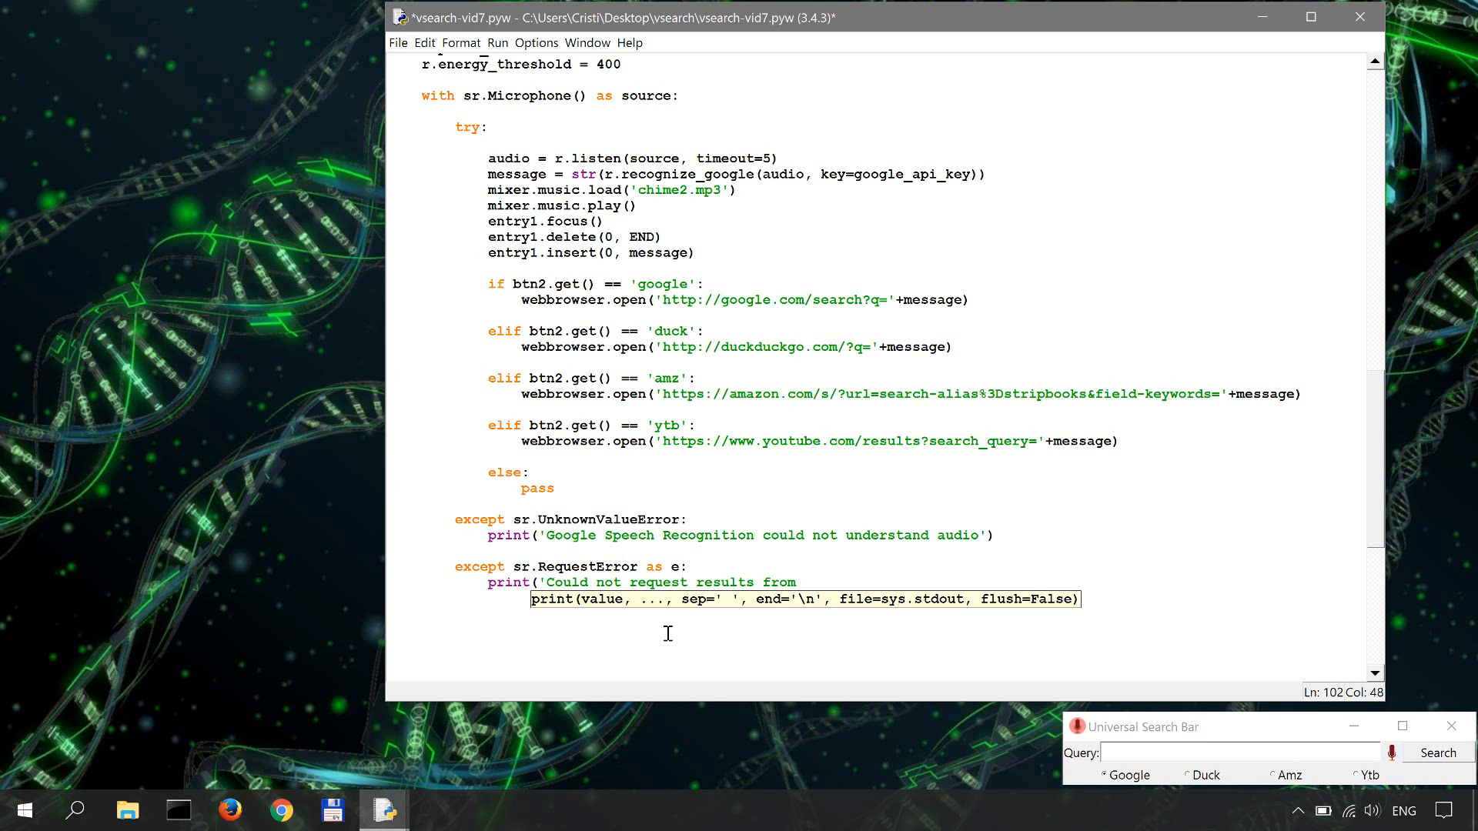
{"action": "type", "text": "Google Speech Reco"}
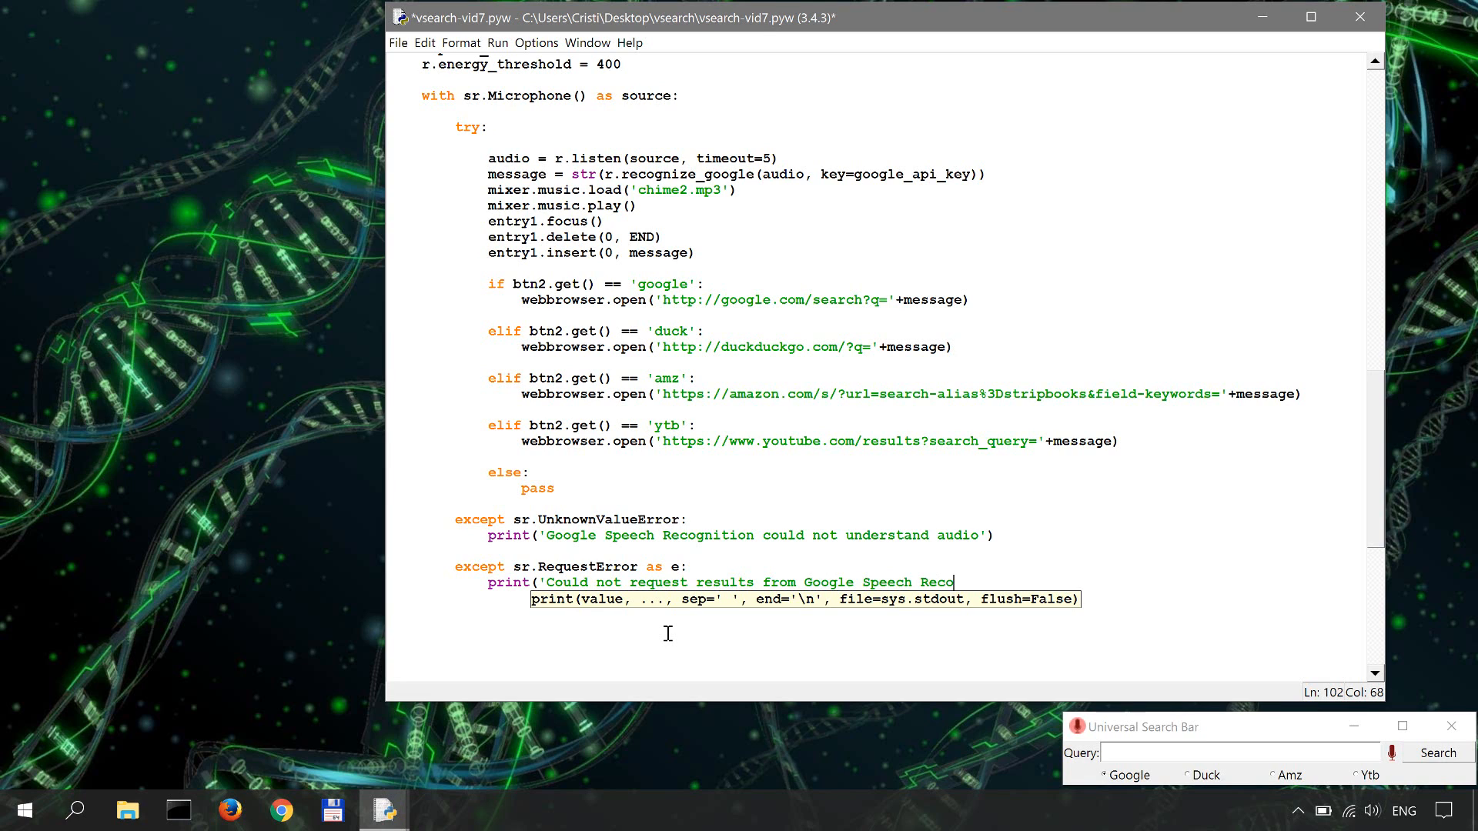
{"action": "type", "text": "gnition"}
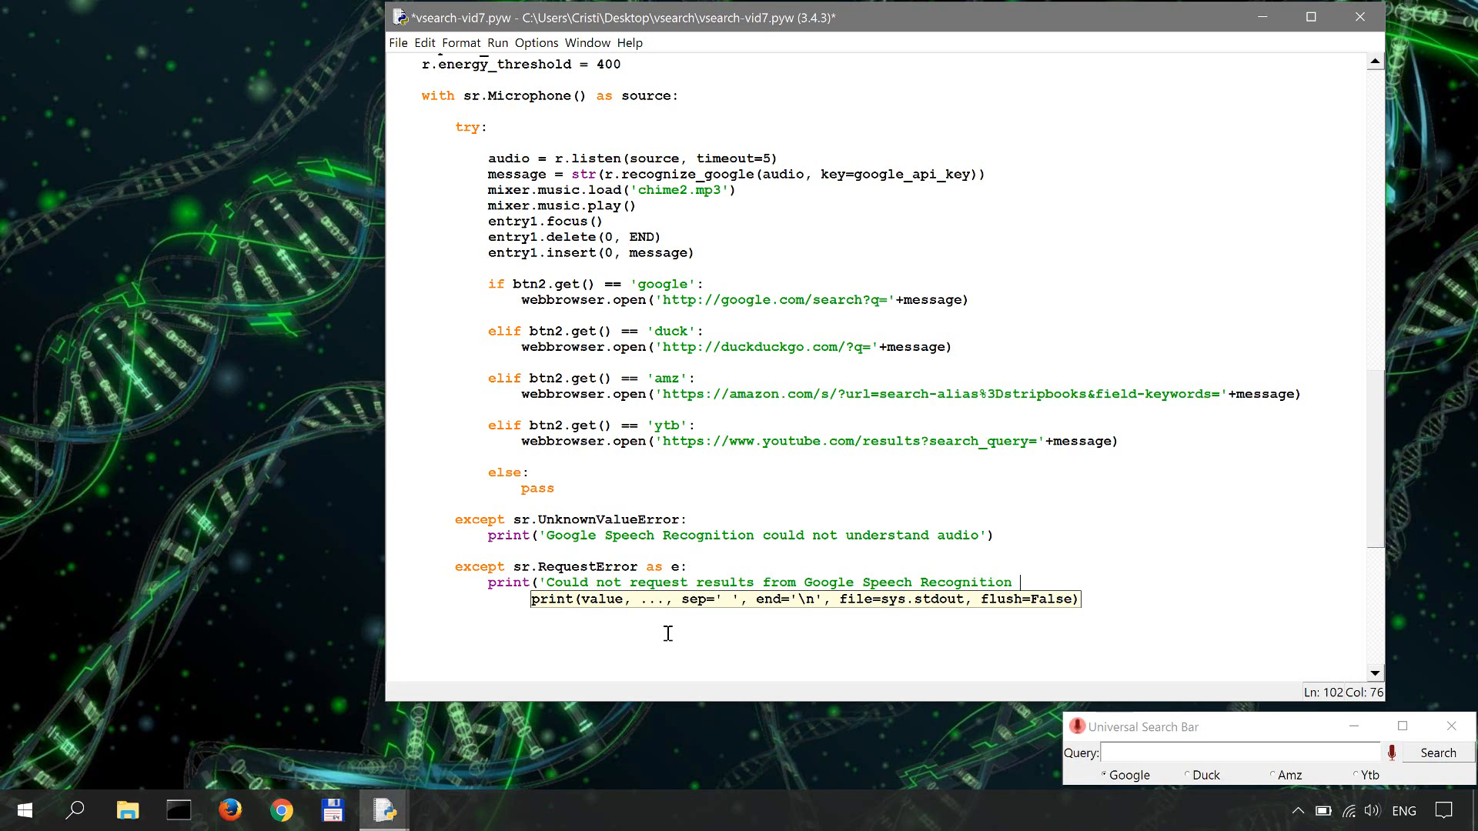
{"action": "type", "text": "Servive"}
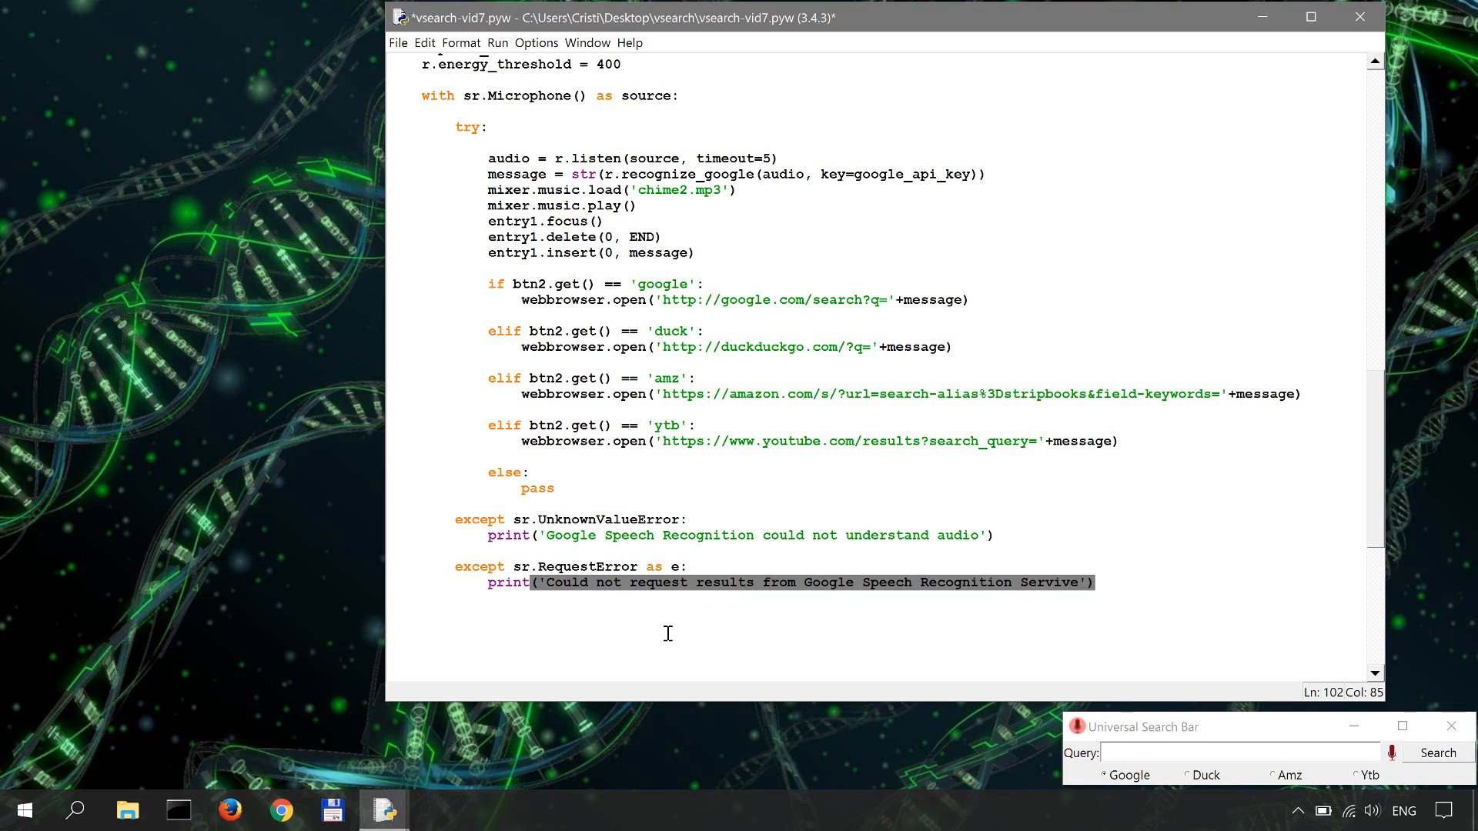
{"action": "type", "text": "els"}
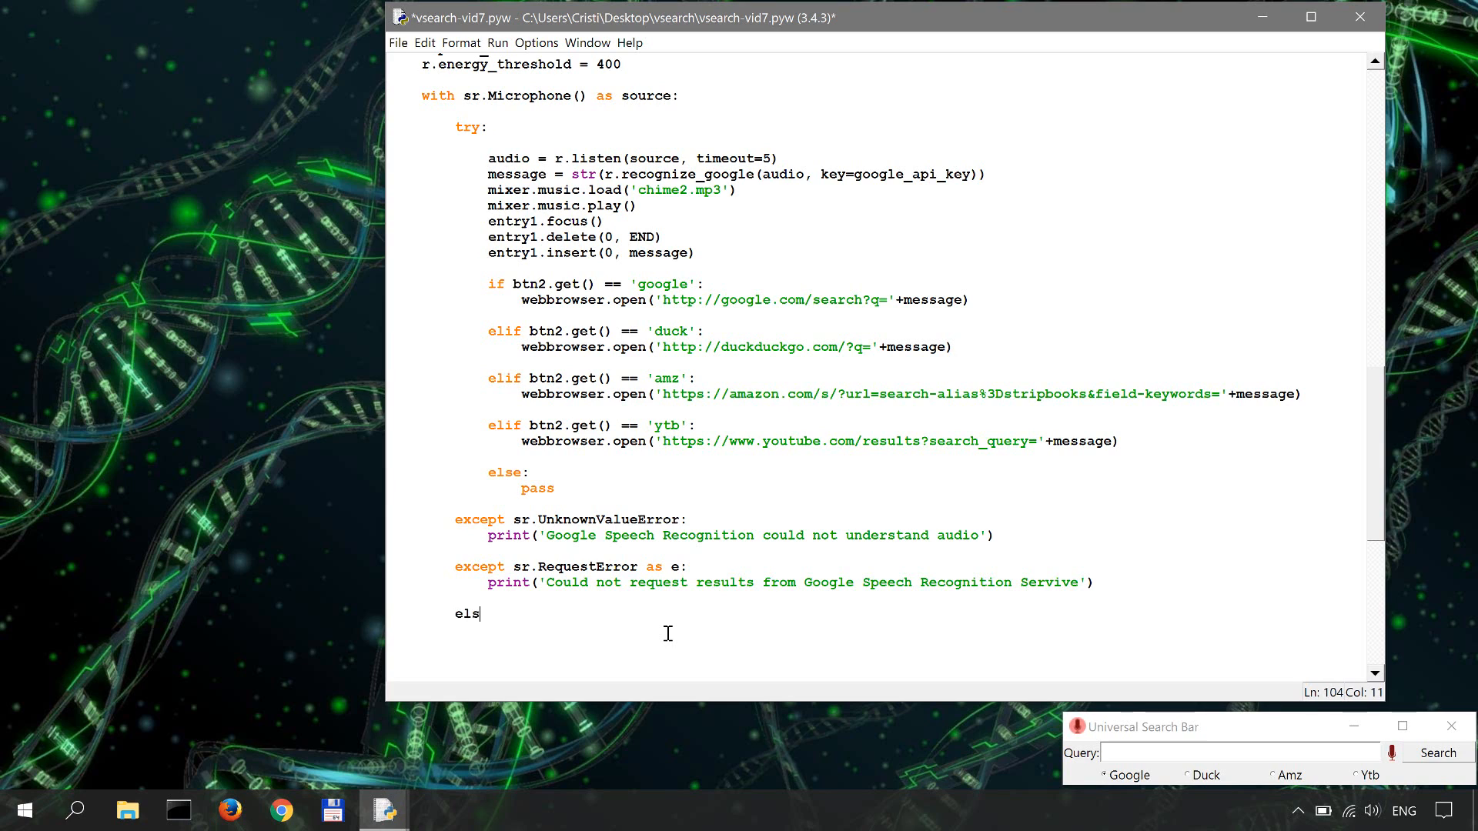
Finish the `else: pass` clause closing the try structure and review the button code below
{"action": "type", "text": "e:"}
{"action": "type", "text": "pass"}
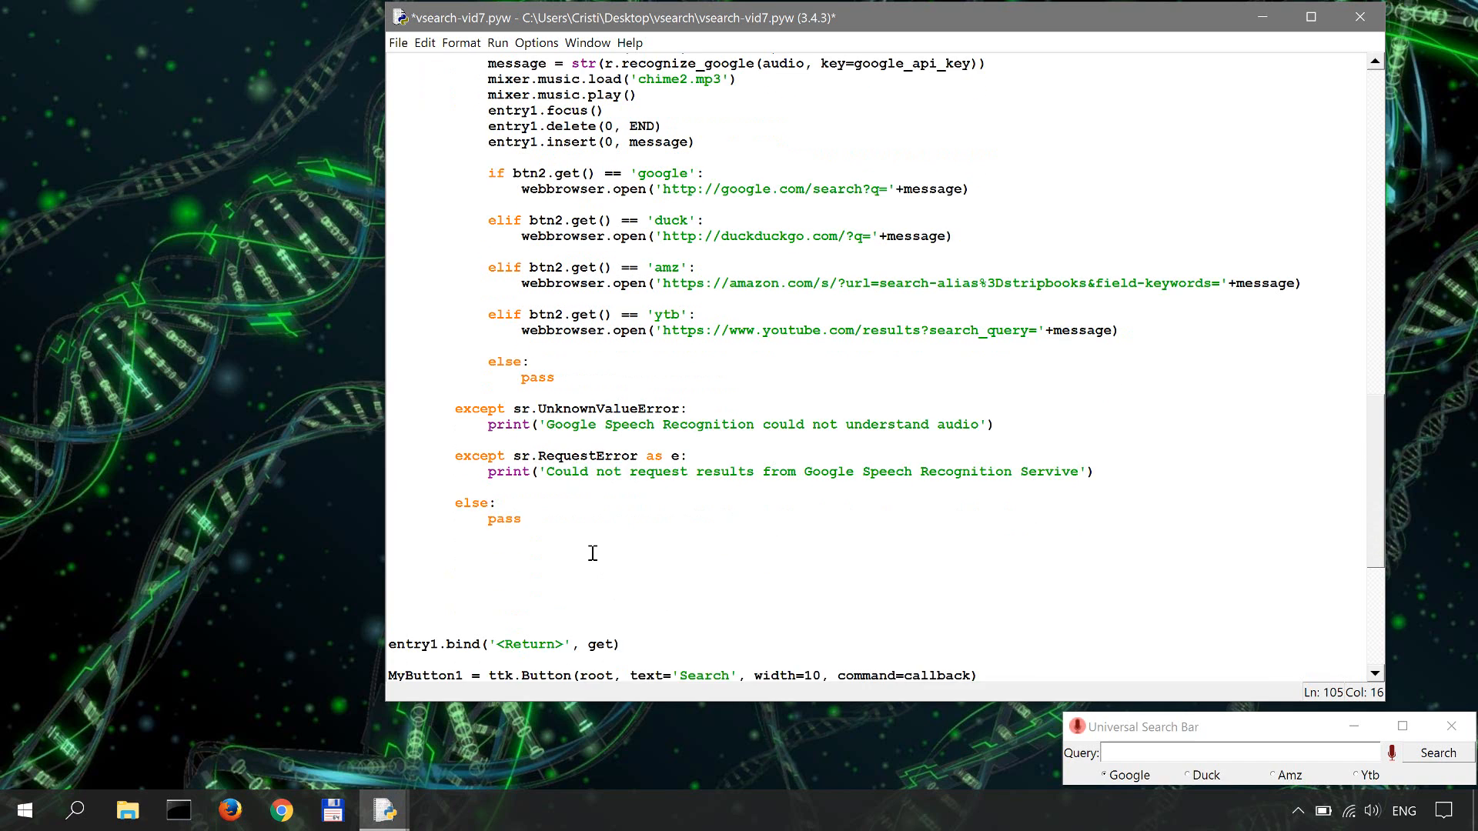
{"action": "scroll", "scroll_direction": "down", "scroll_amount": 3}
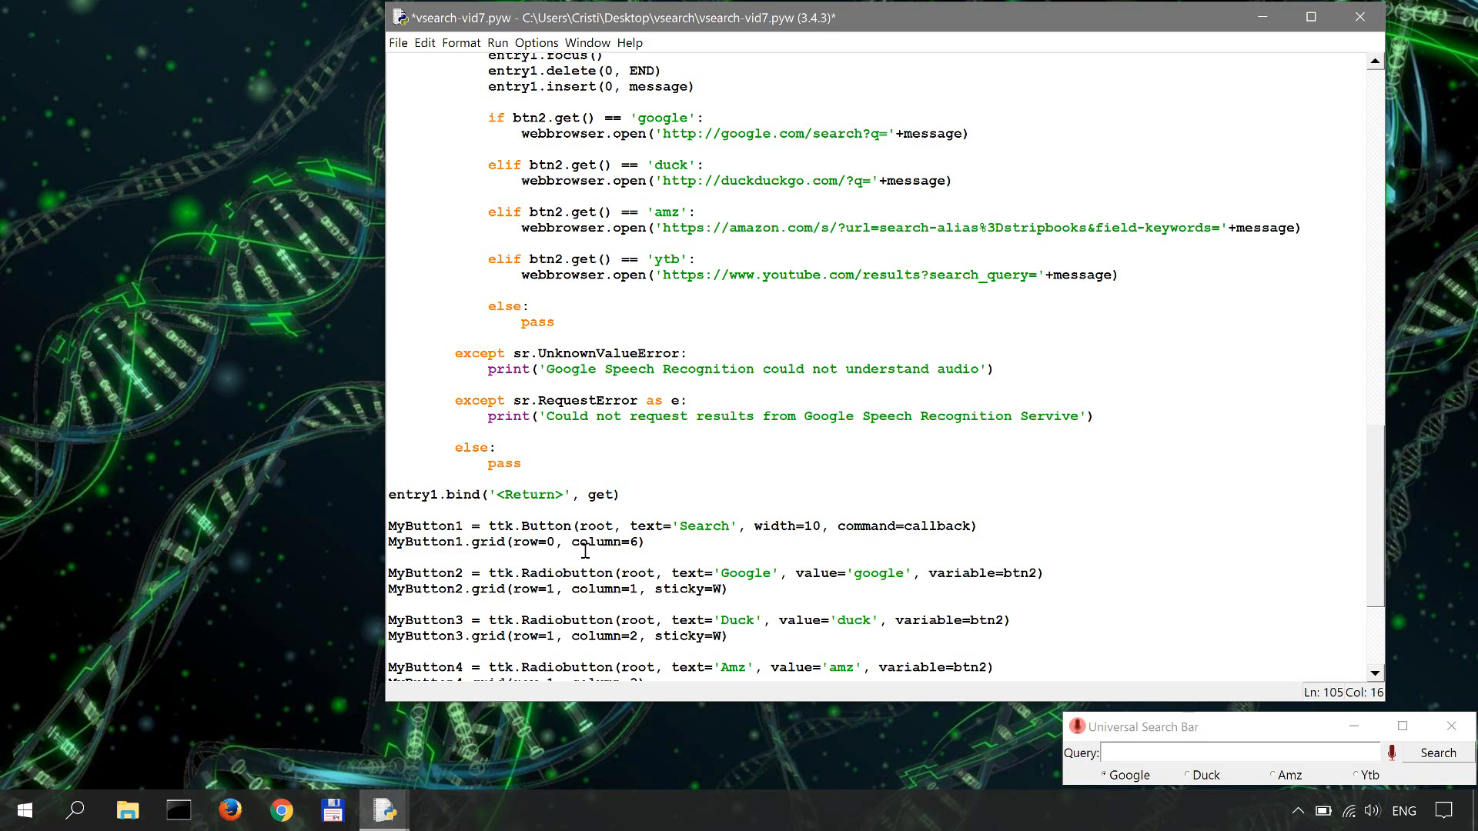
{"action": "left_click", "coordinate": [522, 463]}
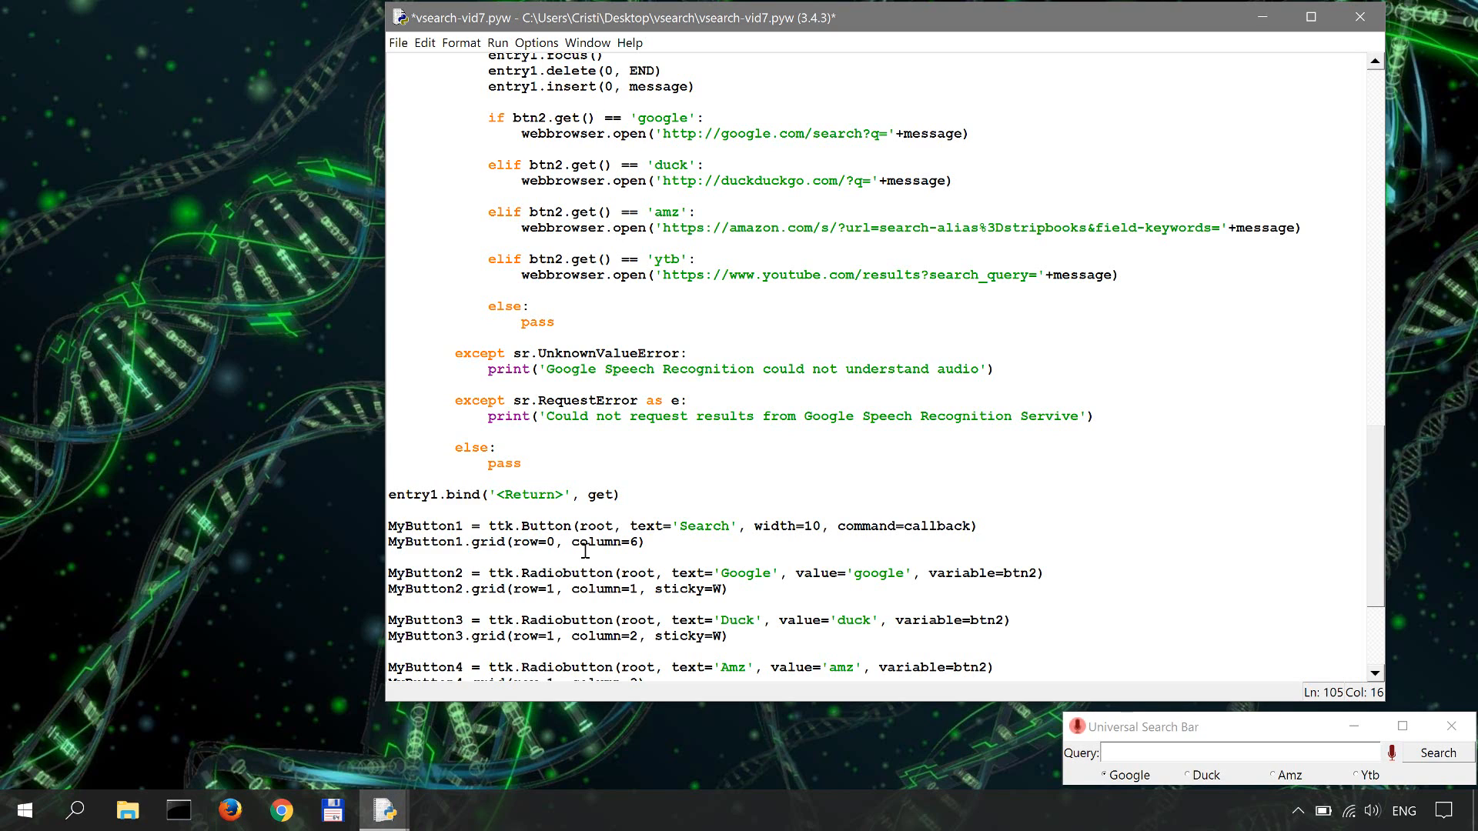
{"action": "left_click", "coordinate": [522, 463]}
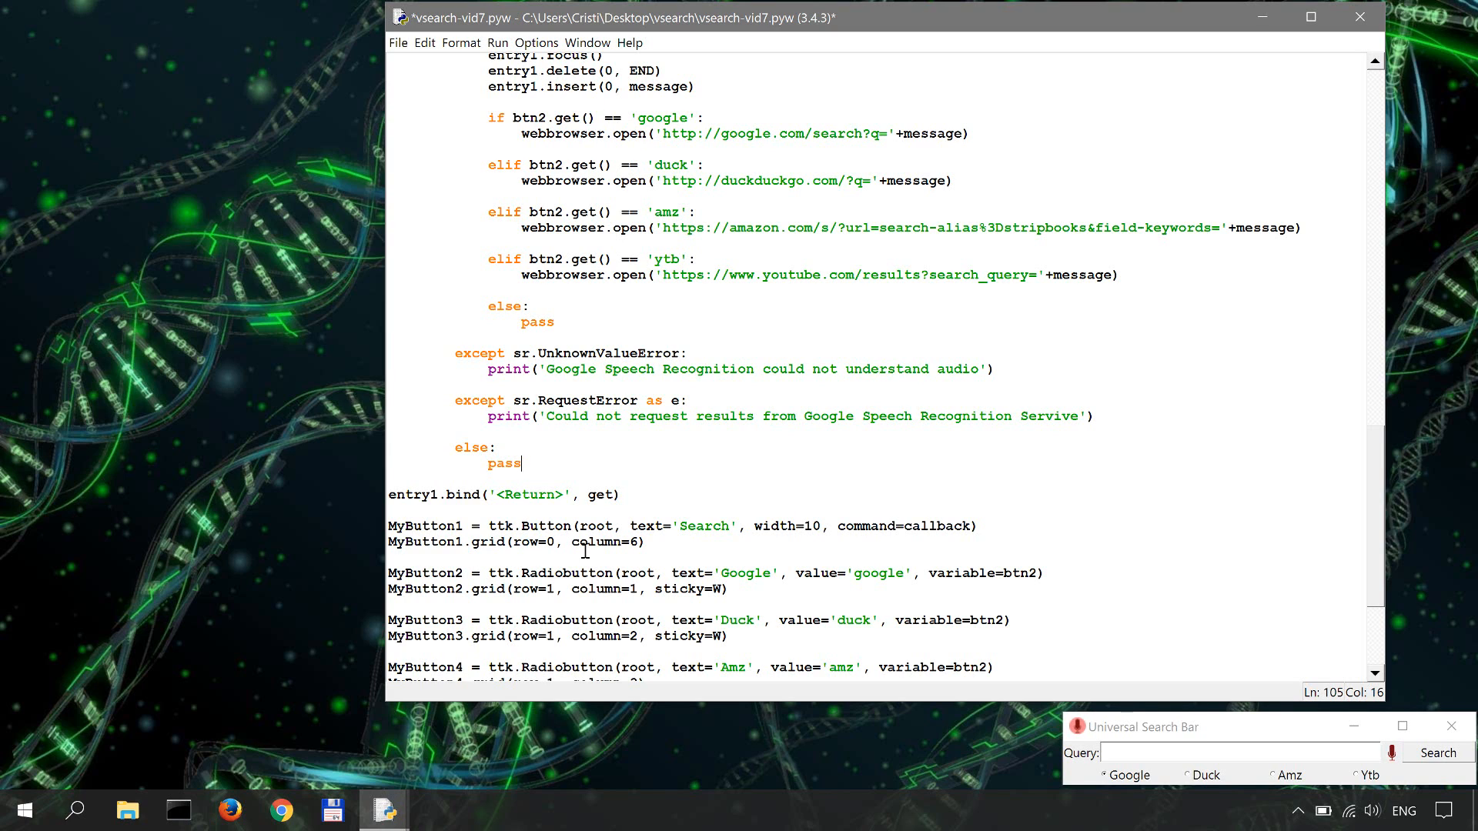